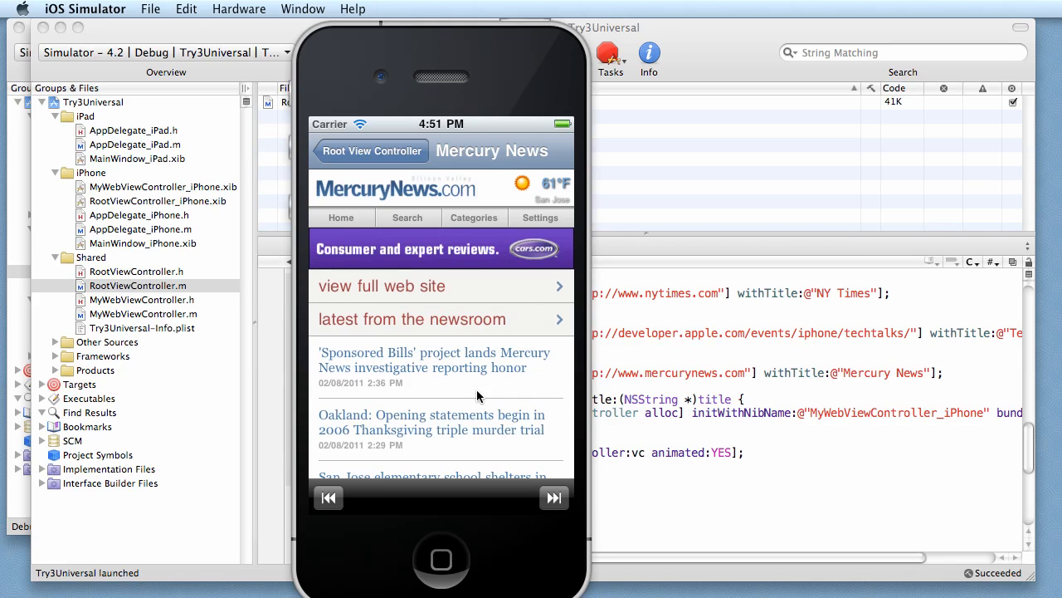
- Stop the Try3Universal iPhone simulator run to return to RootViewController.m
{"action": "left_click", "coordinate": [370, 151]}
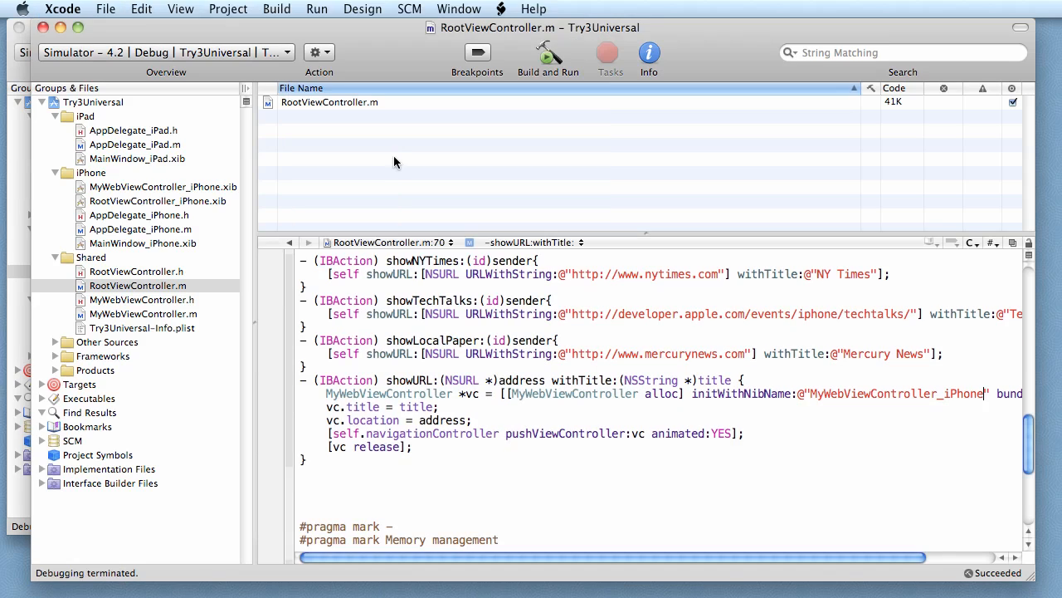
{"action": "mouse_move", "coordinate": [141, 280]}
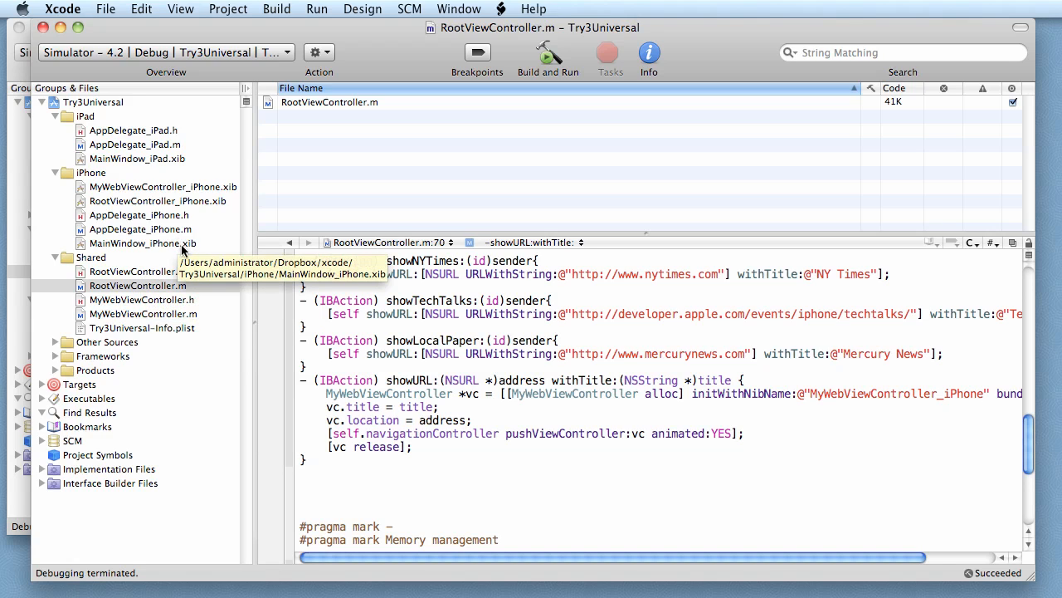
{"action": "mouse_move", "coordinate": [137, 158]}
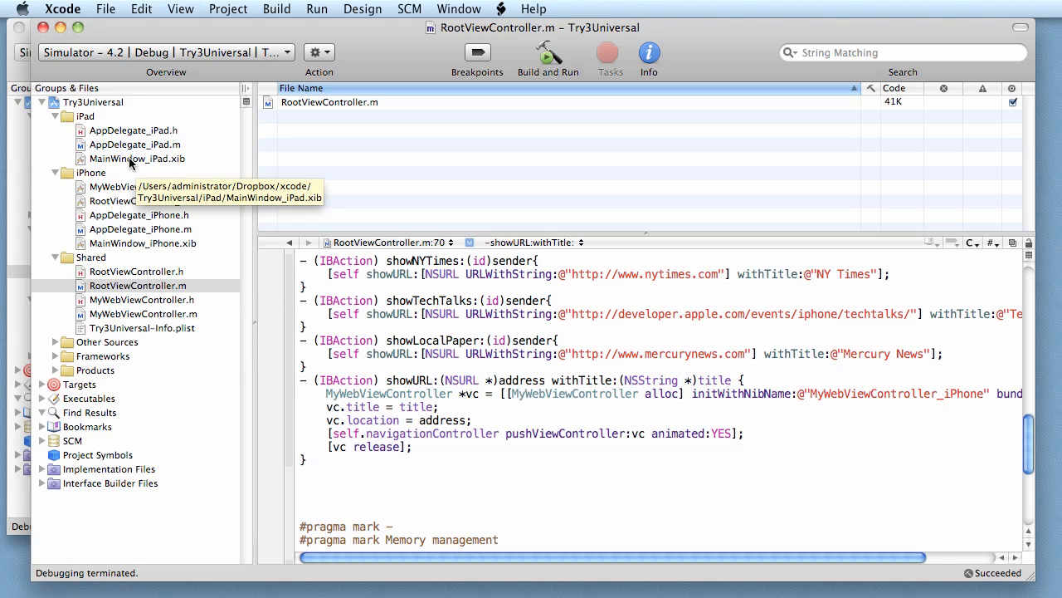
- Add a Navigation Controller to MainWindow_iPad.xib and save the nib
{"action": "left_click", "coordinate": [136, 158]}
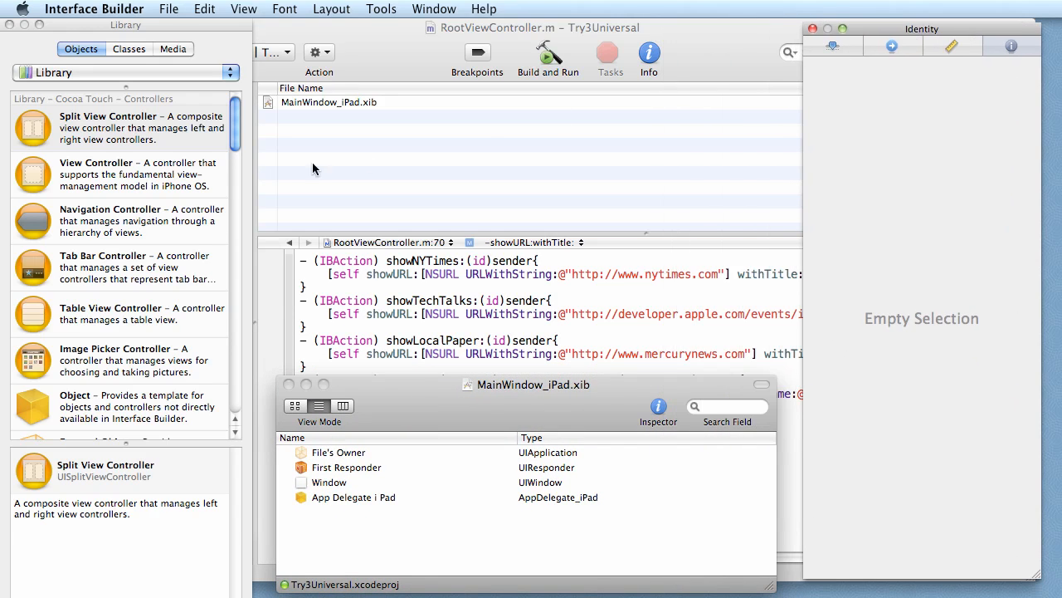
{"action": "left_click", "coordinate": [124, 221]}
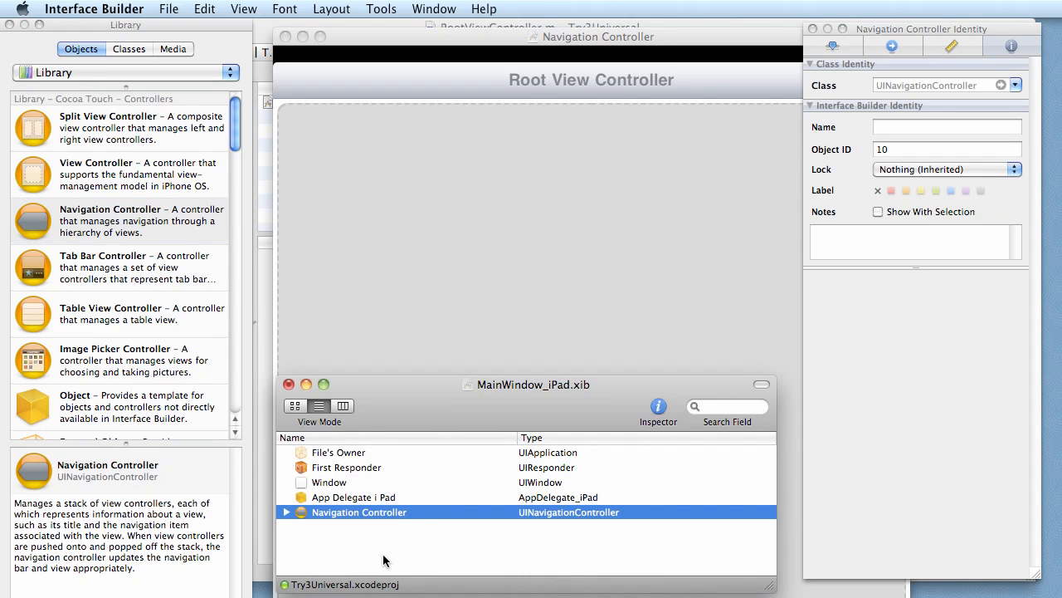
{"action": "mouse_move", "coordinate": [420, 525]}
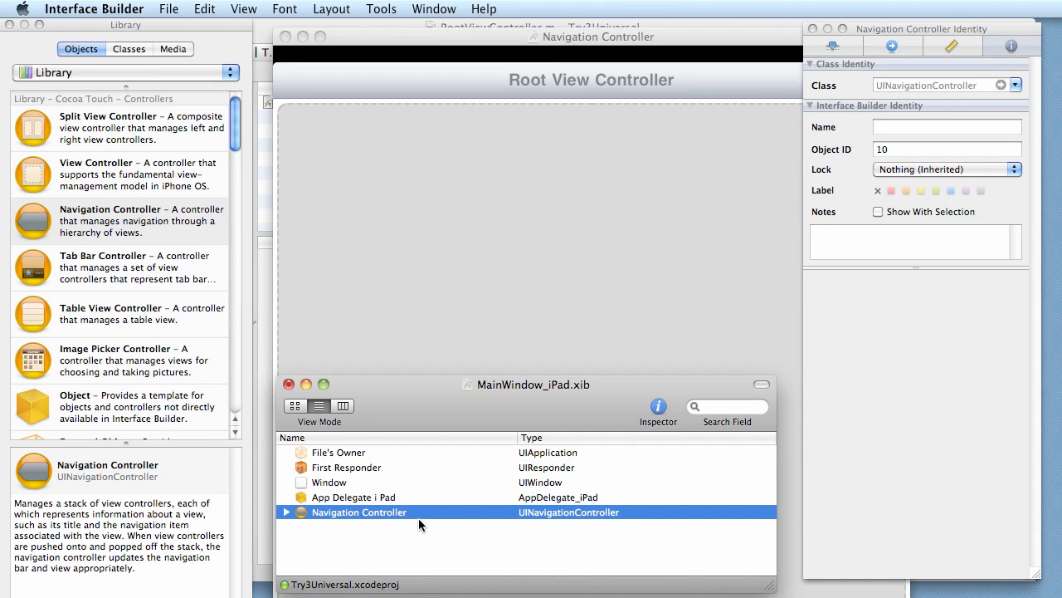
{"action": "left_click", "coordinate": [353, 496]}
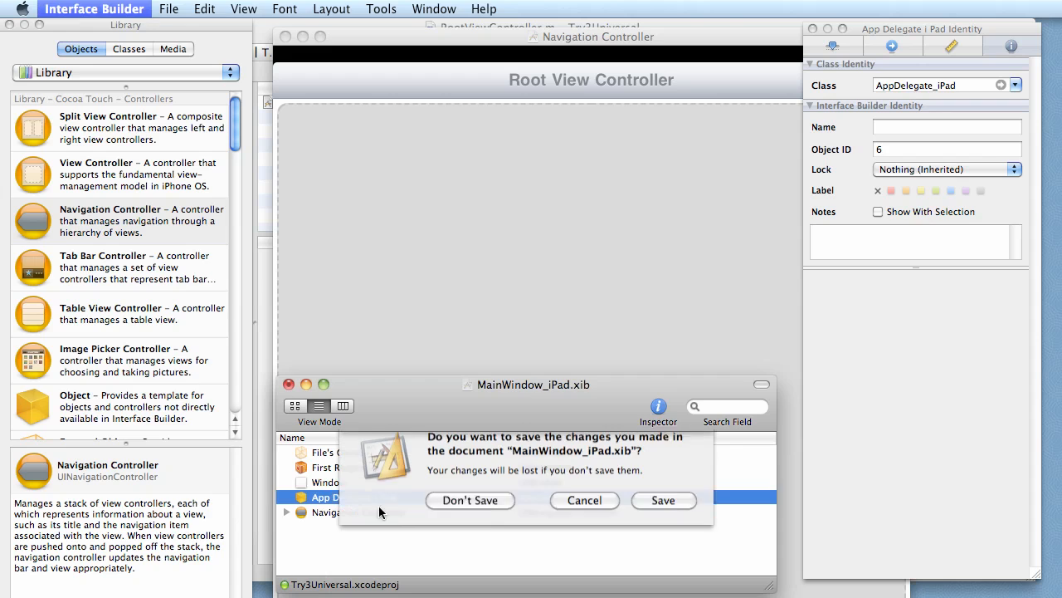
{"action": "left_click", "coordinate": [470, 499]}
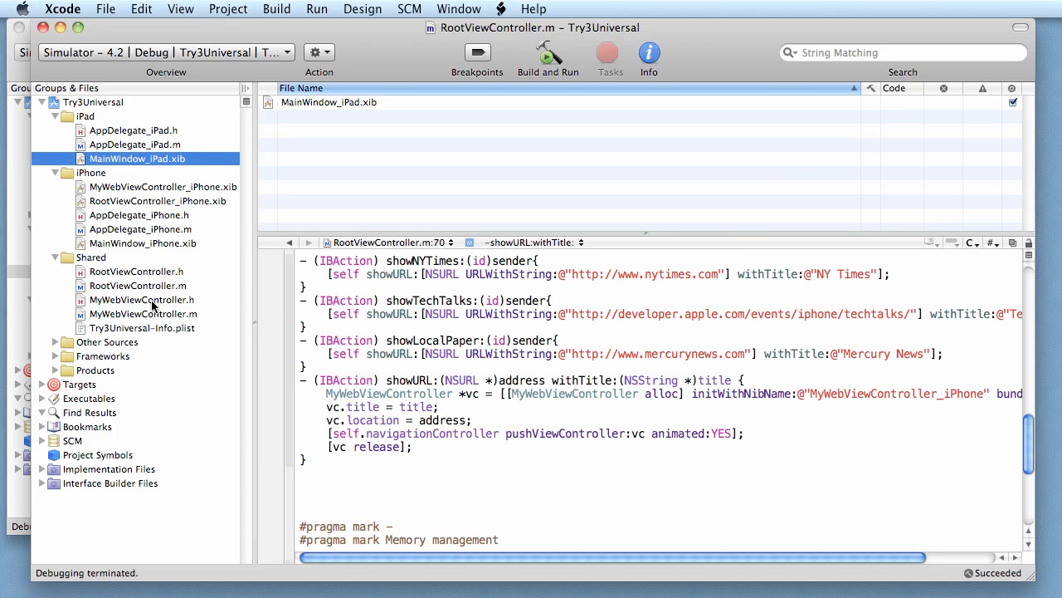
{"action": "mouse_move", "coordinate": [175, 215]}
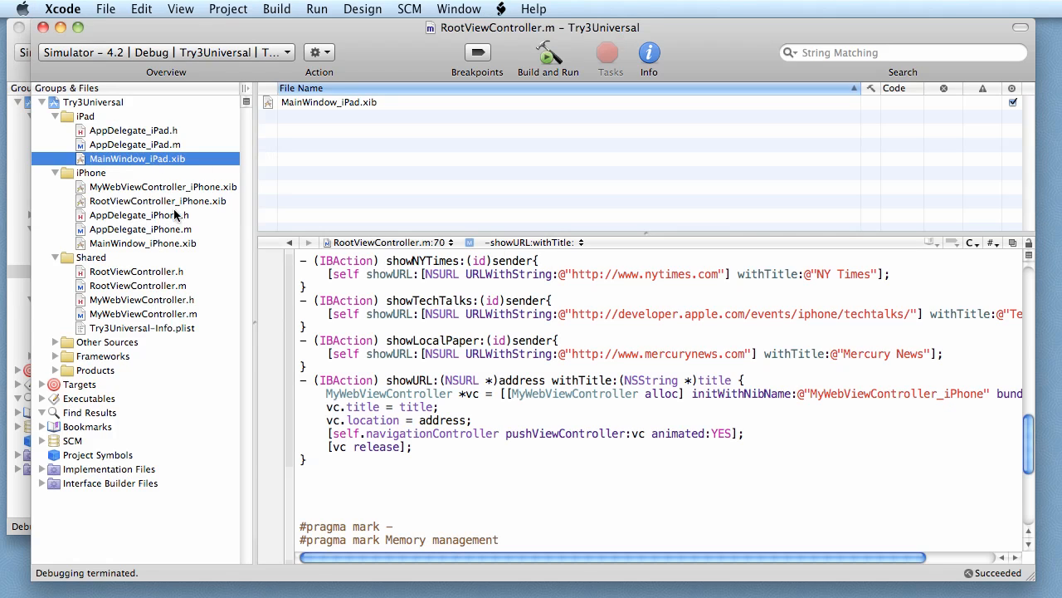
- Copy the navigationController ivar from AppDelegate_iPhone.h into AppDelegate_iPad.h
{"action": "left_click", "coordinate": [137, 214]}
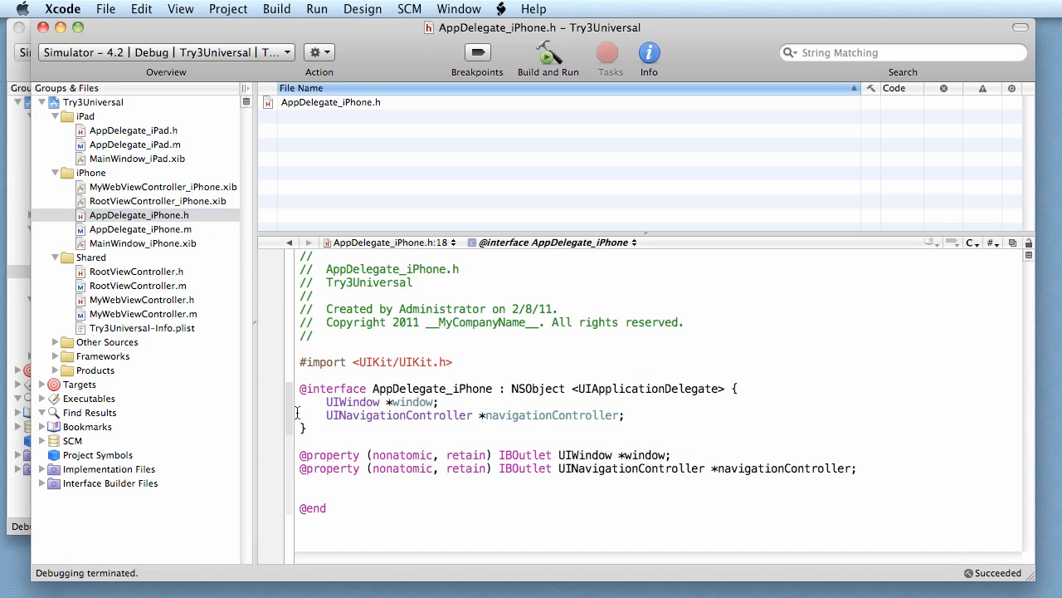
{"action": "left_click_drag", "start_coordinate": [300, 415], "coordinate": [906, 468]}
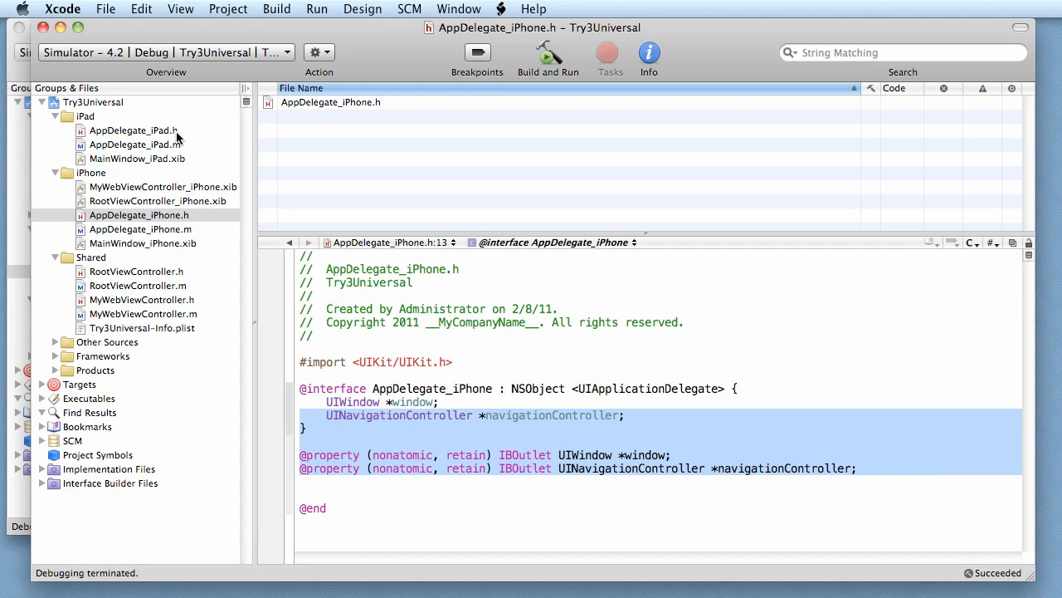
{"action": "left_click", "coordinate": [134, 130]}
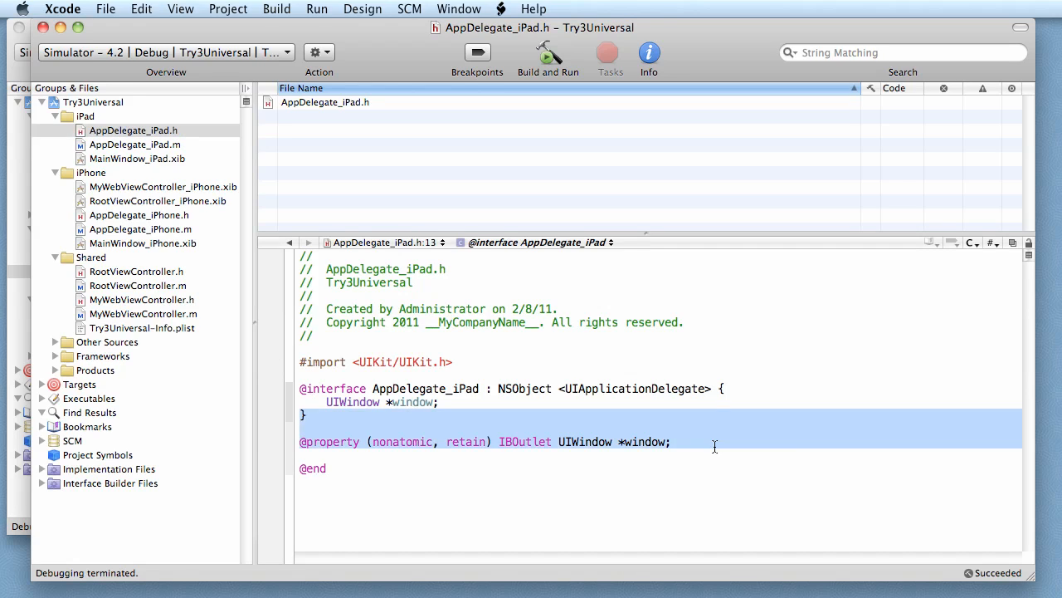
{"action": "type", "text": "UINavigationController *navigationController;"}
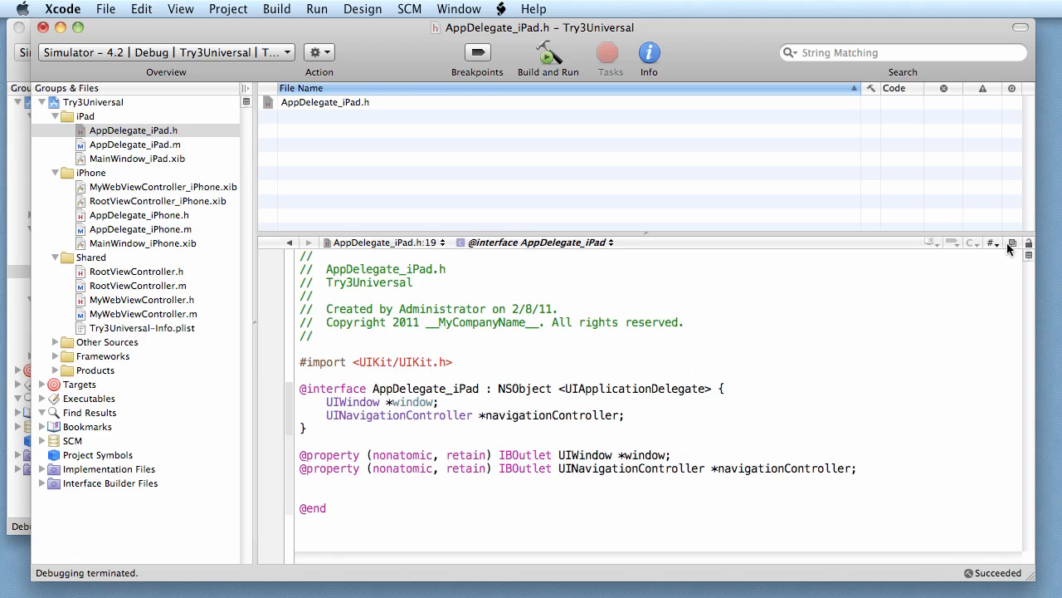
{"action": "left_click", "coordinate": [135, 144]}
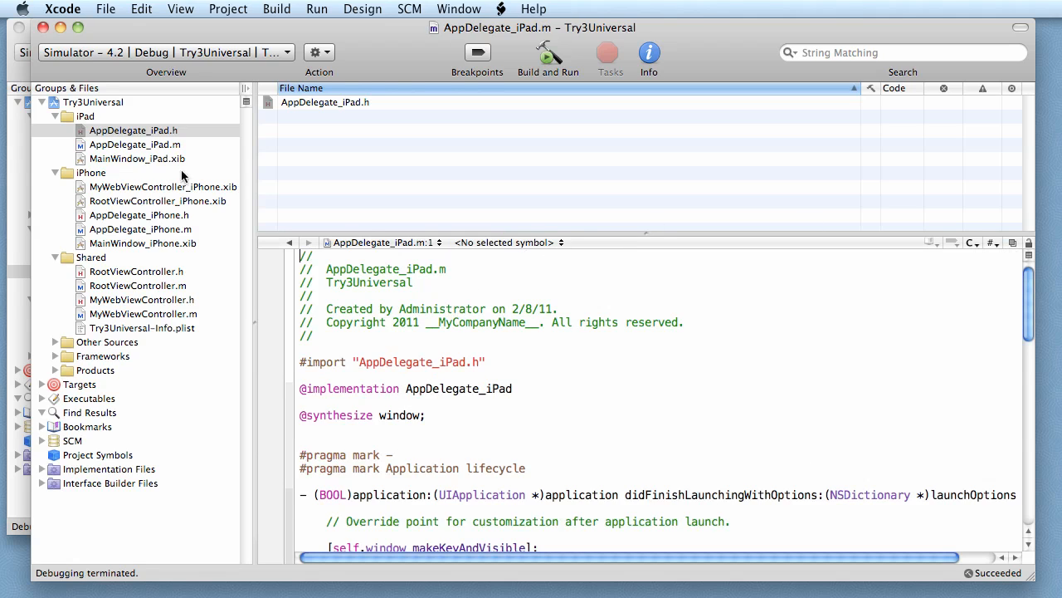
{"action": "left_click", "coordinate": [140, 229]}
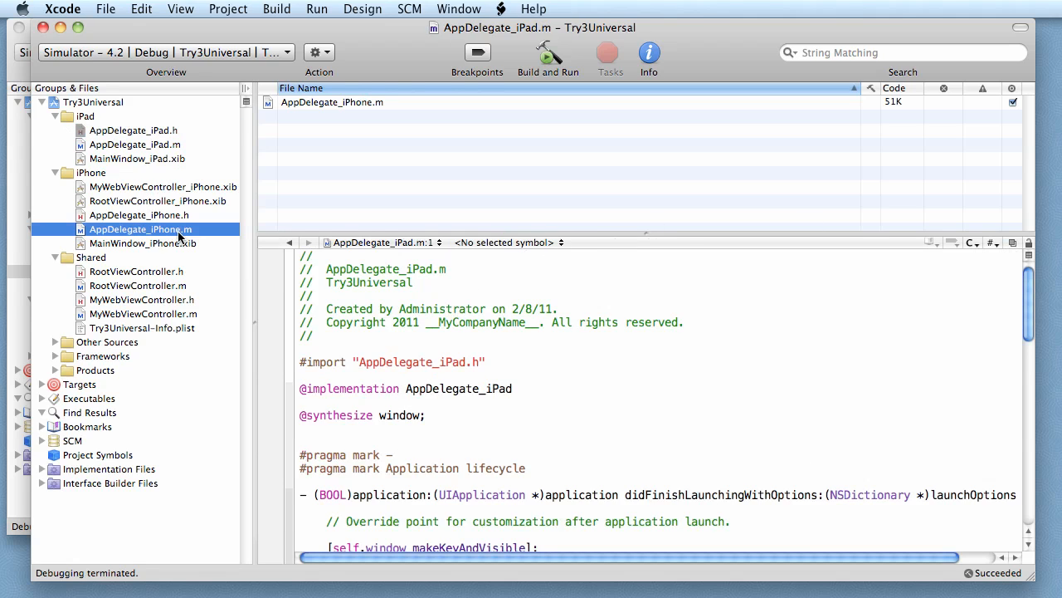
{"action": "left_click", "coordinate": [140, 229]}
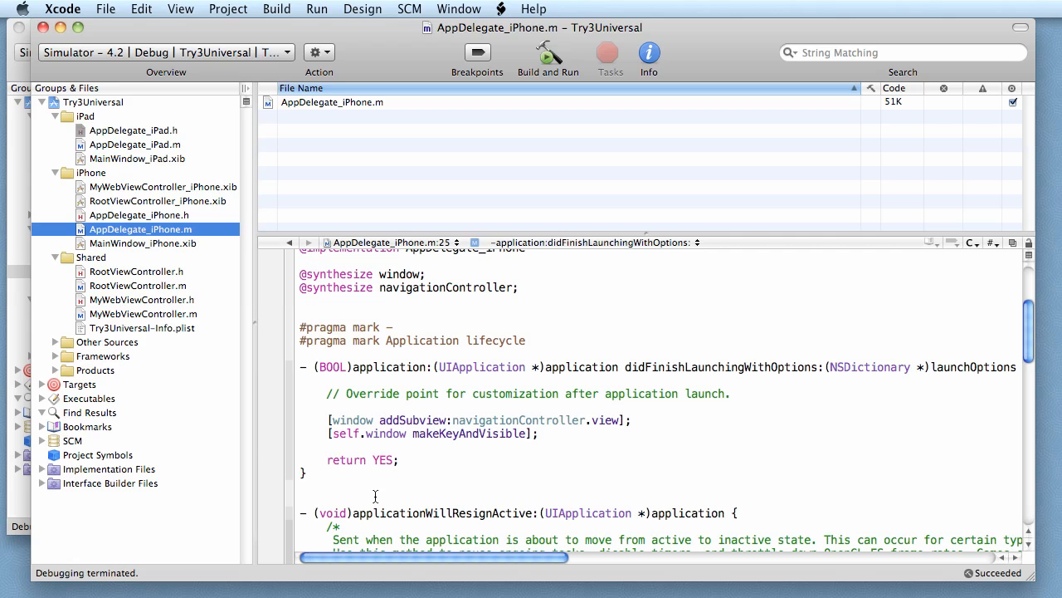
{"action": "mouse_move", "coordinate": [373, 497]}
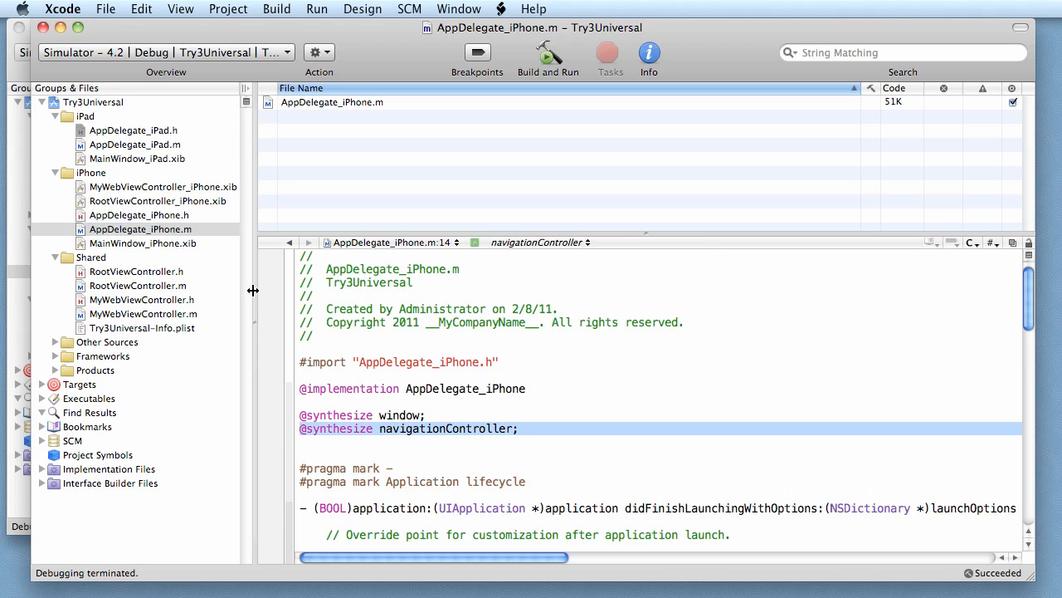
{"action": "left_click", "coordinate": [141, 159]}
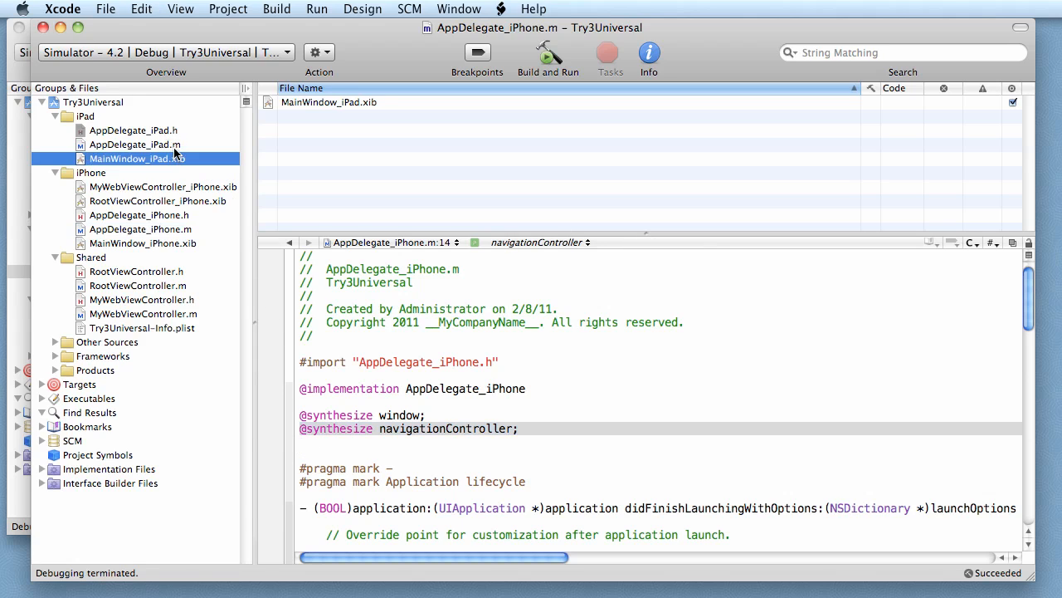
{"action": "left_click", "coordinate": [134, 144]}
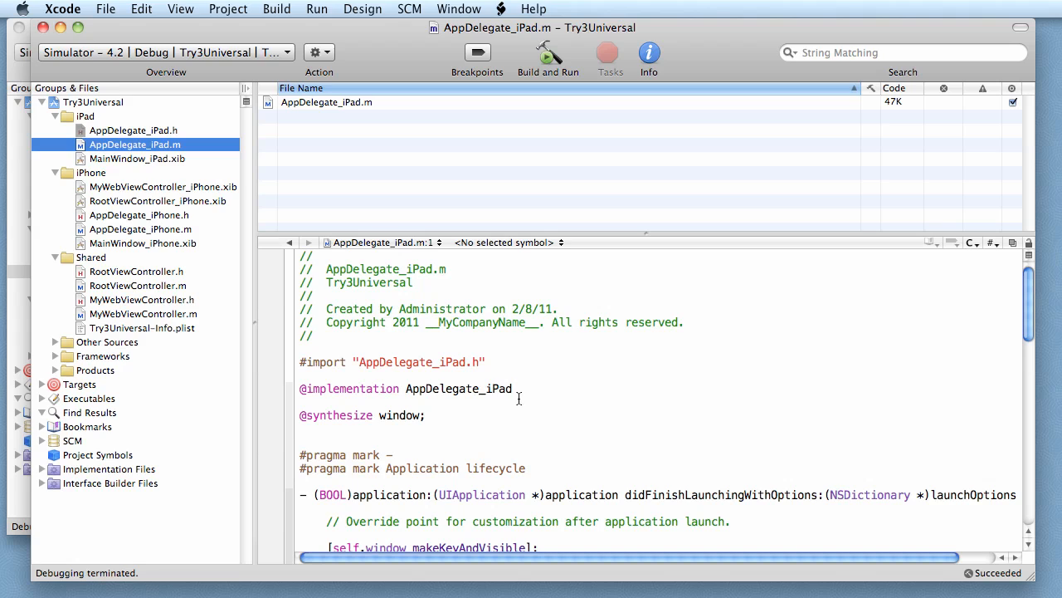
{"action": "type", "text": "@synthesize navigationController;"}
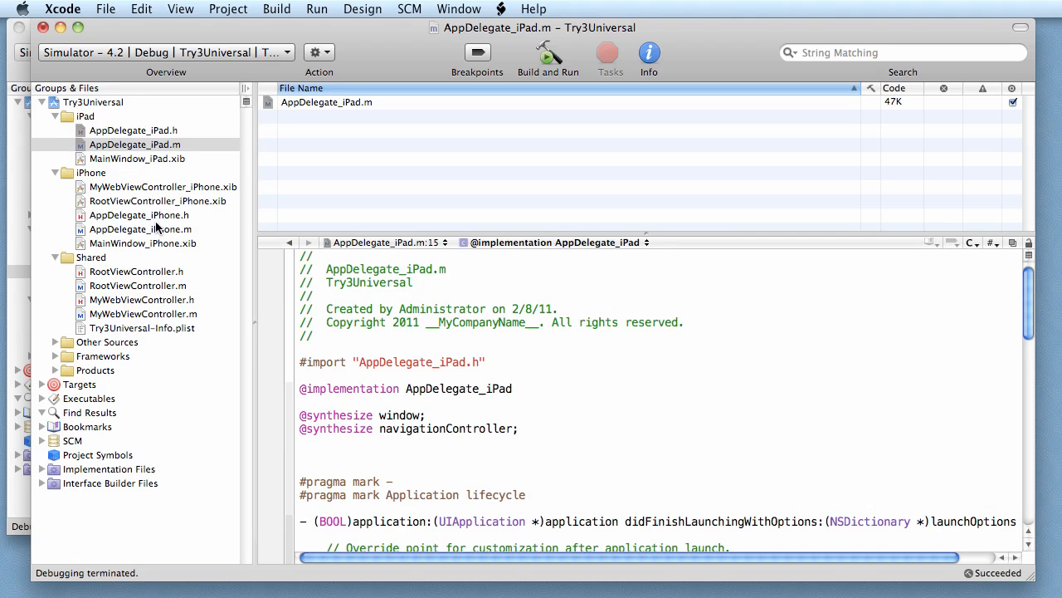
- Add '[window addSubview:navigationController.view];' to the iPad delegate's launch method
{"action": "left_click", "coordinate": [139, 229]}
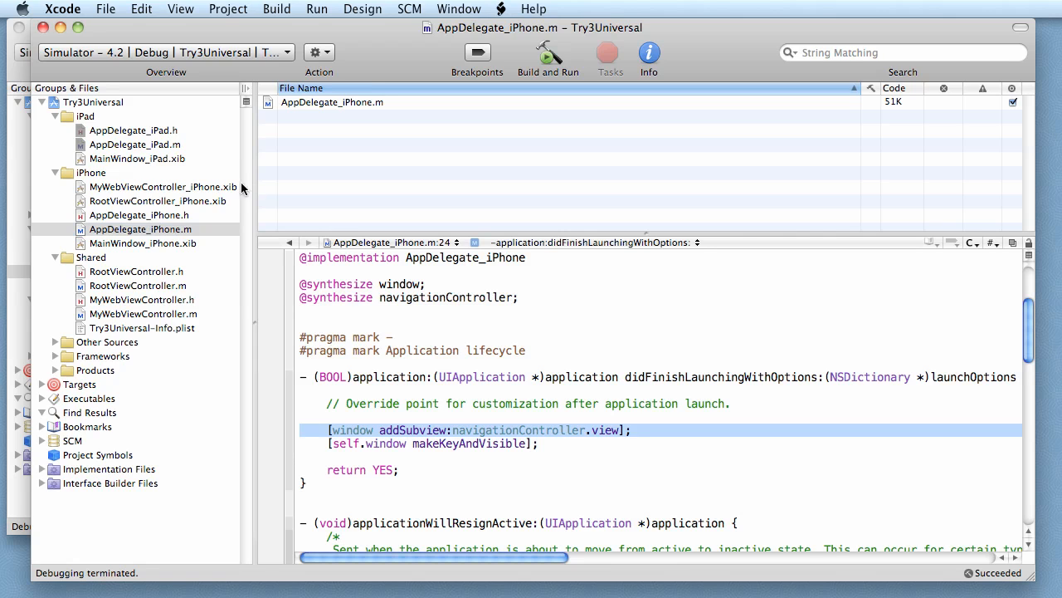
{"action": "left_click", "coordinate": [134, 144]}
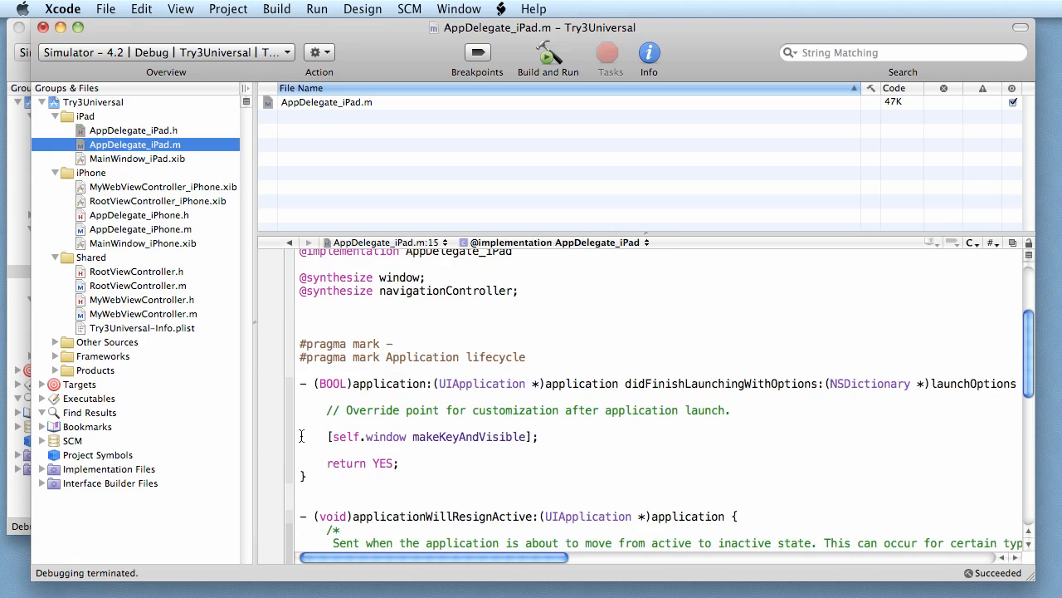
{"action": "type", "text": "[window addSubview:navigationController.view];"}
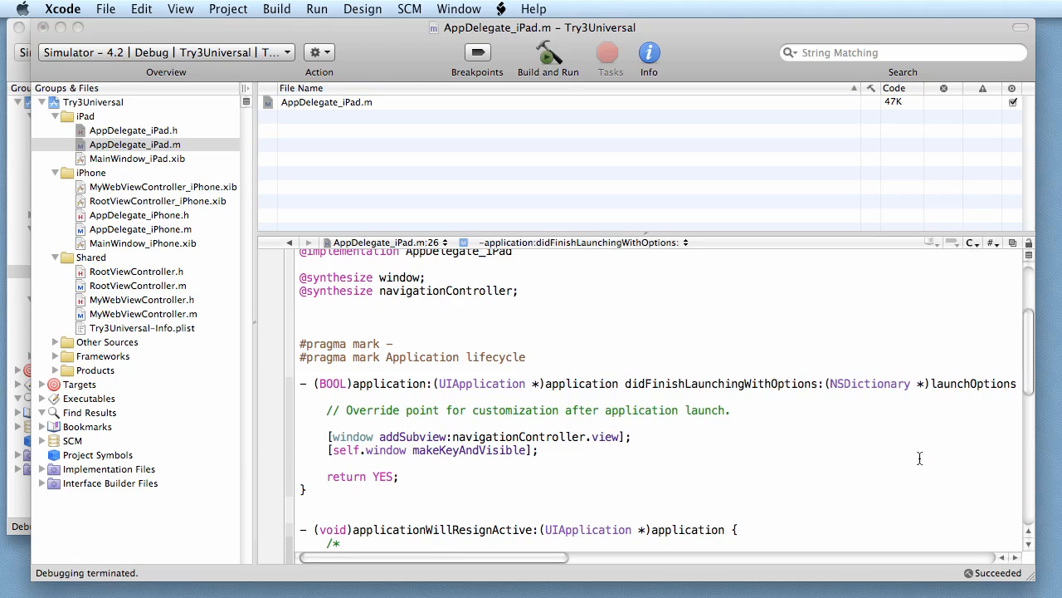
- Switch the active run destination from the iPhone simulator to iPad Simulator 4.2
{"action": "left_click", "coordinate": [281, 52]}
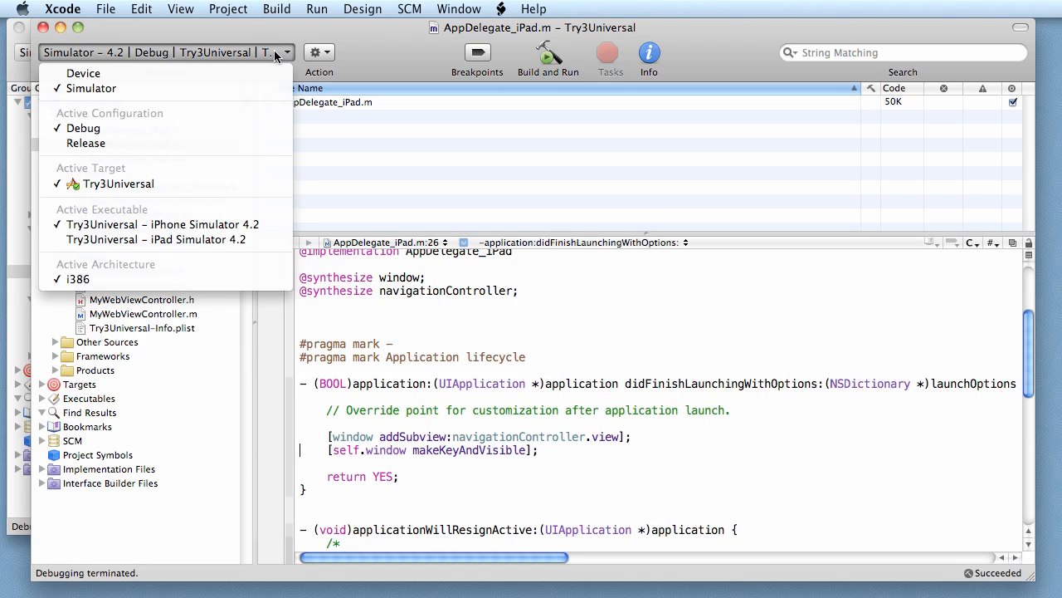
{"action": "mouse_move", "coordinate": [156, 239]}
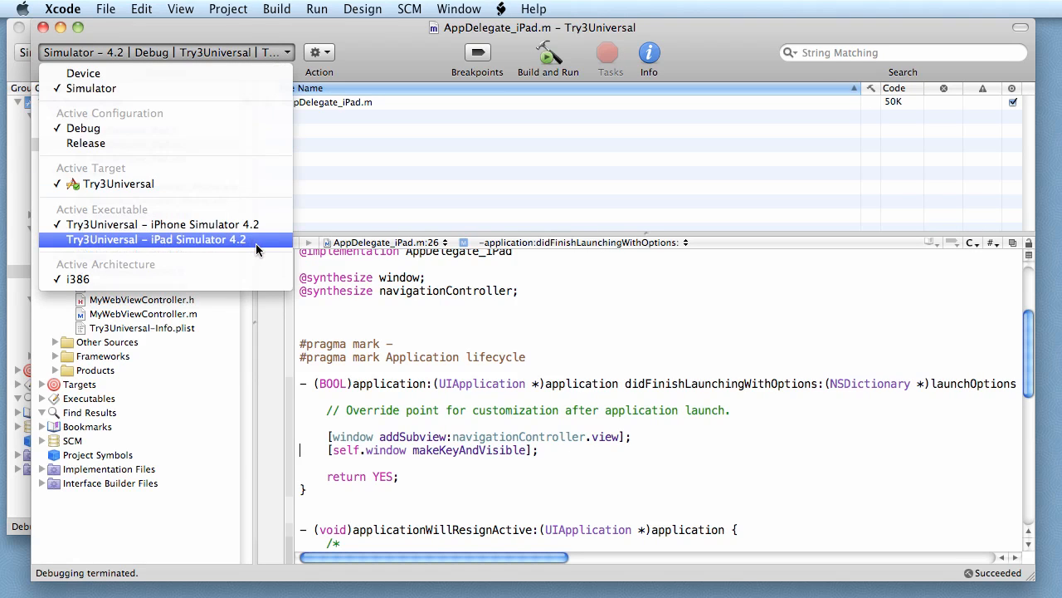
{"action": "left_click", "coordinate": [156, 239]}
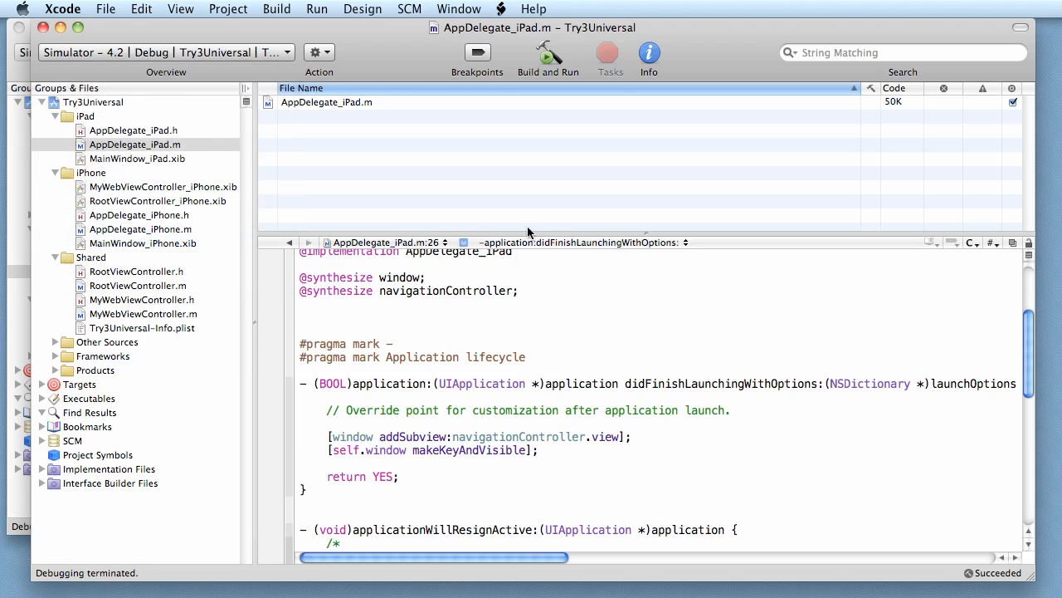
{"action": "left_click", "coordinate": [548, 54]}
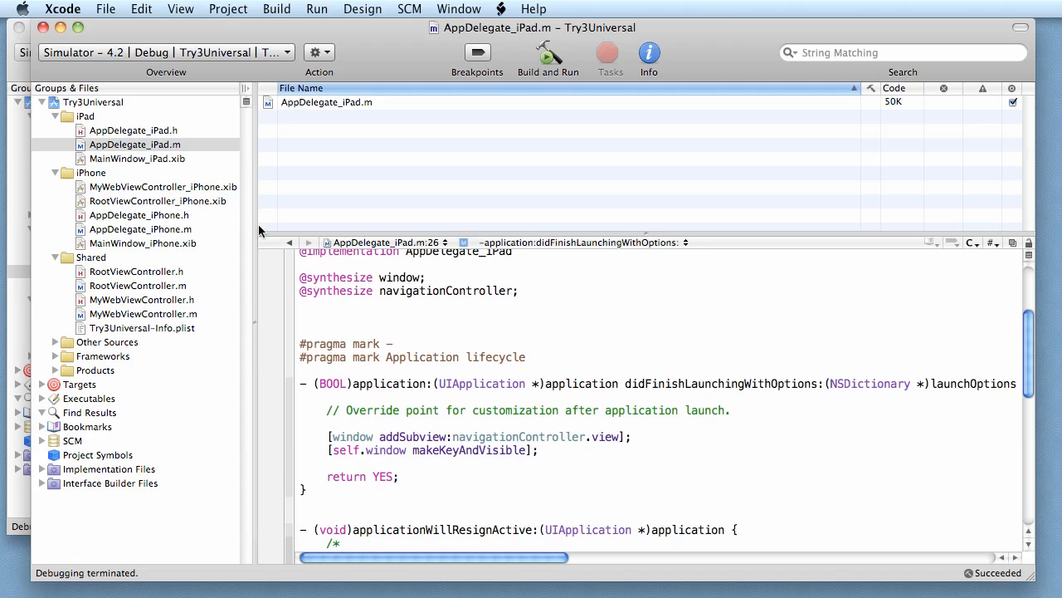
{"action": "mouse_move", "coordinate": [170, 162]}
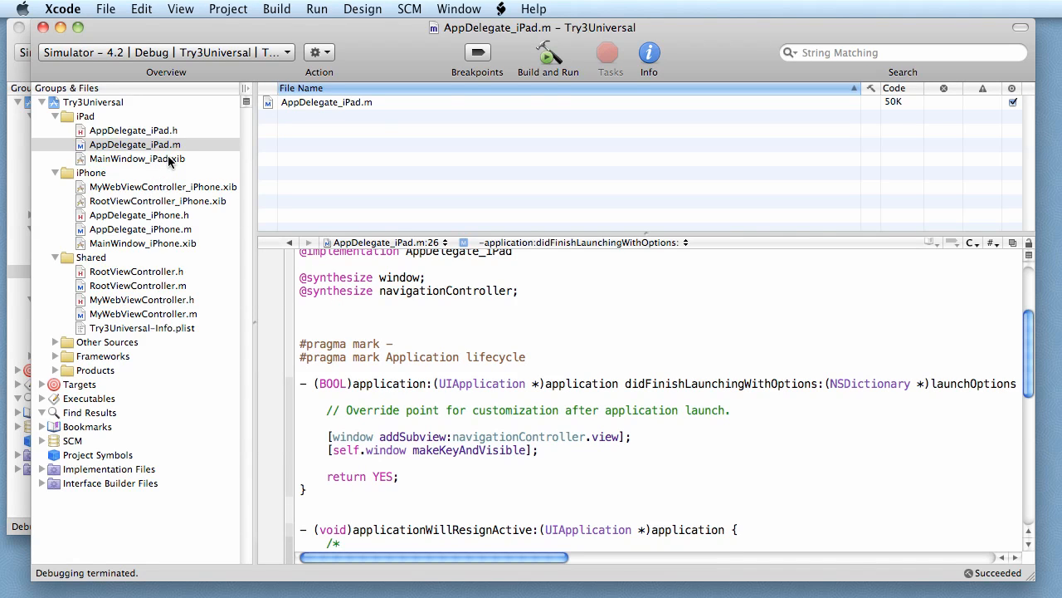
- Connect the iPad App Delegate's navigationController outlet to the Navigation Controller
{"action": "left_click", "coordinate": [138, 159]}
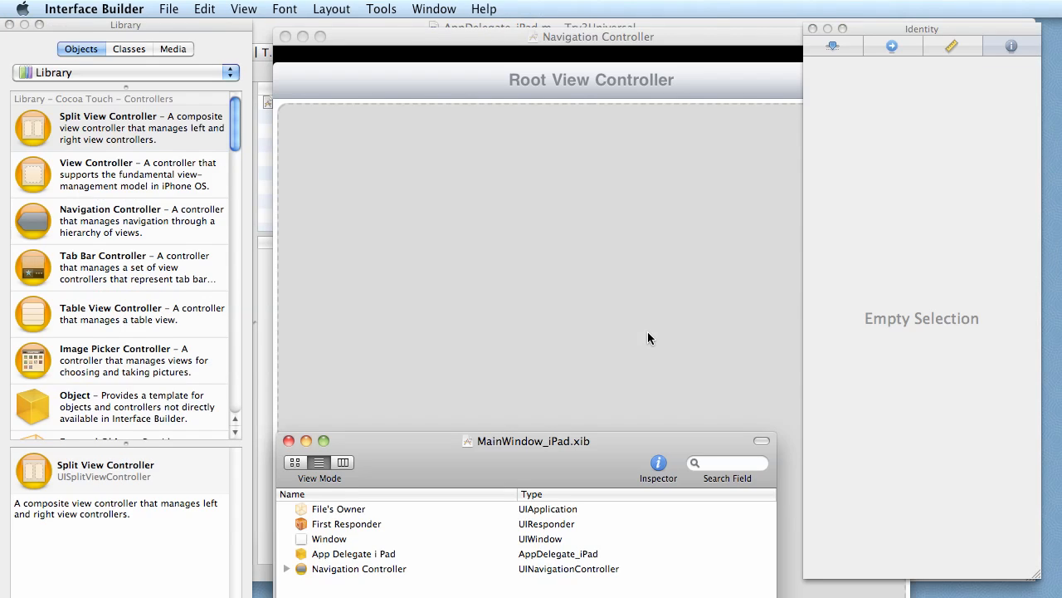
{"action": "mouse_move", "coordinate": [340, 581]}
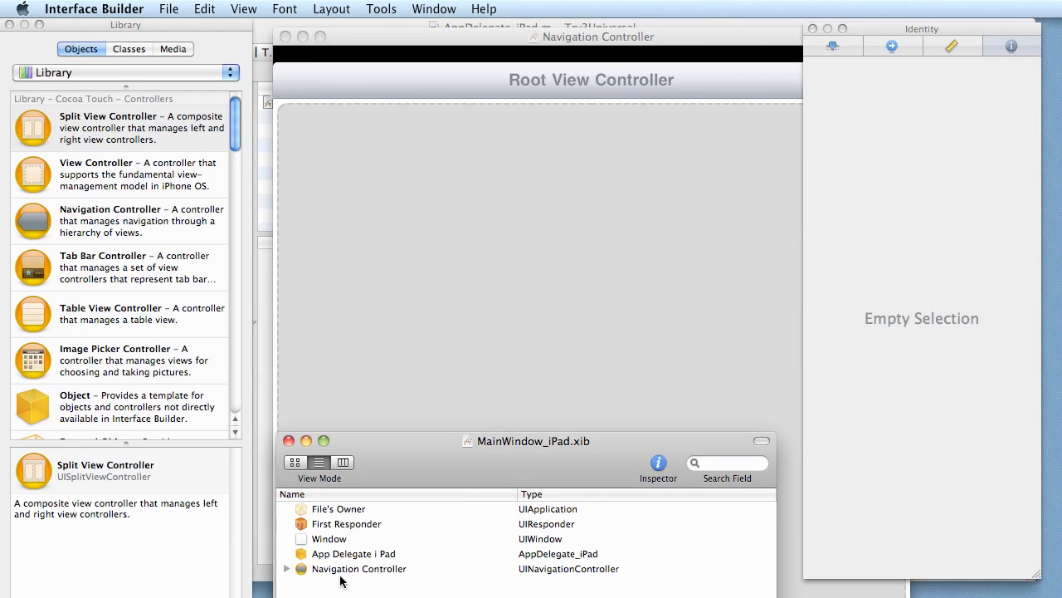
{"action": "left_click", "coordinate": [354, 554]}
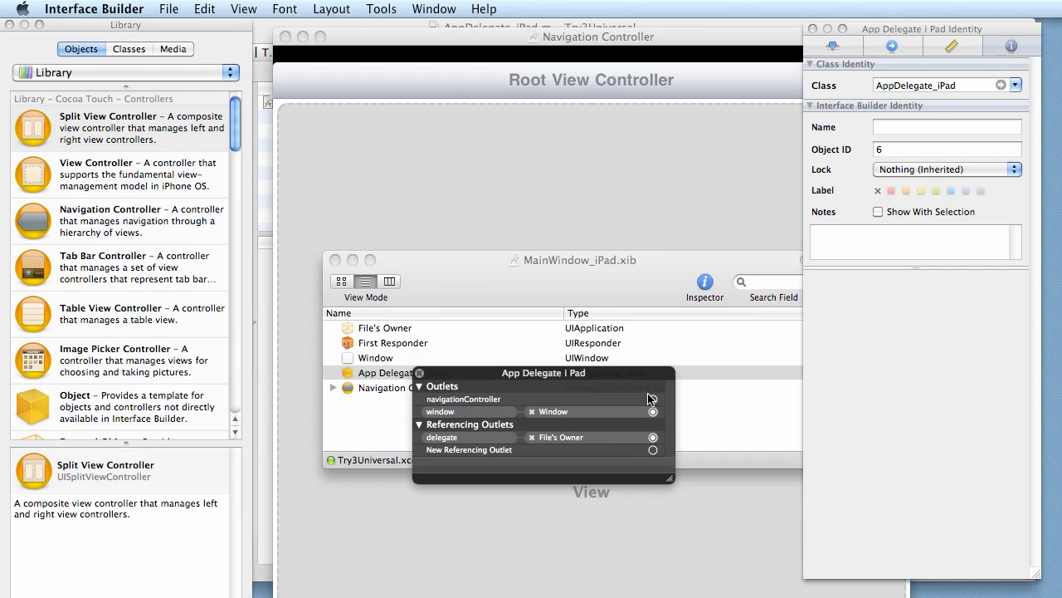
{"action": "left_click_drag", "start_coordinate": [653, 399], "coordinate": [381, 388]}
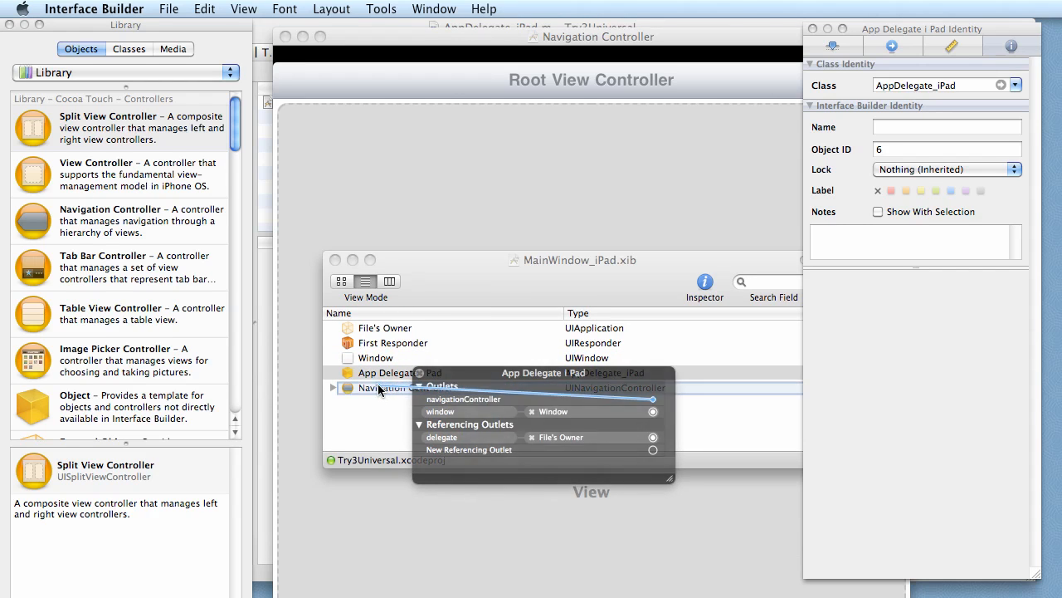
{"action": "left_click_drag", "start_coordinate": [653, 398], "coordinate": [379, 388]}
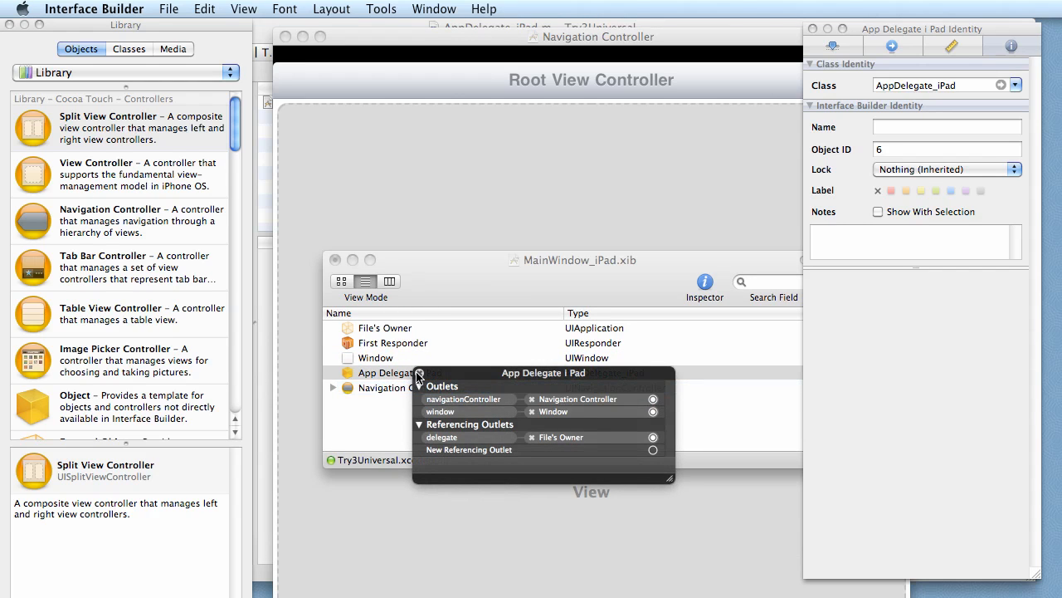
{"action": "left_click", "coordinate": [401, 372]}
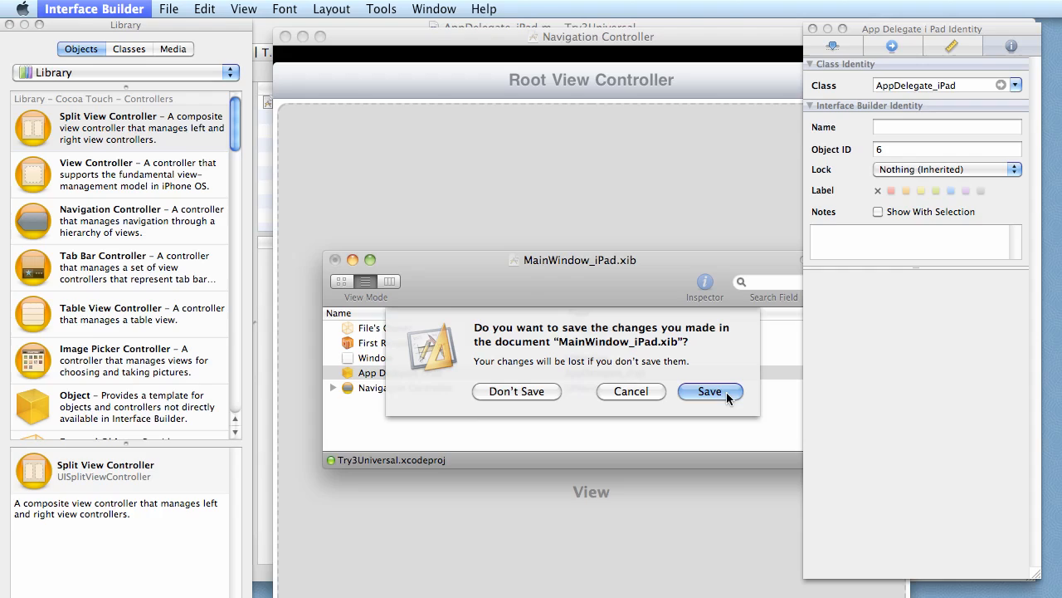
- Save MainWindow_iPad.xib and open RootViewController_iPhone.xib in Interface Builder
{"action": "left_click", "coordinate": [709, 391]}
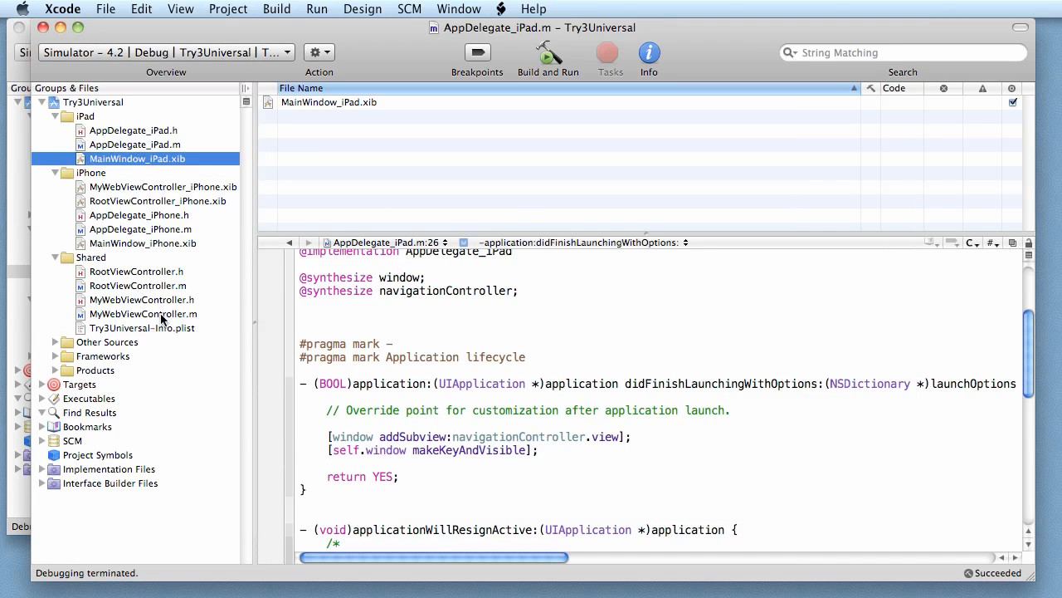
{"action": "mouse_move", "coordinate": [143, 314]}
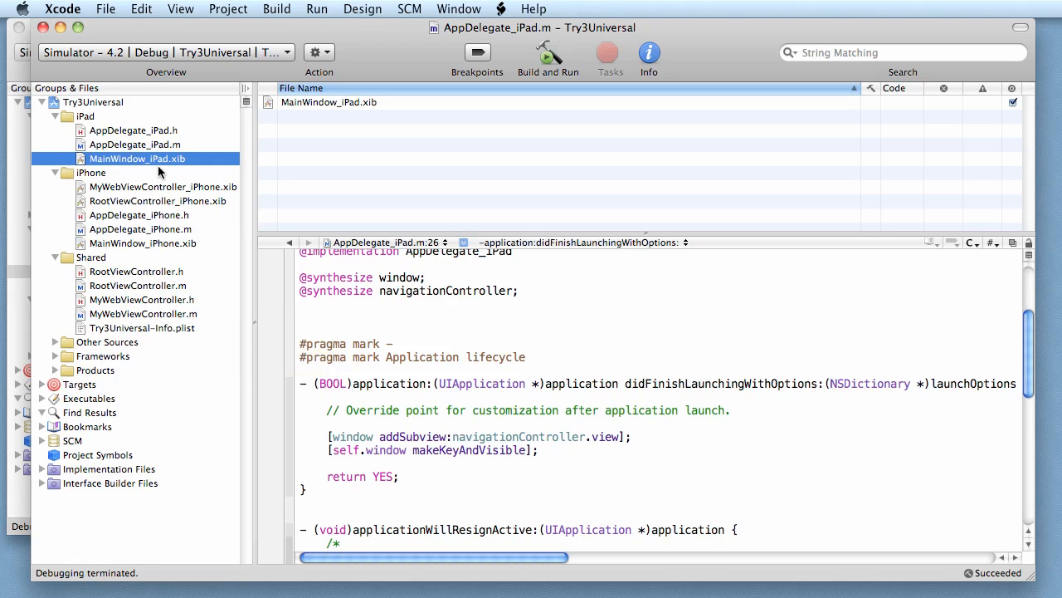
{"action": "mouse_move", "coordinate": [162, 328]}
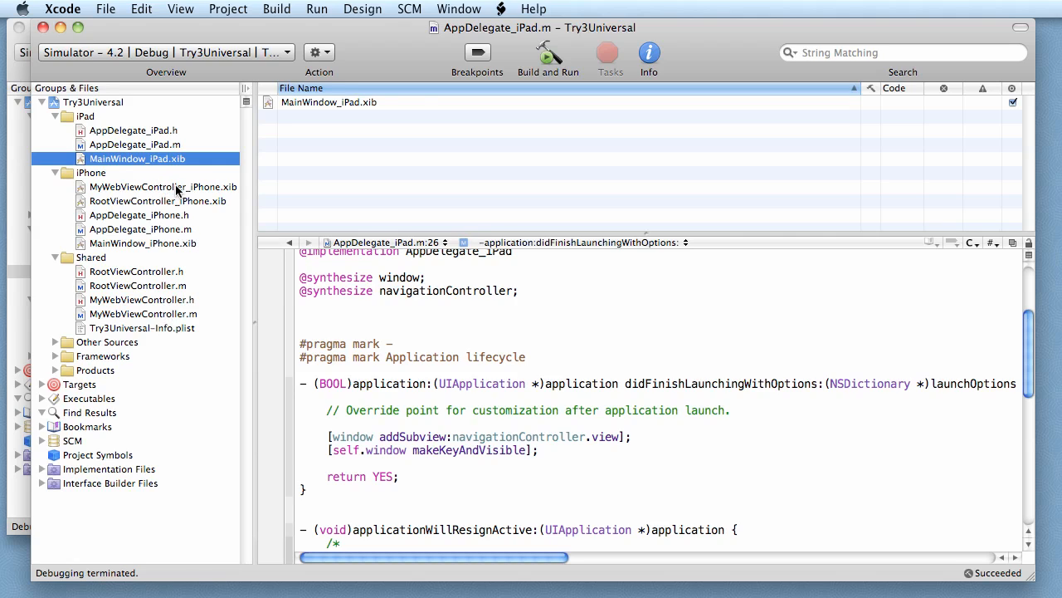
{"action": "left_click", "coordinate": [159, 187]}
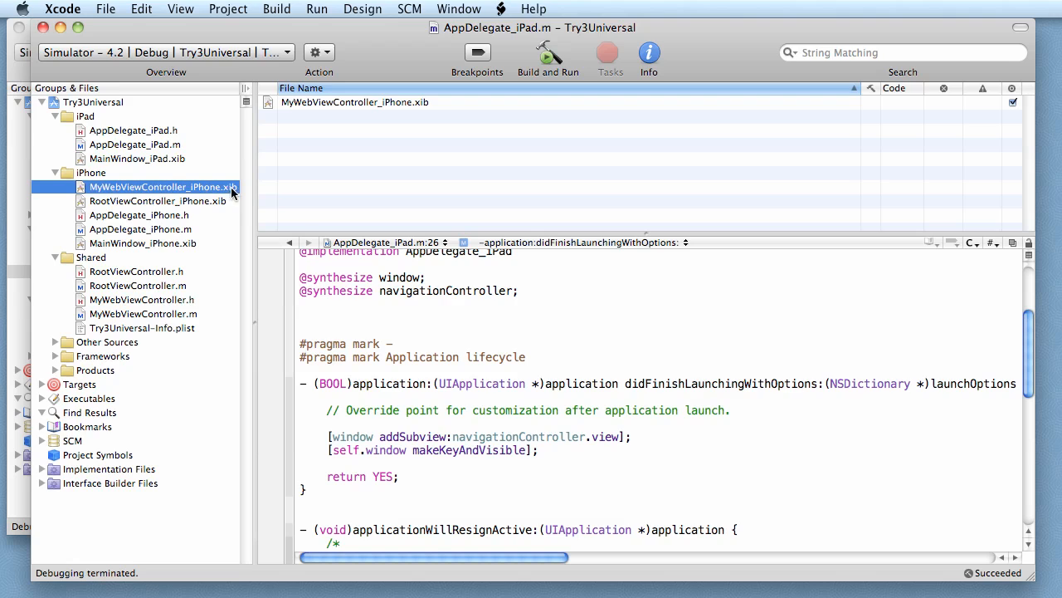
{"action": "mouse_move", "coordinate": [175, 210]}
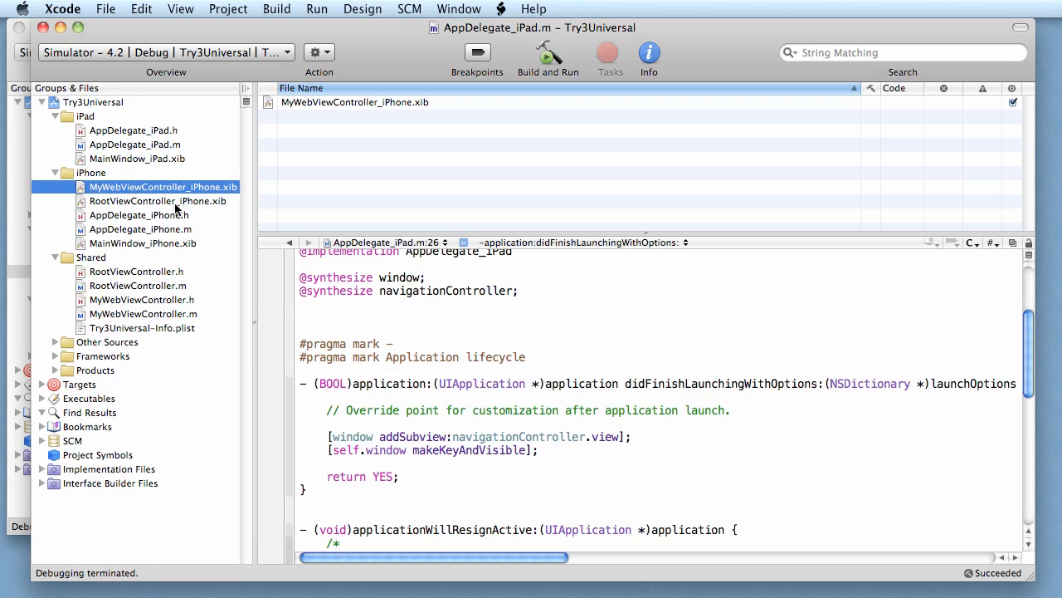
{"action": "left_click", "coordinate": [157, 201]}
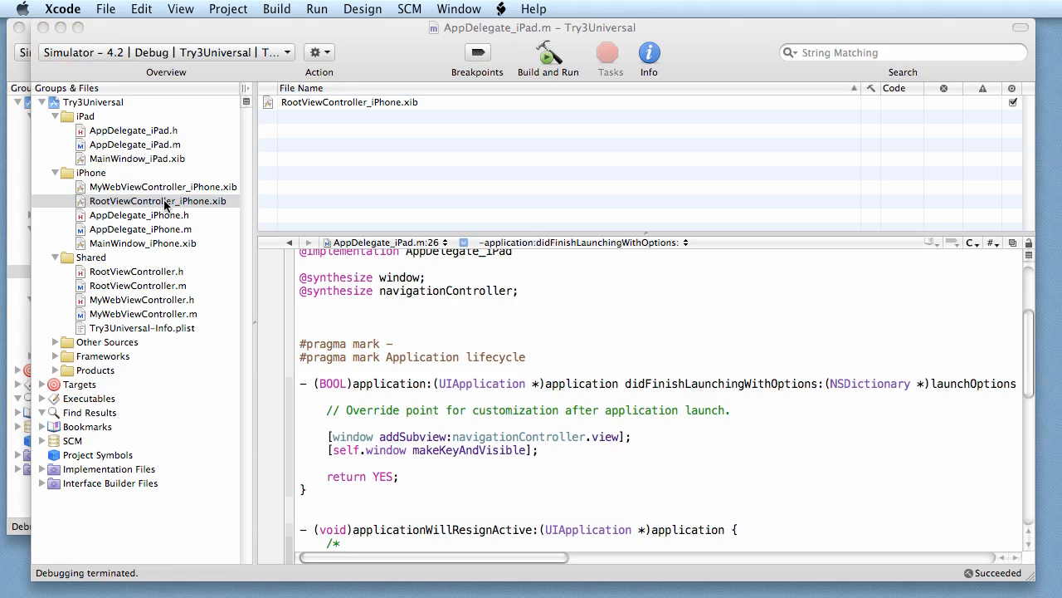
{"action": "double_click", "coordinate": [157, 201]}
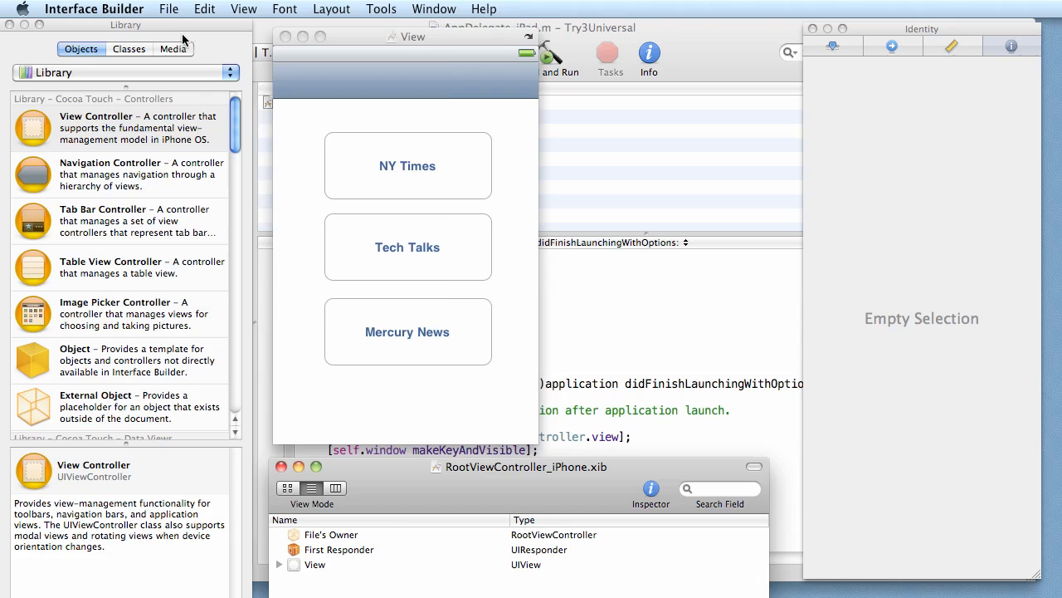
- Create an iPad version with NY Times and Tech Talks on top, Mercury News mid-screen
{"action": "left_click", "coordinate": [169, 9]}
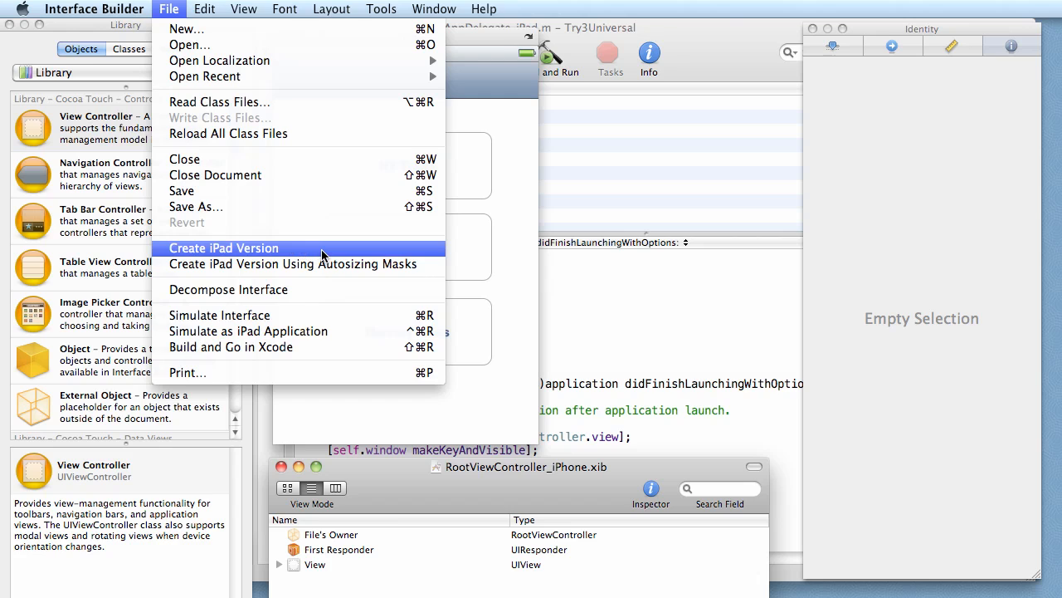
{"action": "left_click", "coordinate": [224, 248]}
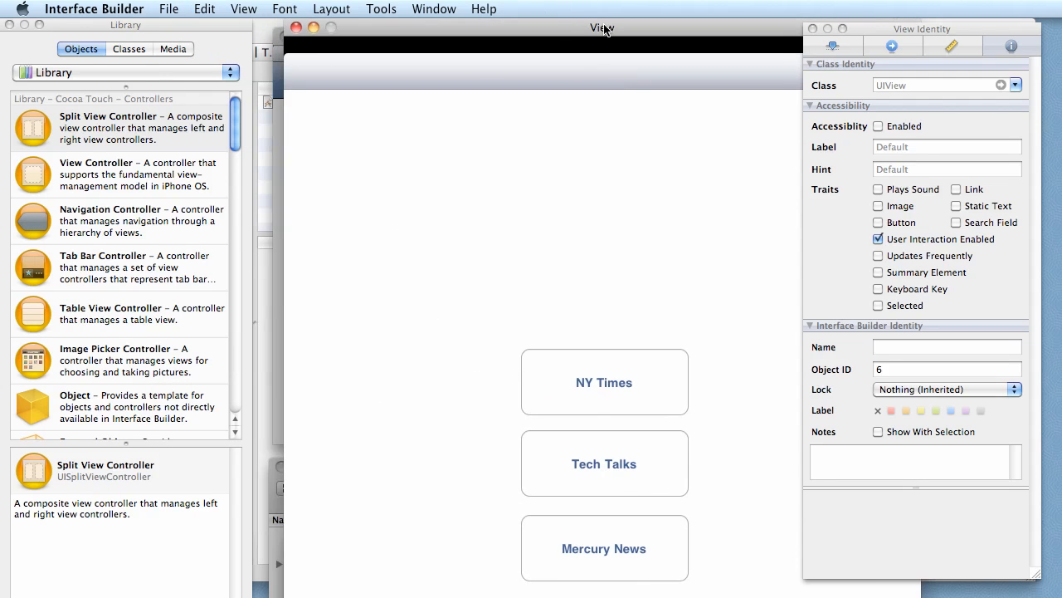
{"action": "left_click_drag", "start_coordinate": [604, 381], "coordinate": [432, 192]}
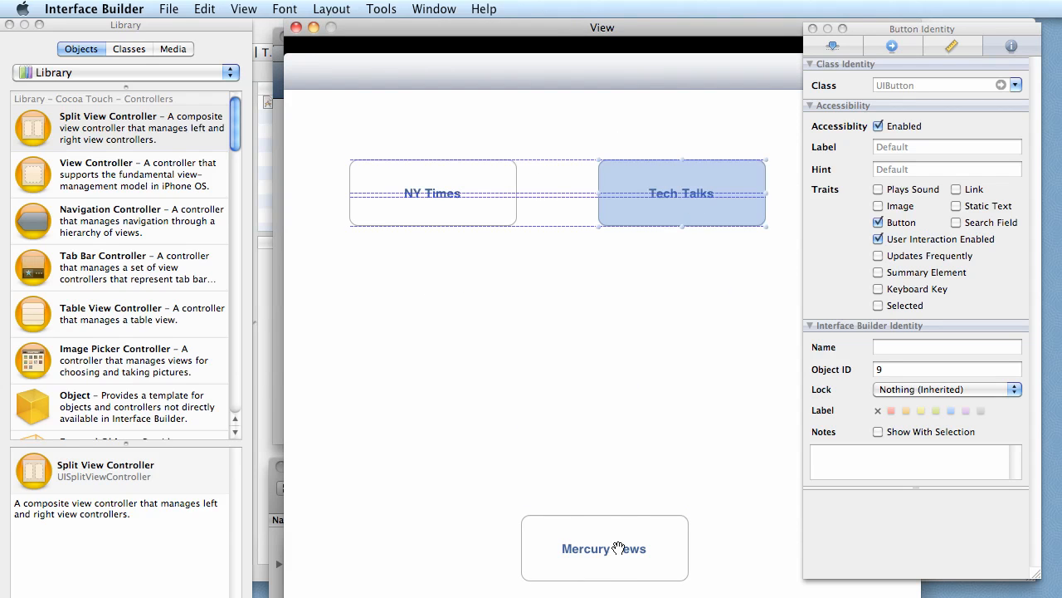
{"action": "left_click_drag", "start_coordinate": [604, 548], "coordinate": [555, 354]}
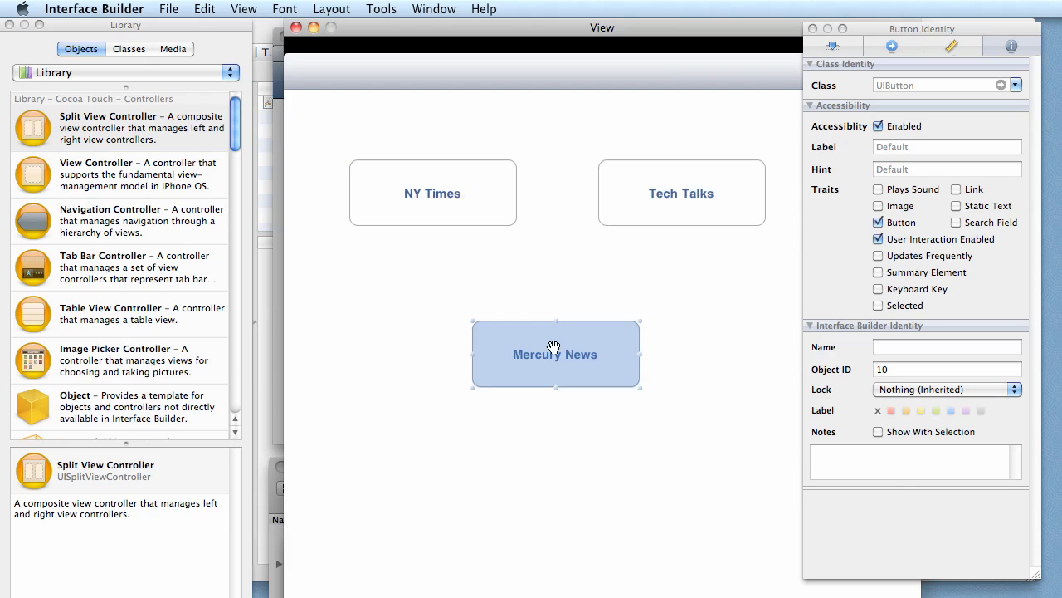
{"action": "left_click", "coordinate": [170, 9]}
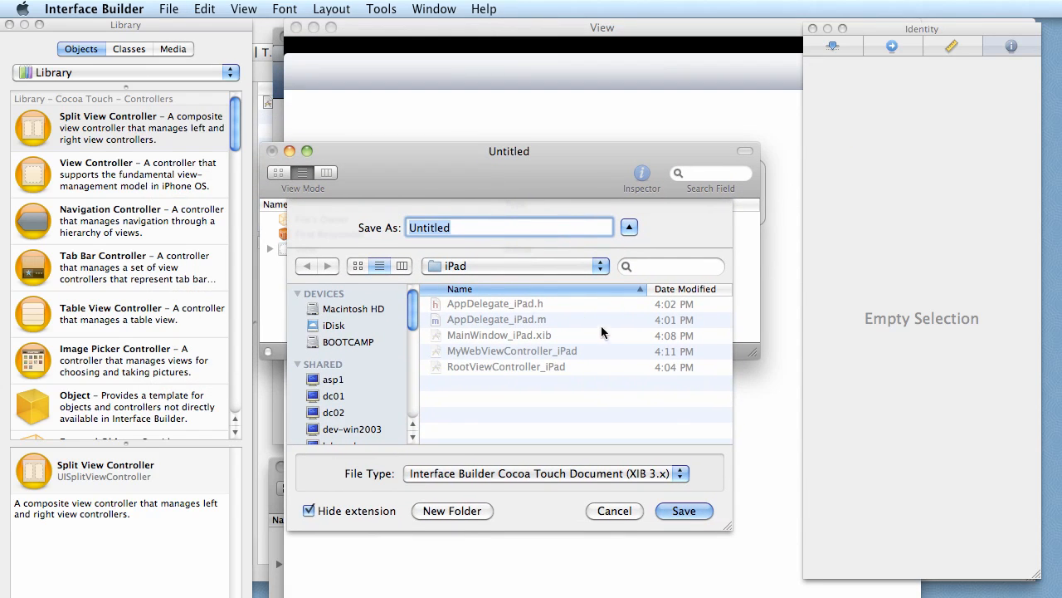
{"action": "mouse_move", "coordinate": [614, 282]}
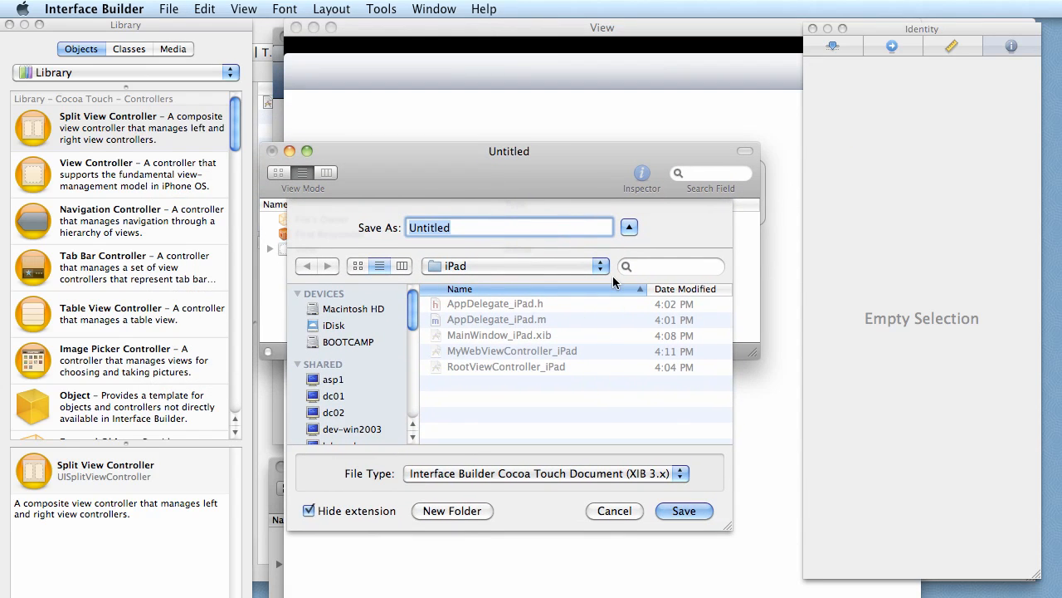
- Save the iPad interface as RootViewController_iPad in the Try3Universal/iPad folder
{"action": "left_click", "coordinate": [515, 266]}
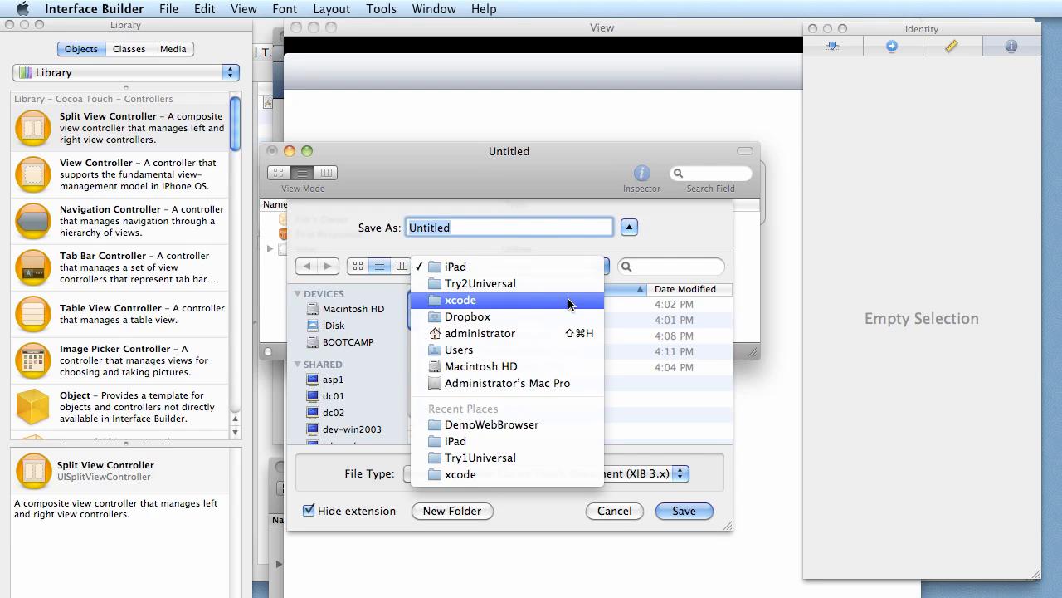
{"action": "left_click", "coordinate": [461, 299]}
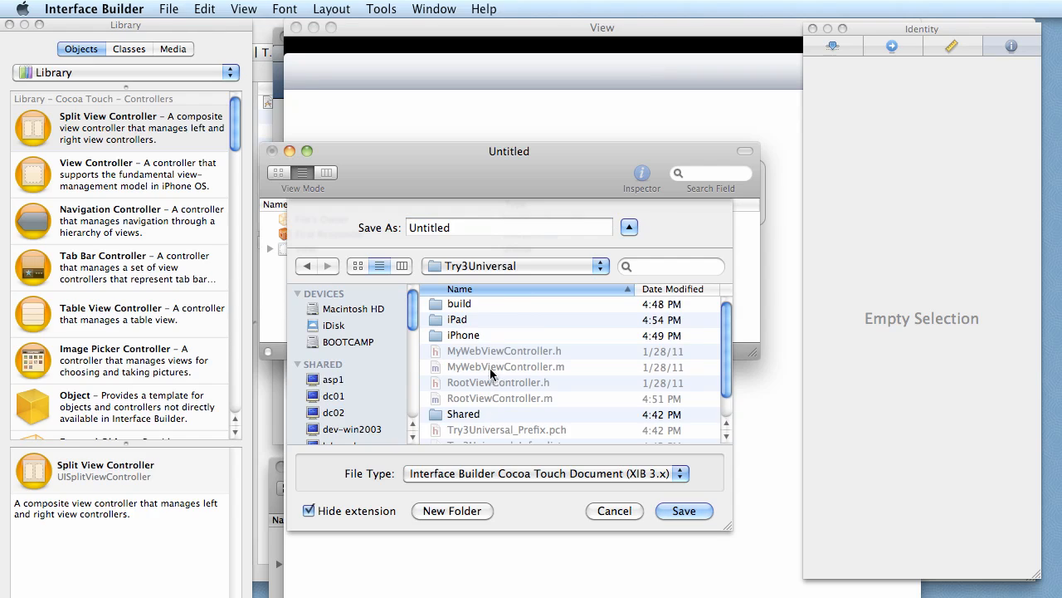
{"action": "double_click", "coordinate": [463, 334]}
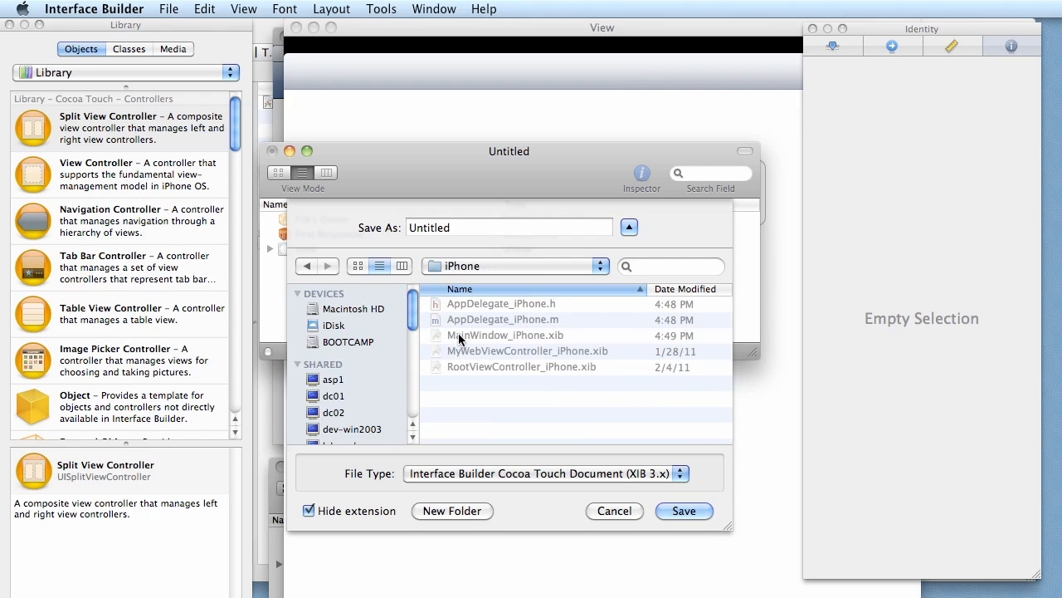
{"action": "left_click", "coordinate": [521, 366]}
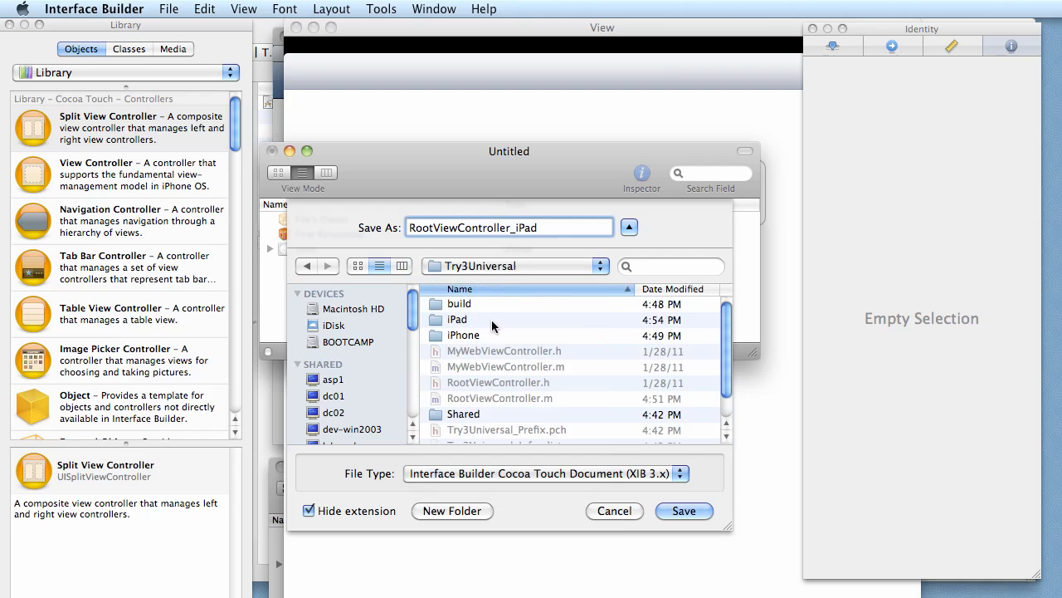
{"action": "double_click", "coordinate": [457, 320]}
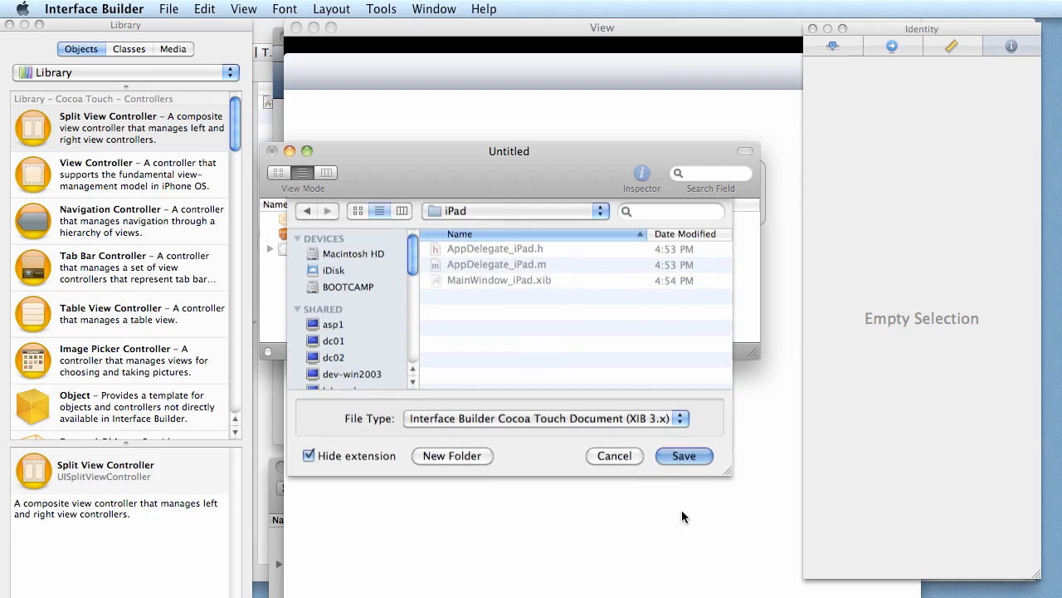
{"action": "left_click", "coordinate": [684, 456]}
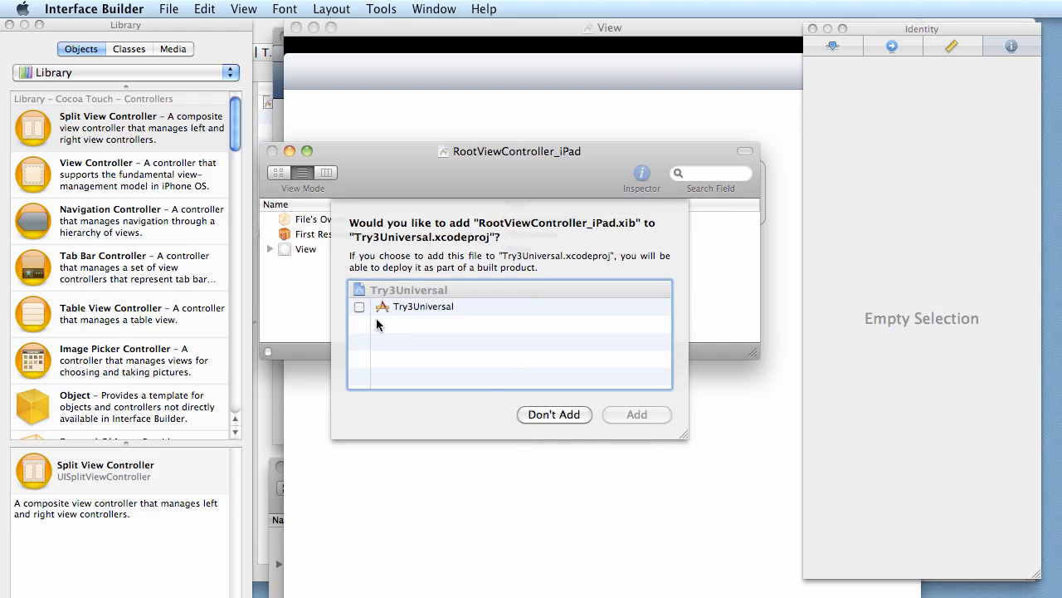
- Add RootViewController_iPad.xib to the Try3Universal target
{"action": "left_click", "coordinate": [360, 306]}
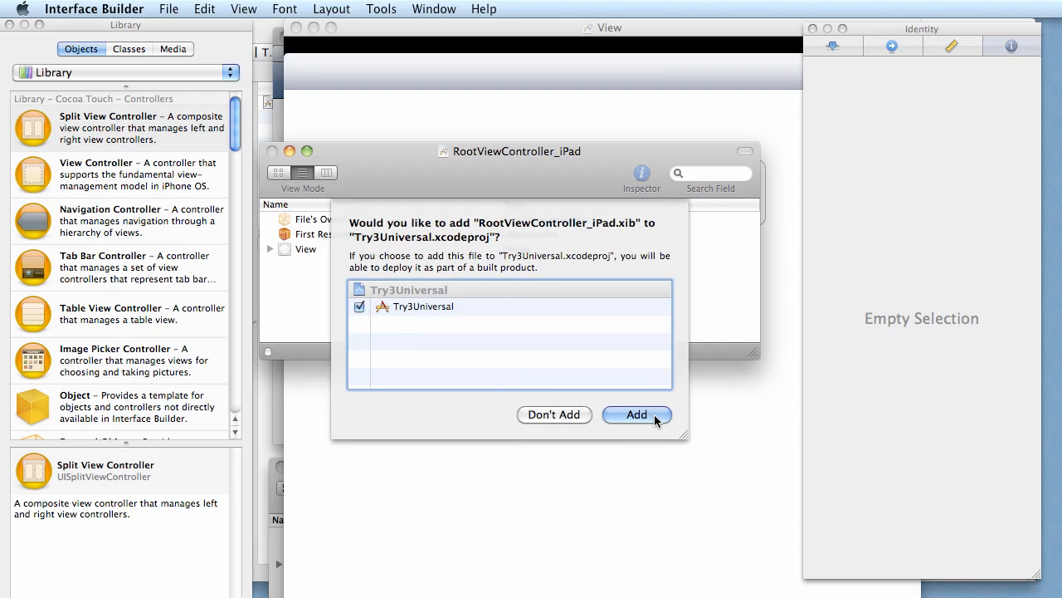
{"action": "left_click", "coordinate": [636, 415]}
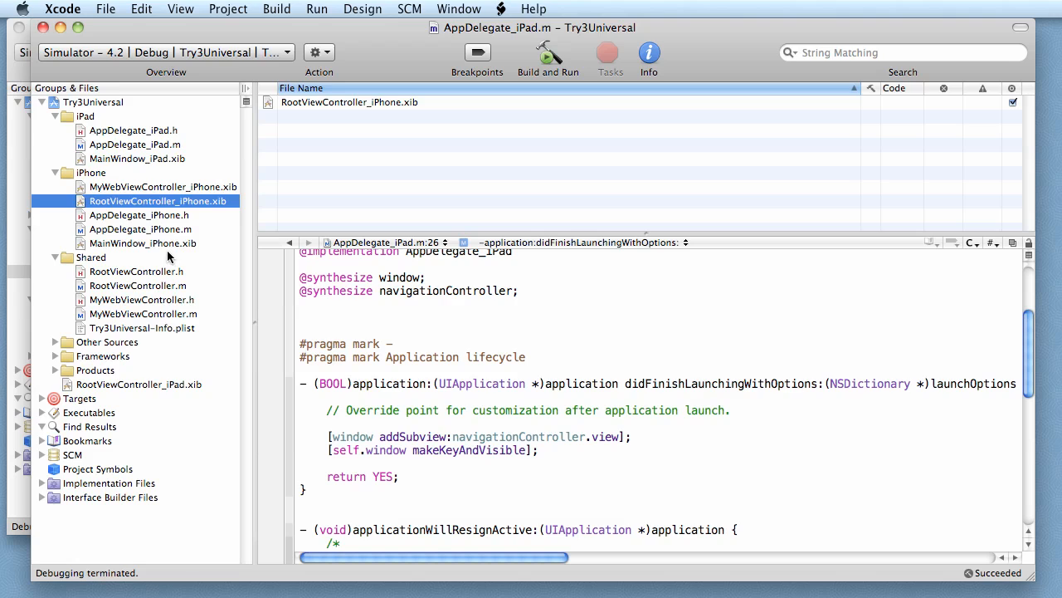
- Open MyWebViewController_iPhone.xib and its UIWebView View in Interface Builder
{"action": "left_click", "coordinate": [163, 186]}
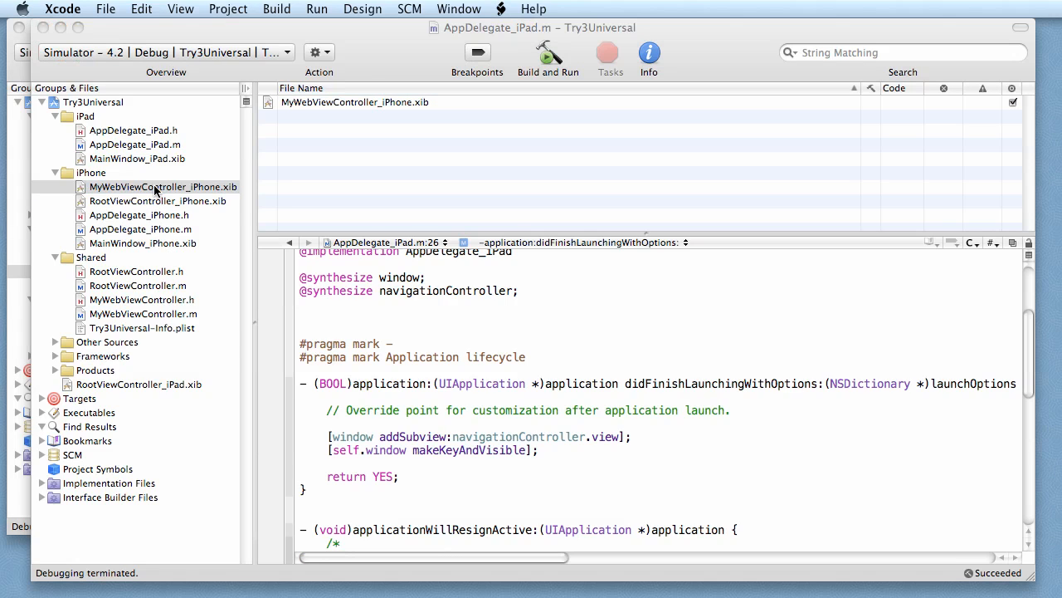
{"action": "double_click", "coordinate": [163, 186]}
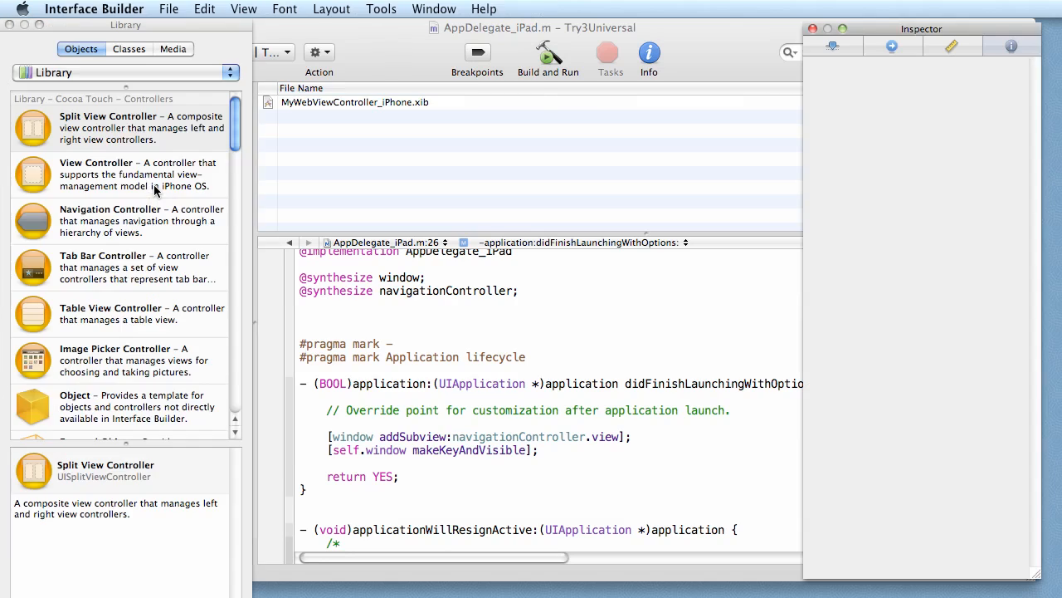
{"action": "double_click", "coordinate": [354, 102]}
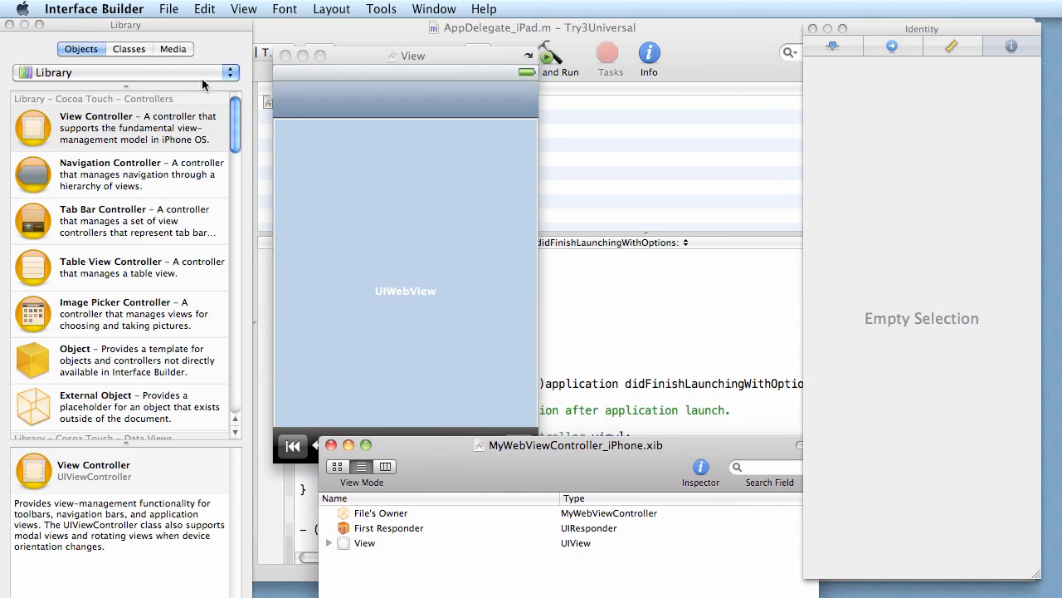
{"action": "left_click", "coordinate": [168, 9]}
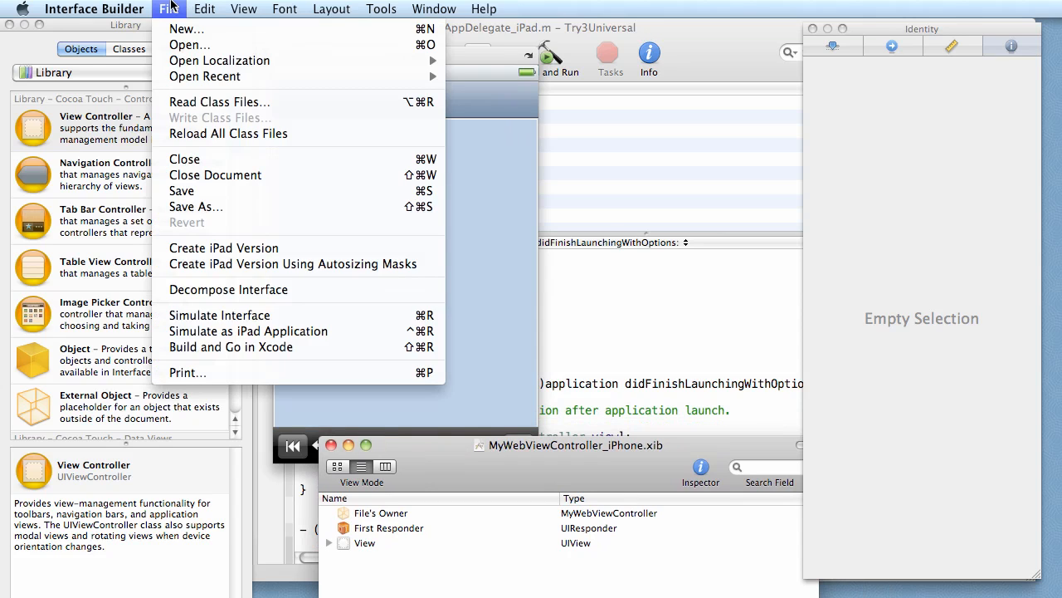
{"action": "mouse_move", "coordinate": [293, 264]}
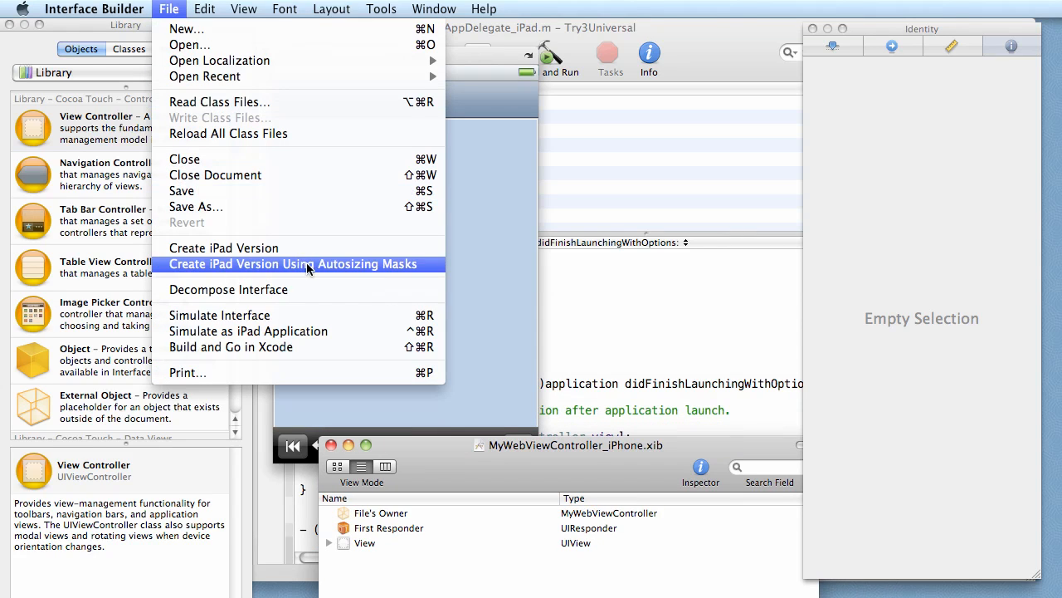
{"action": "mouse_move", "coordinate": [324, 272]}
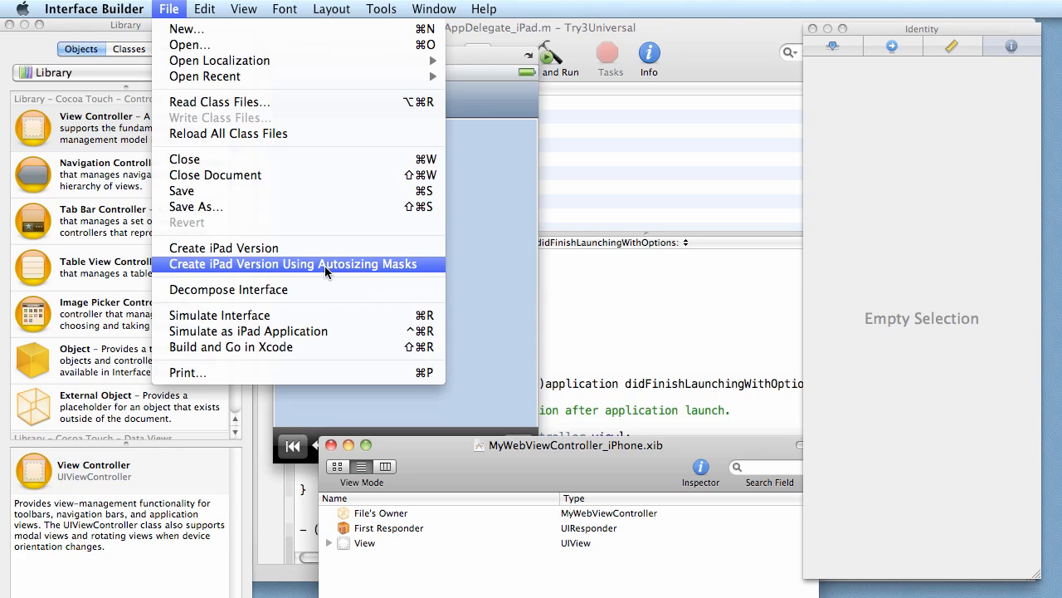
{"action": "mouse_move", "coordinate": [305, 272]}
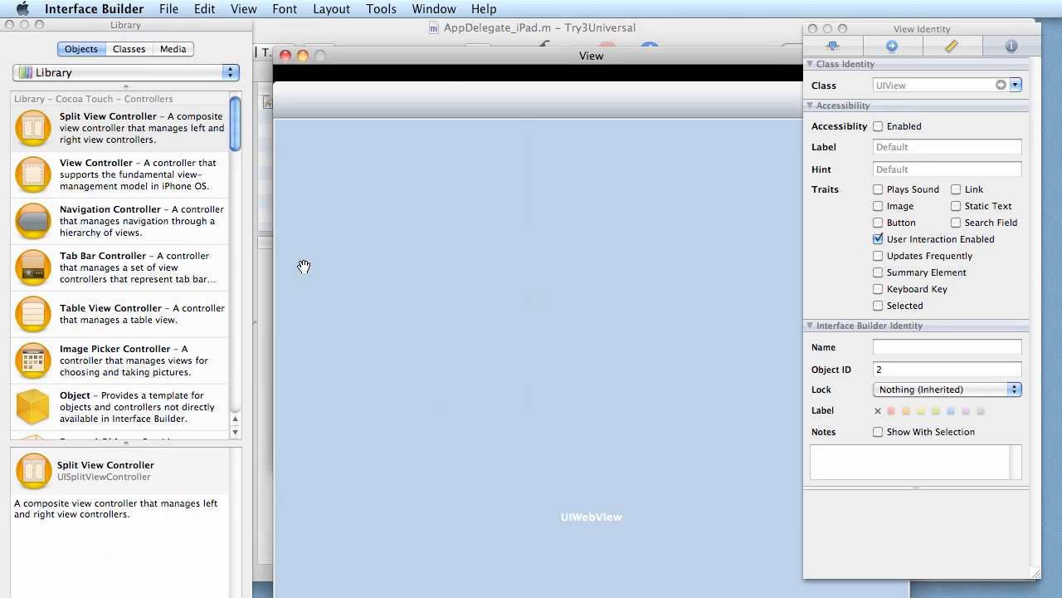
{"action": "mouse_move", "coordinate": [474, 59]}
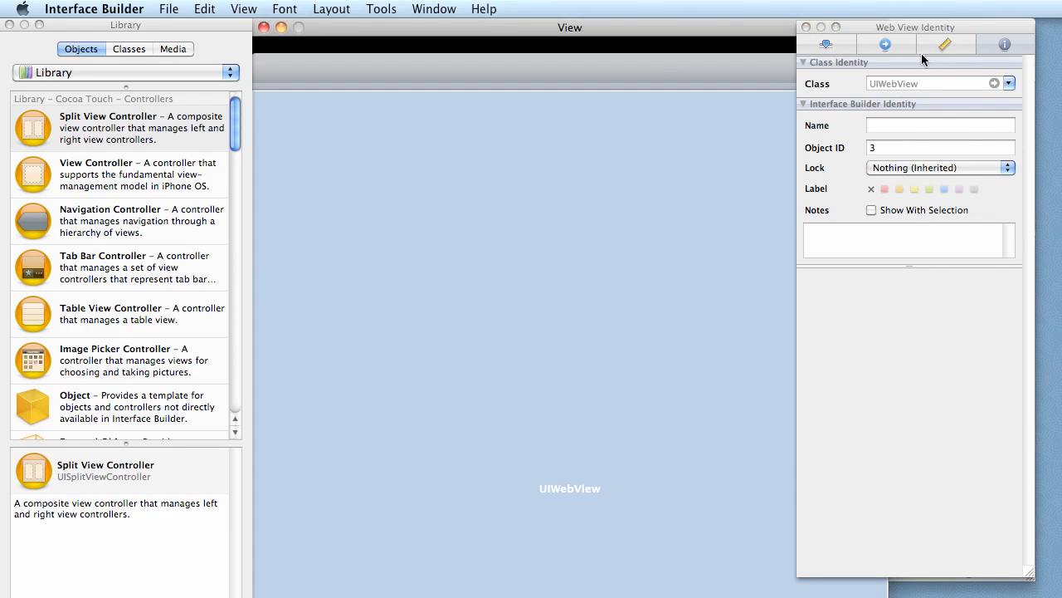
- Set the web view's width to 568 points in the Size inspector
{"action": "left_click", "coordinate": [944, 44]}
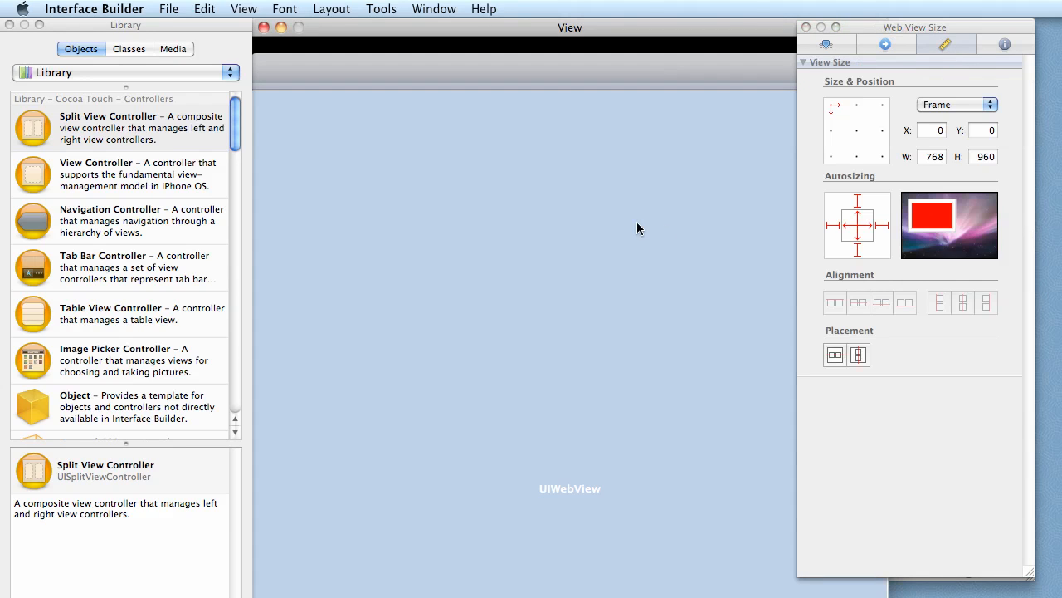
{"action": "left_click", "coordinate": [931, 156]}
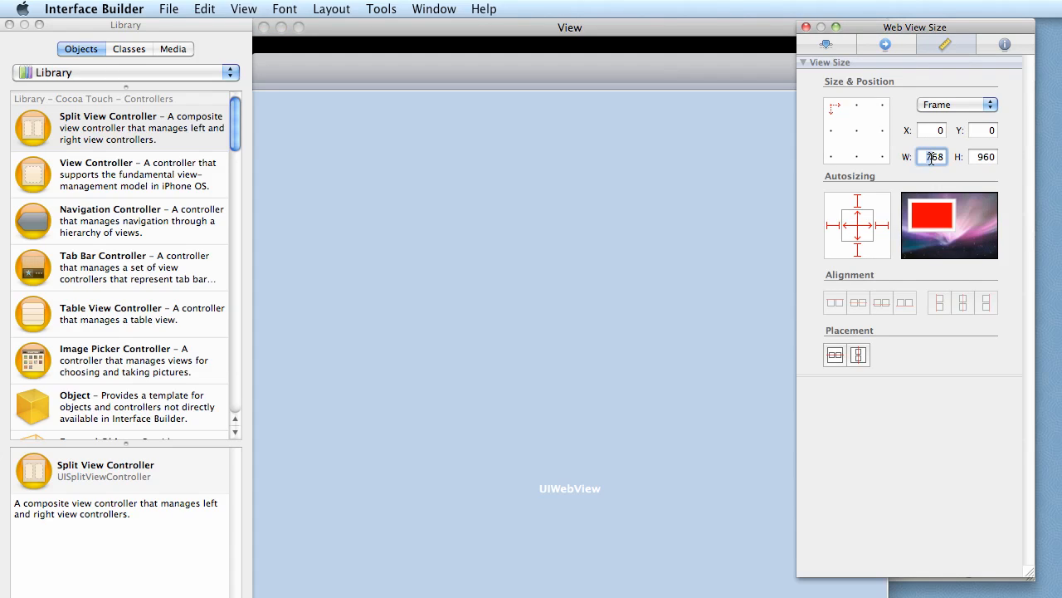
{"action": "type", "text": "568"}
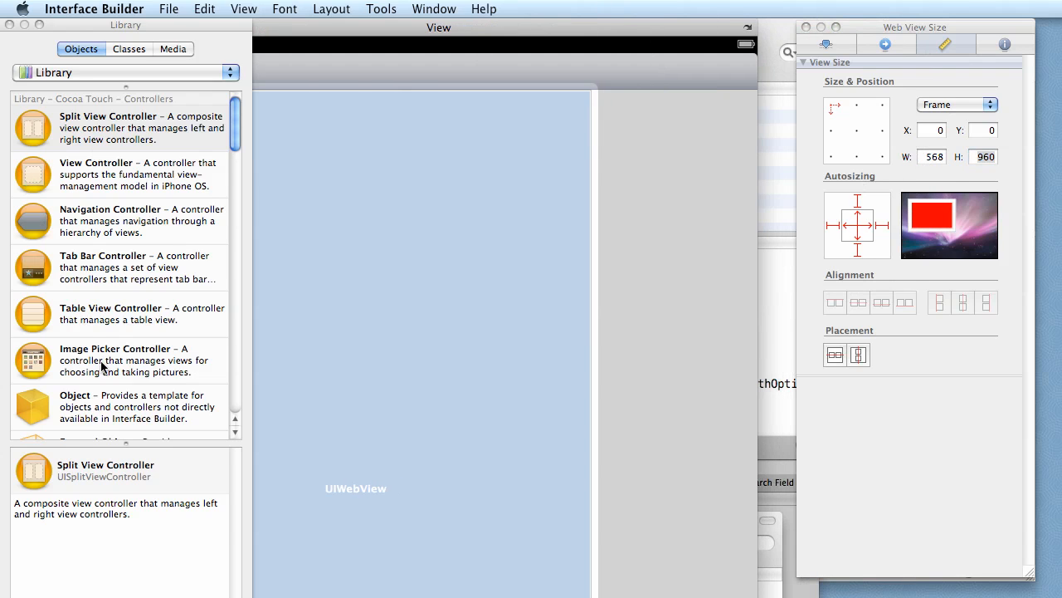
- Add a Round Rect Button titled 'iPad' in the empty area right of the web view
{"action": "scroll", "scroll_direction": "down", "scroll_amount": 3}
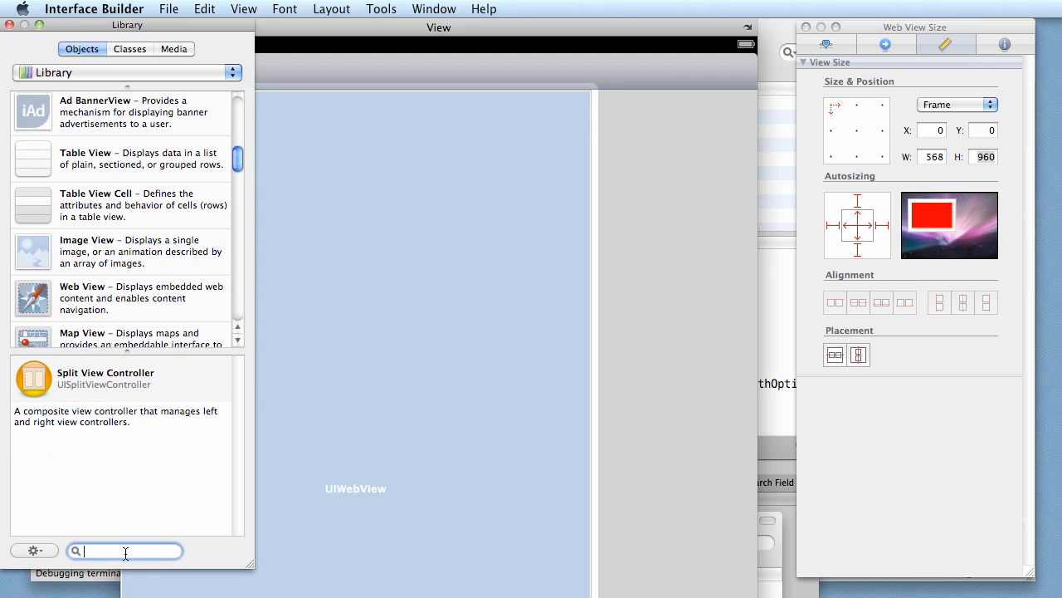
{"action": "type", "text": "button"}
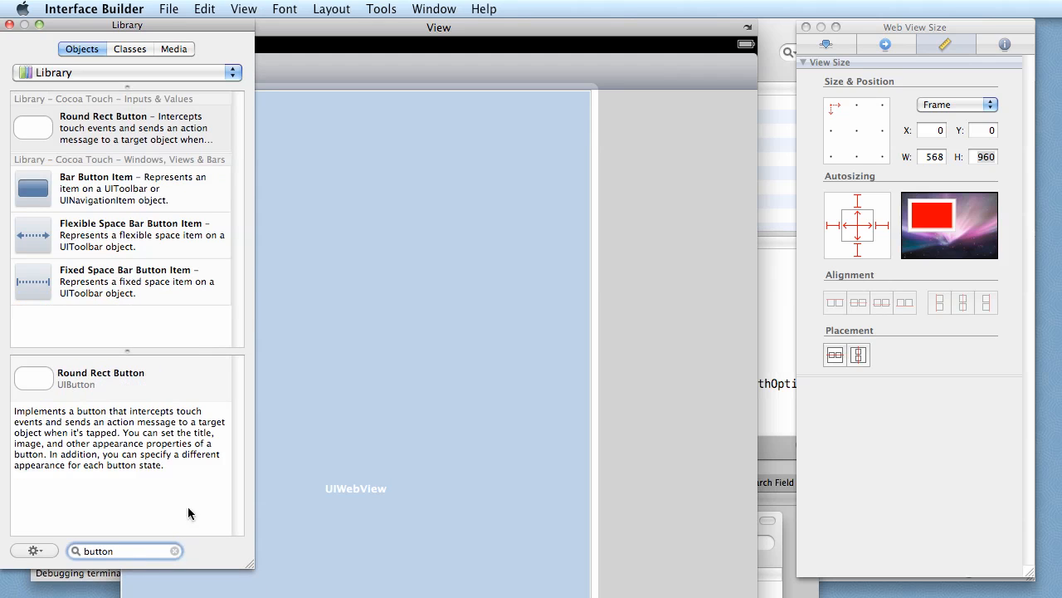
{"action": "left_click_drag", "start_coordinate": [33, 128], "coordinate": [643, 138]}
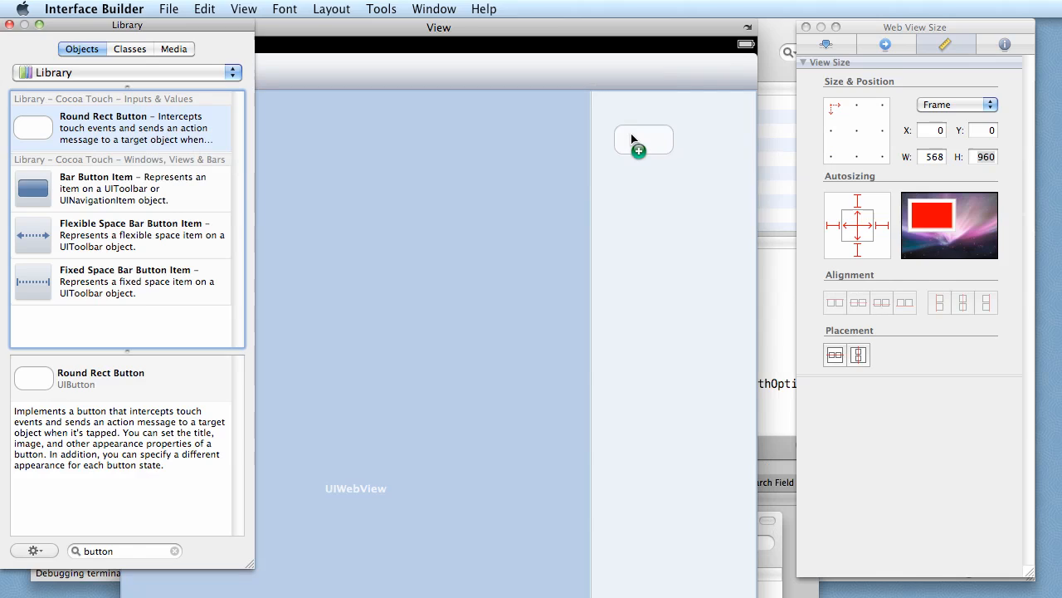
{"action": "left_click_drag", "start_coordinate": [33, 127], "coordinate": [643, 137]}
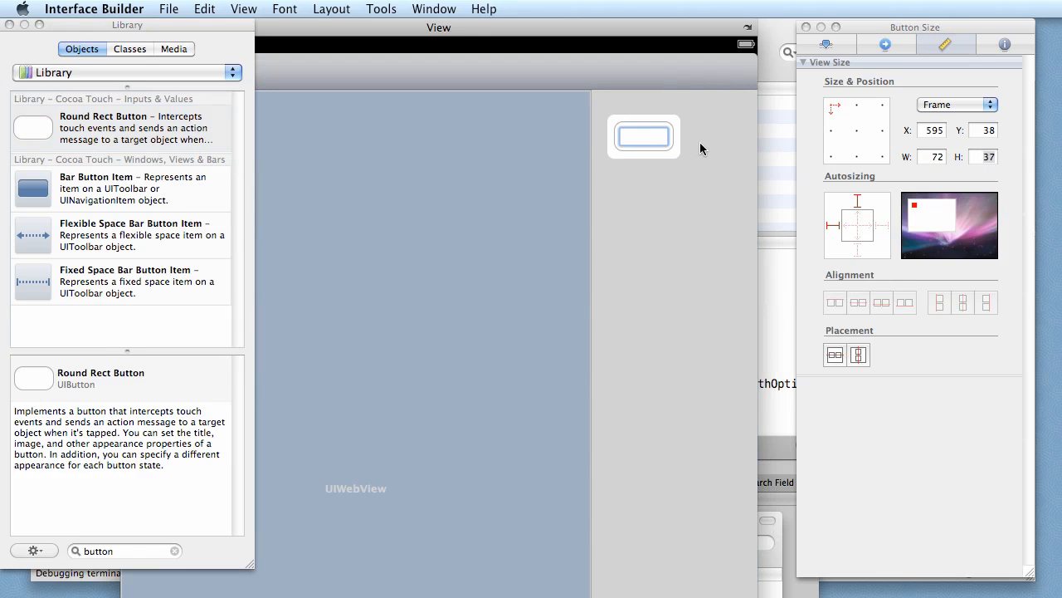
{"action": "type", "text": "iPad"}
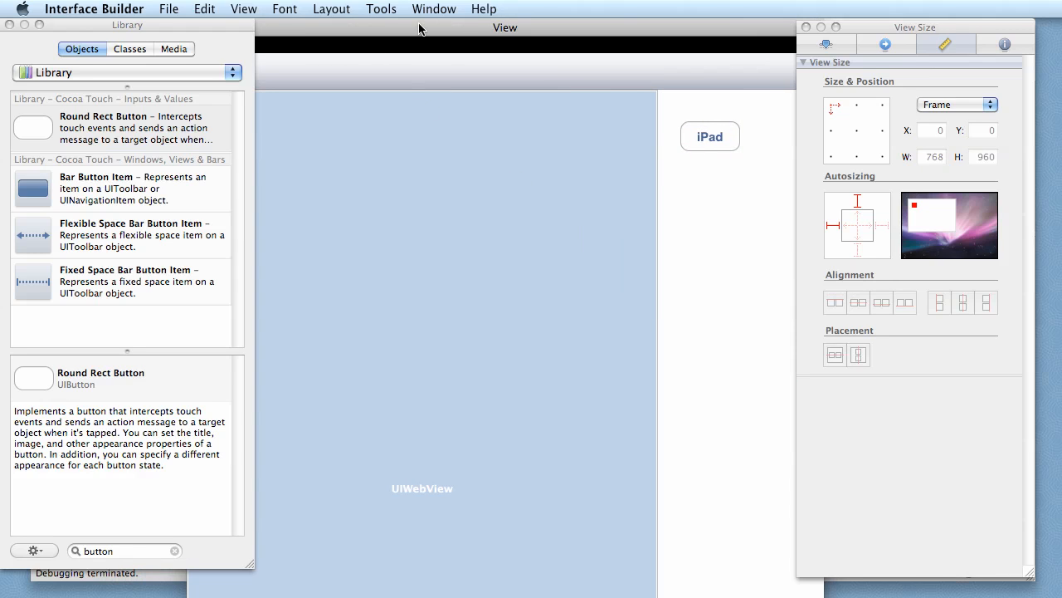
{"action": "left_click", "coordinate": [169, 9]}
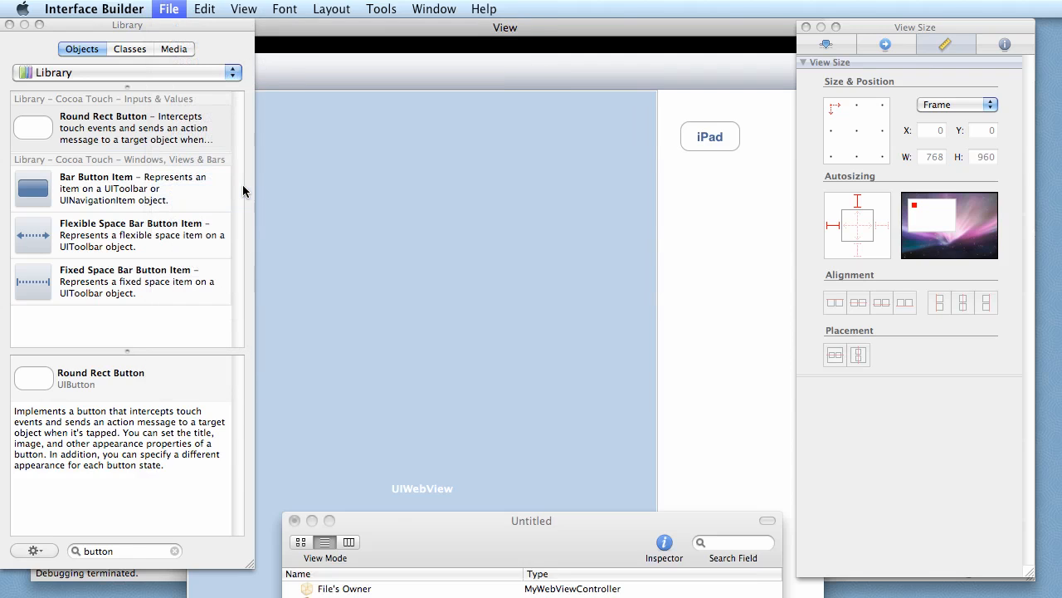
- Save as MyWebViewController_iPad in Try3Universal/iPad, added to the Try3Universal target
{"action": "left_click", "coordinate": [169, 8]}
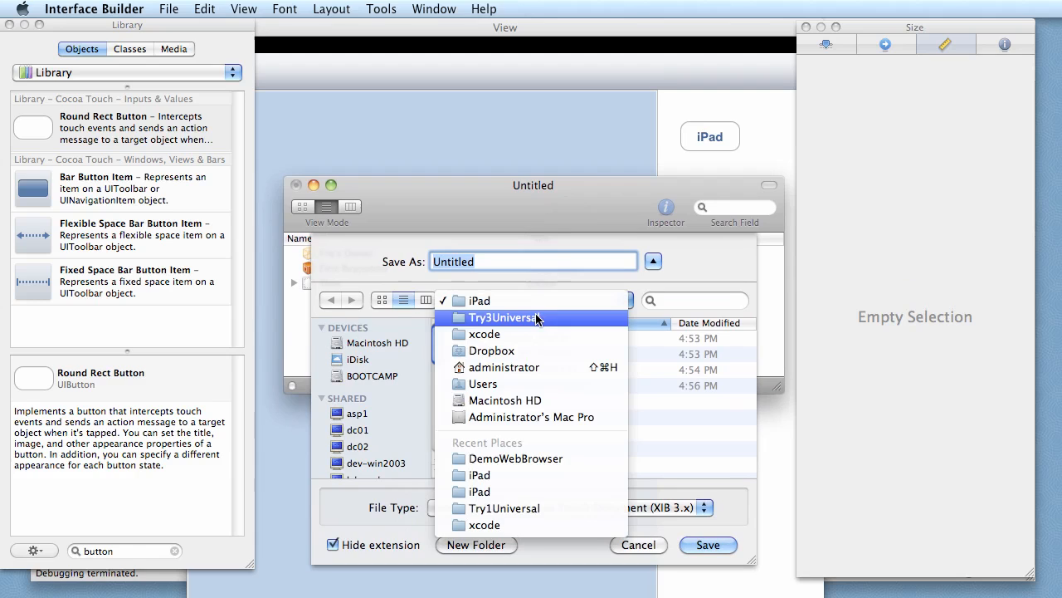
{"action": "left_click", "coordinate": [504, 317]}
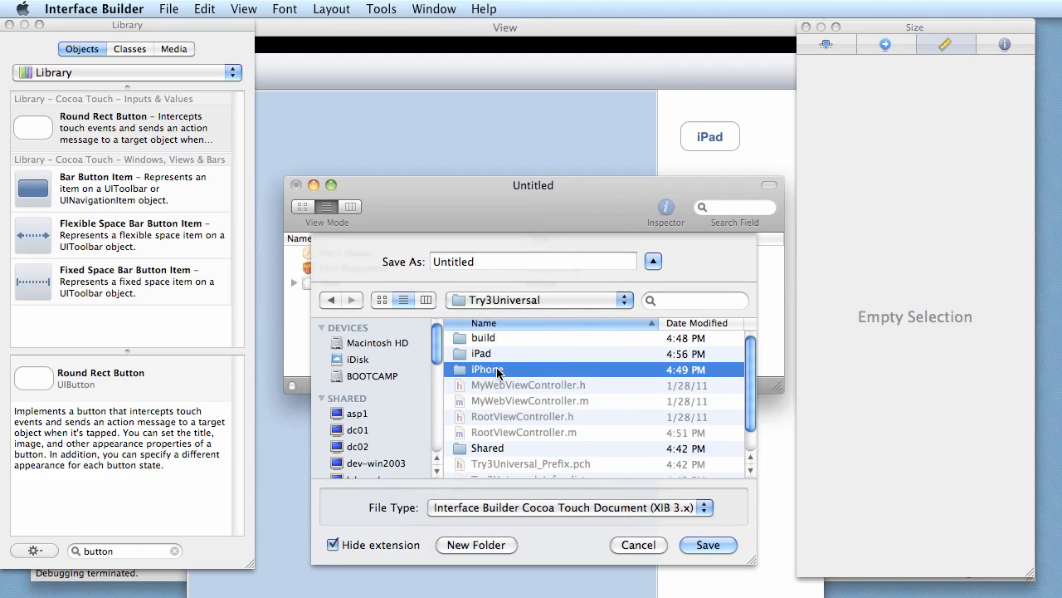
{"action": "double_click", "coordinate": [487, 368]}
{"action": "type", "text": "MyWebViewController_iPhone"}
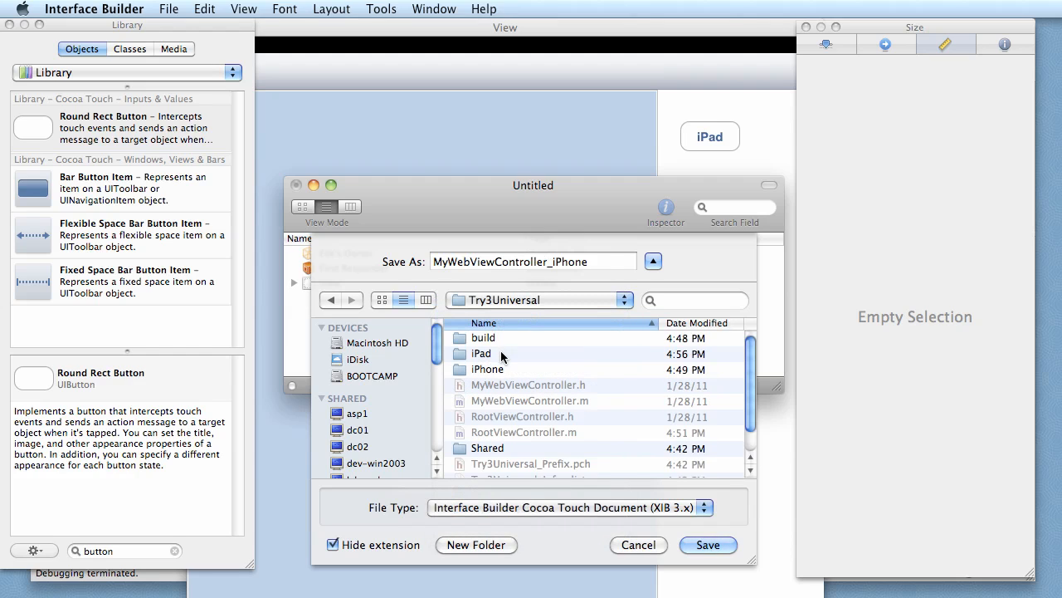
{"action": "double_click", "coordinate": [482, 353]}
{"action": "type", "text": "ad"}
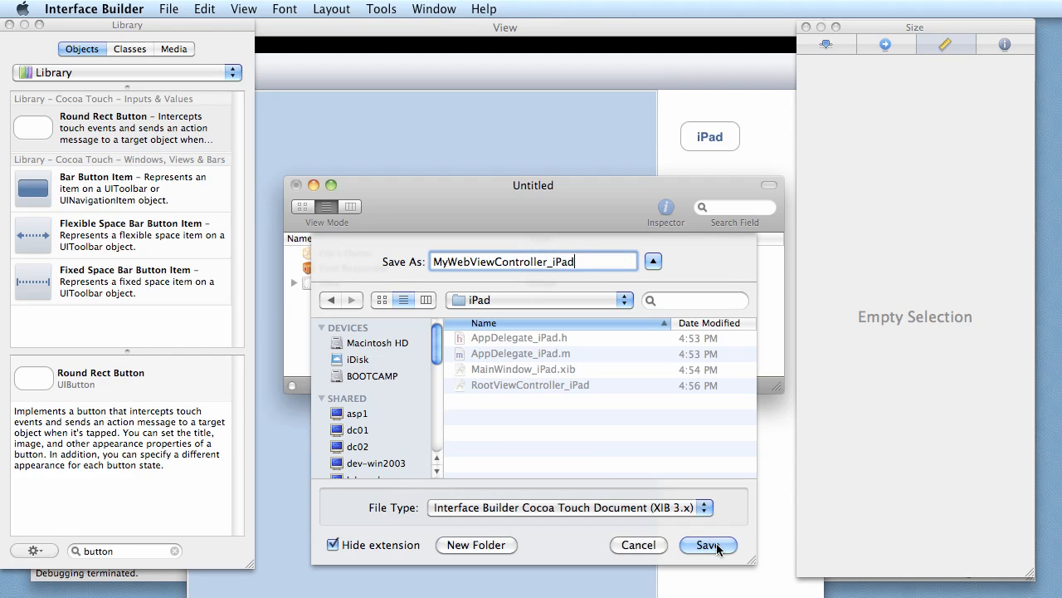
{"action": "left_click", "coordinate": [708, 544]}
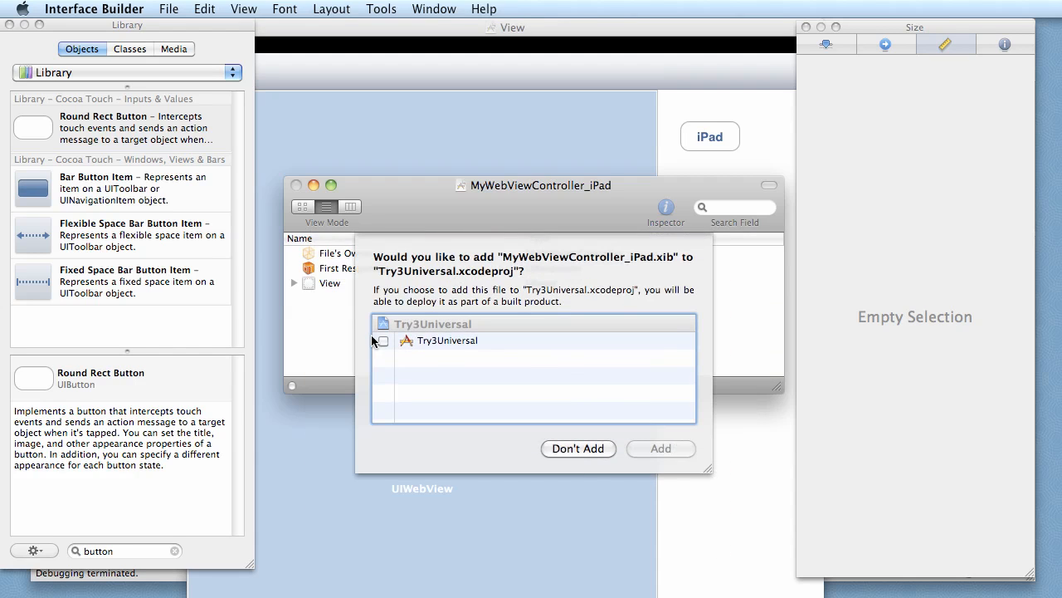
{"action": "left_click", "coordinate": [578, 448]}
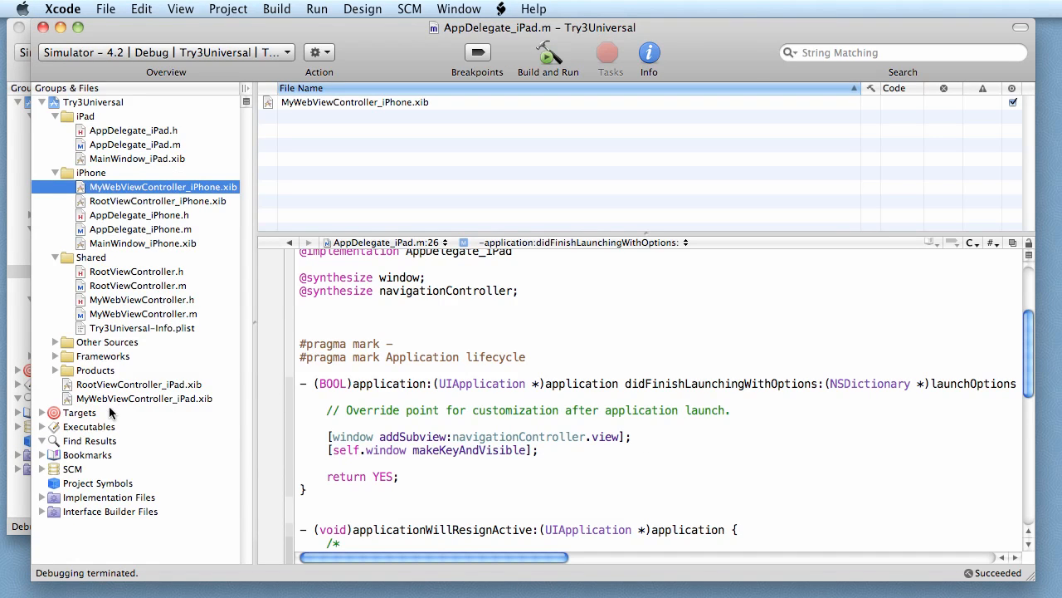
- Move RootViewController_iPad.xib and MyWebViewController_iPad.xib into the iPad group, then open MainWindow_iPad.xib
{"action": "left_click", "coordinate": [139, 384]}
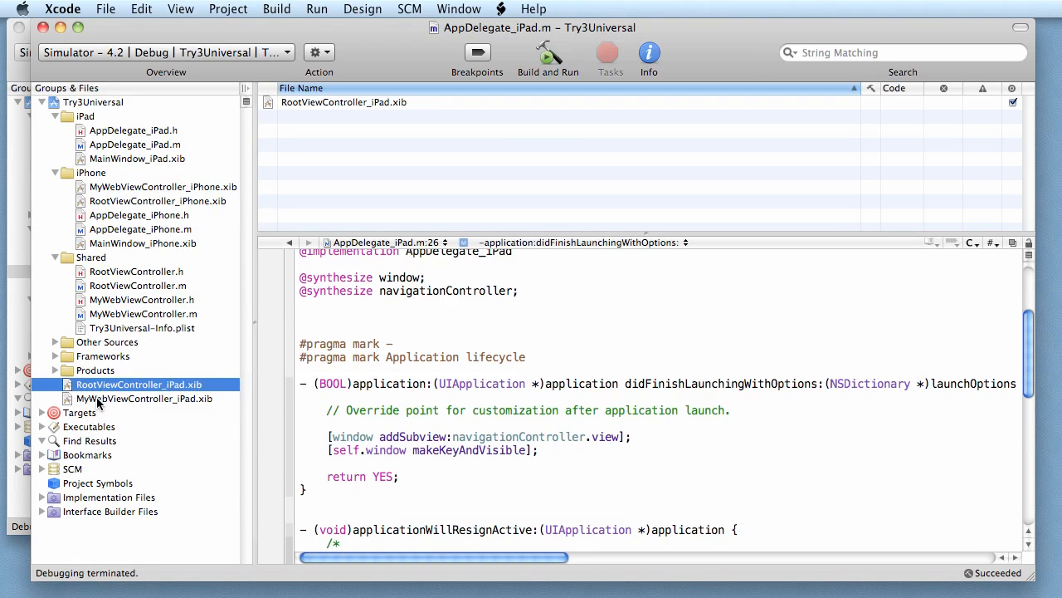
{"action": "left_click", "coordinate": [144, 399]}
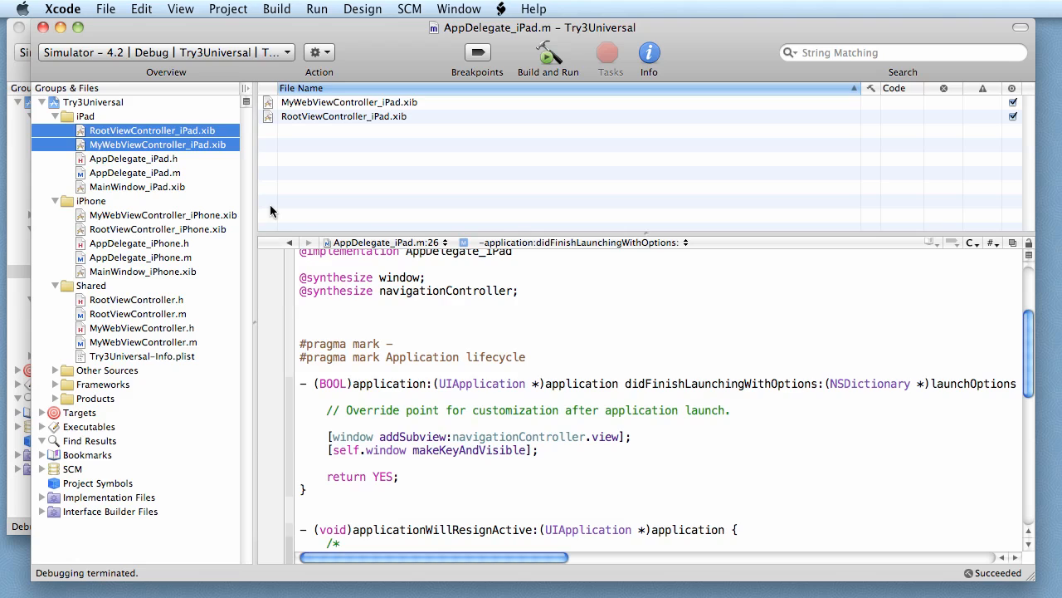
{"action": "left_click", "coordinate": [137, 187]}
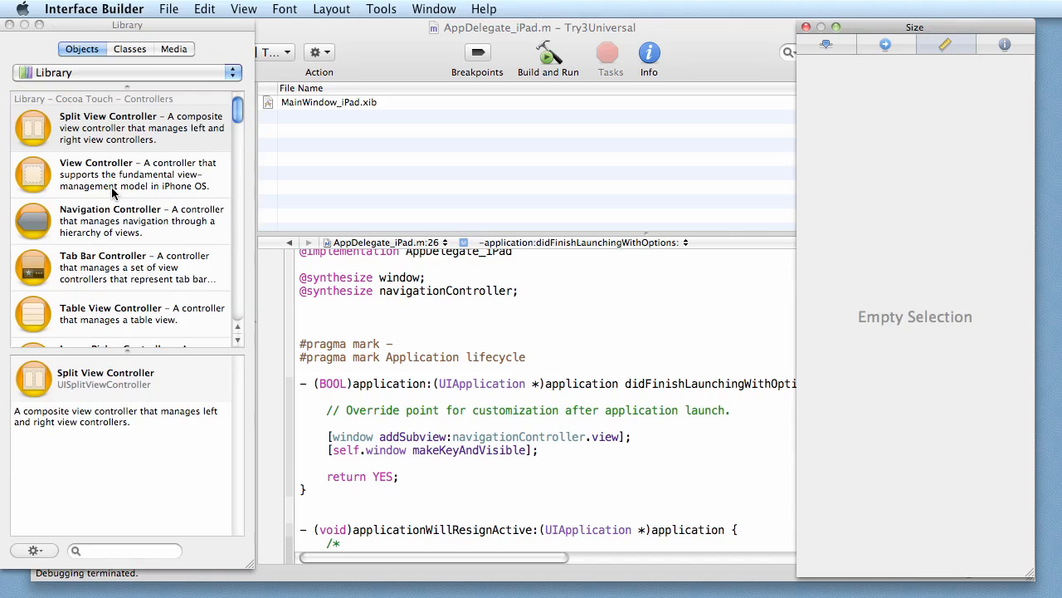
- Set the navigation controller's root view controller NIB Name to RootViewController_iPad
{"action": "double_click", "coordinate": [328, 101]}
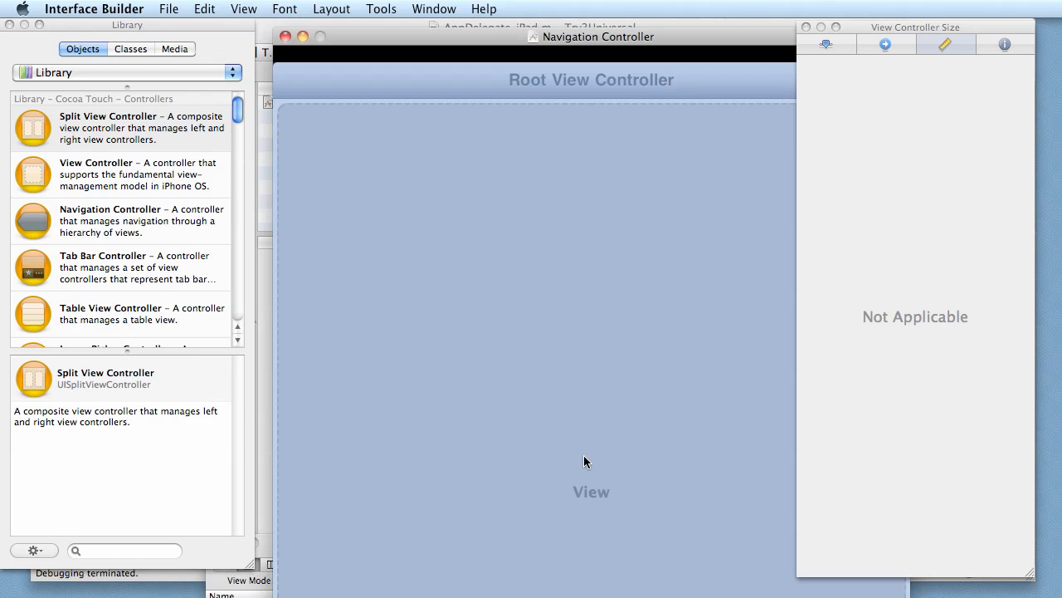
{"action": "left_click", "coordinate": [825, 44]}
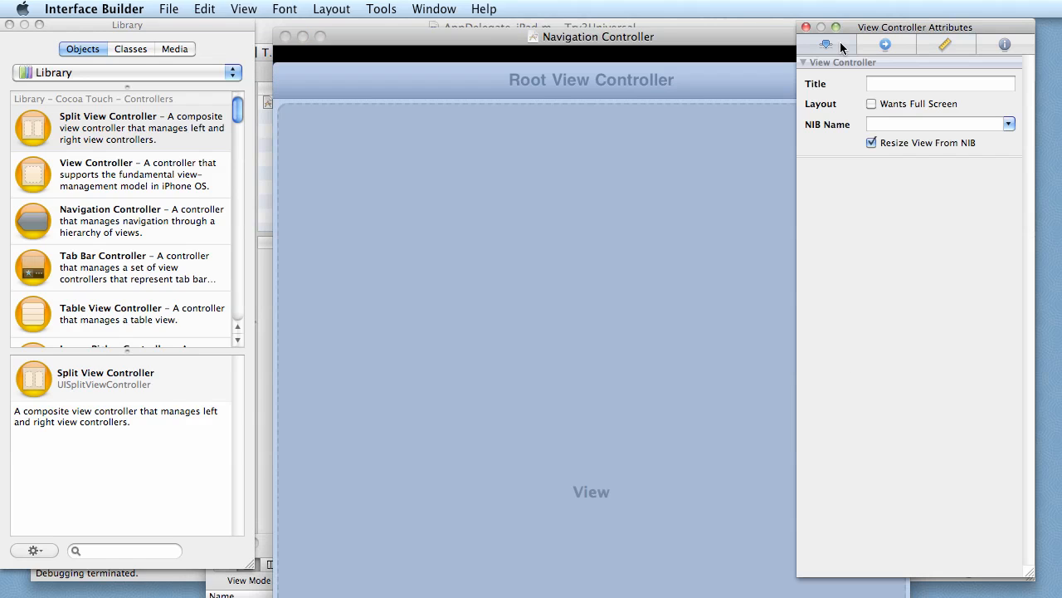
{"action": "mouse_move", "coordinate": [1029, 146]}
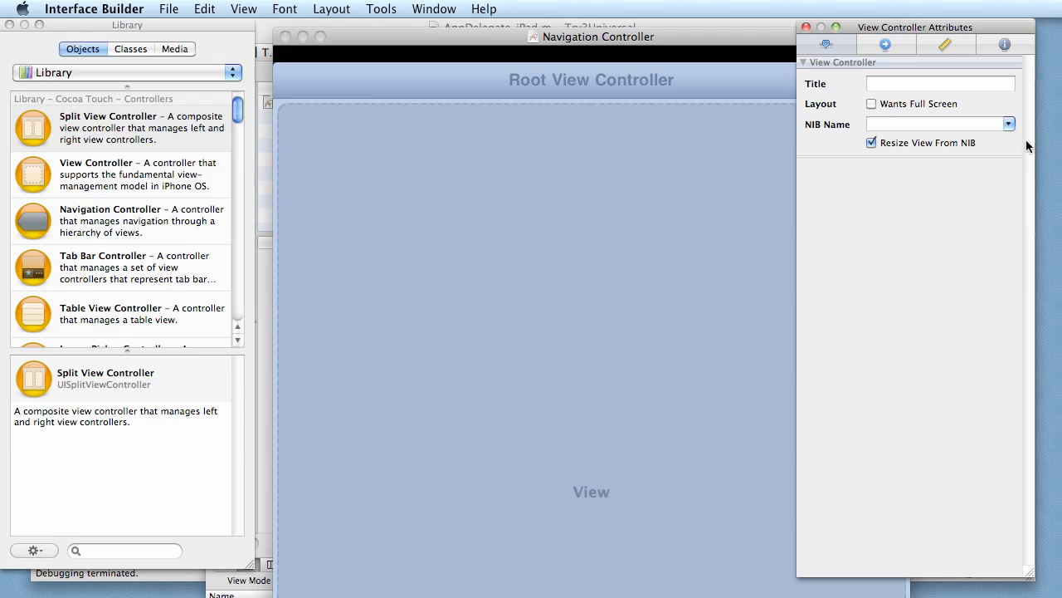
{"action": "left_click", "coordinate": [1007, 124]}
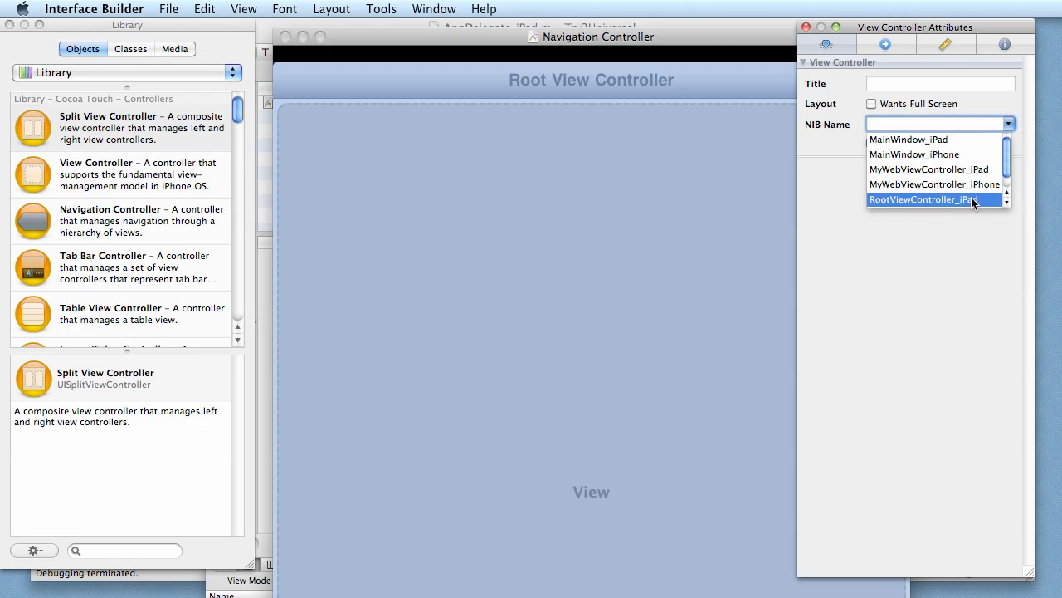
{"action": "left_click", "coordinate": [923, 199]}
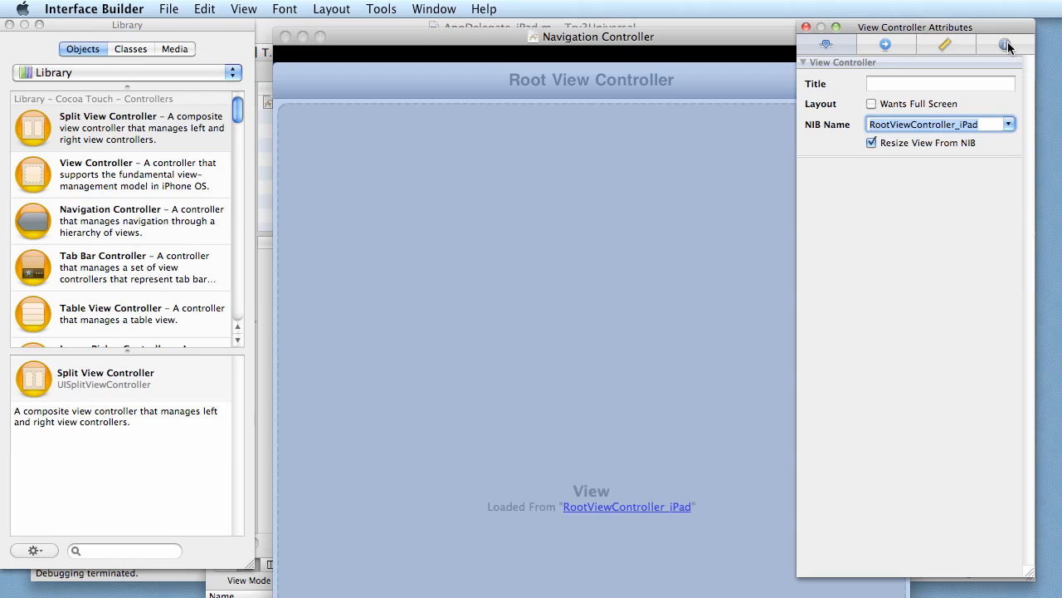
- Set the view controller's class to RootViewController and quit Interface Builder
{"action": "left_click", "coordinate": [1005, 44]}
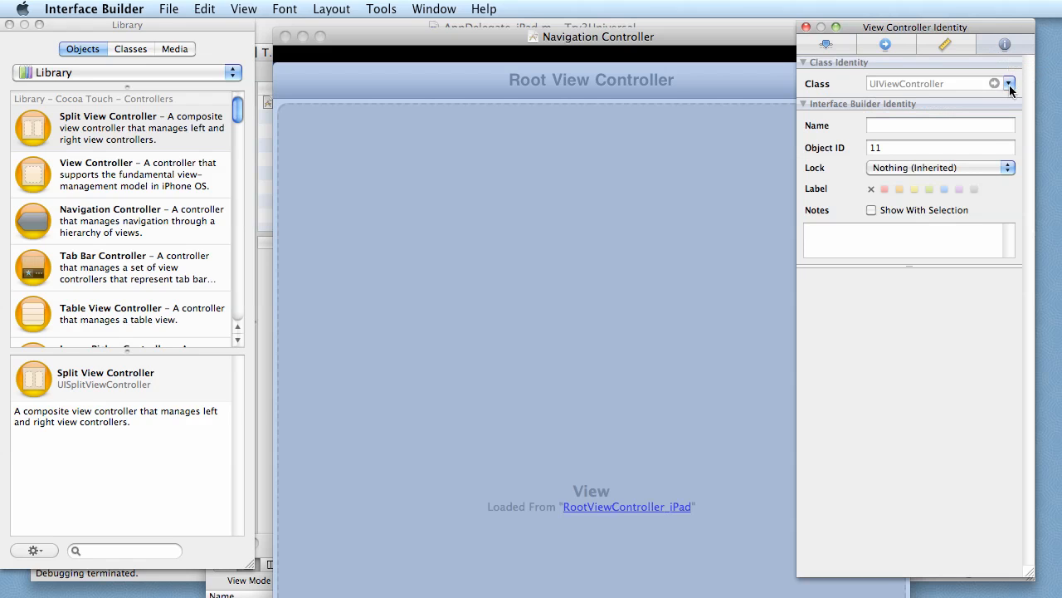
{"action": "left_click", "coordinate": [1008, 83]}
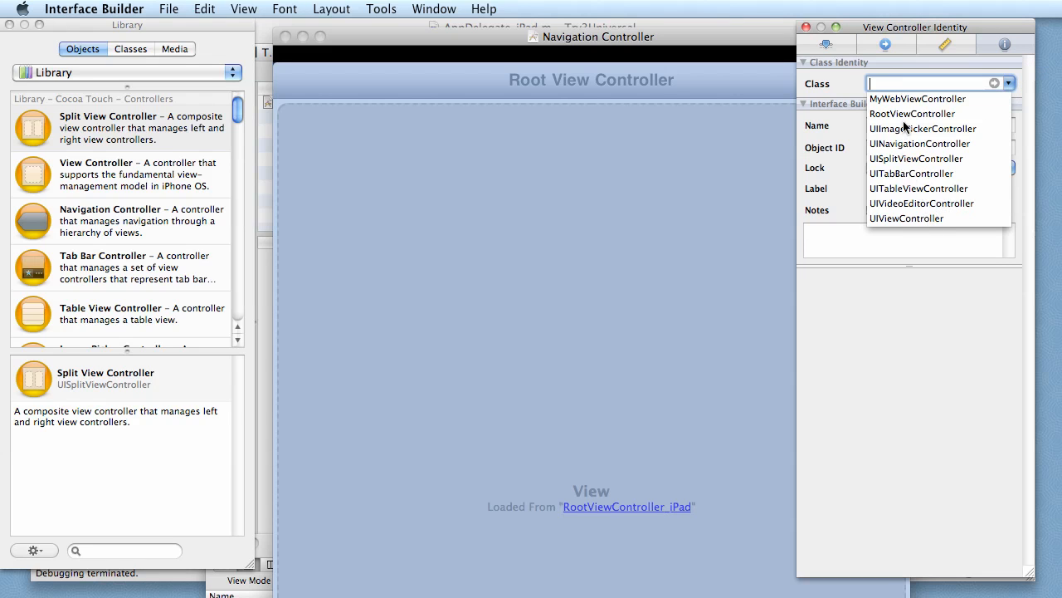
{"action": "left_click", "coordinate": [912, 114]}
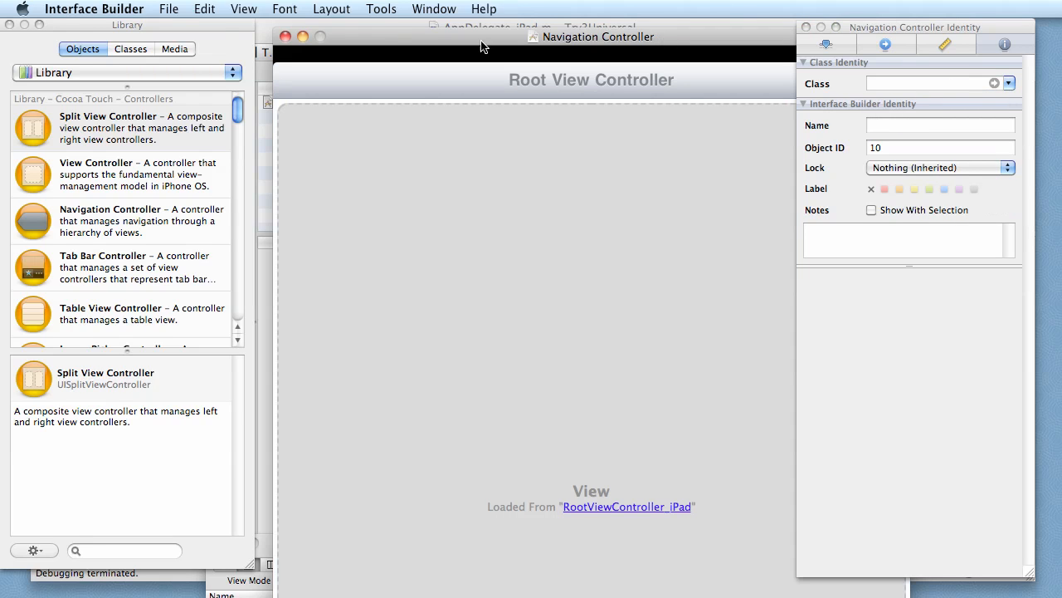
{"action": "left_click", "coordinate": [94, 9]}
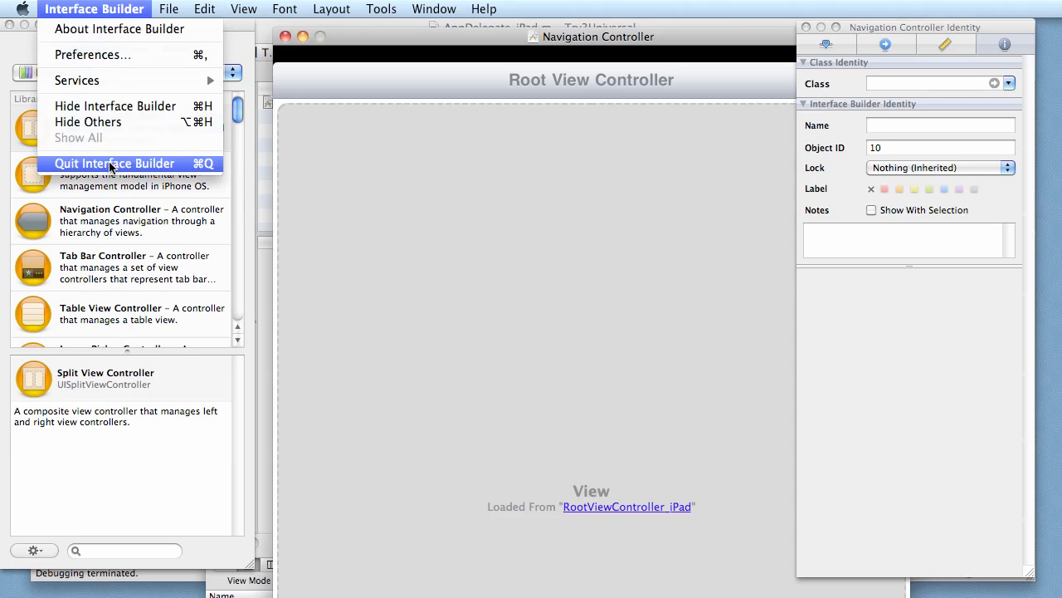
{"action": "left_click", "coordinate": [114, 163]}
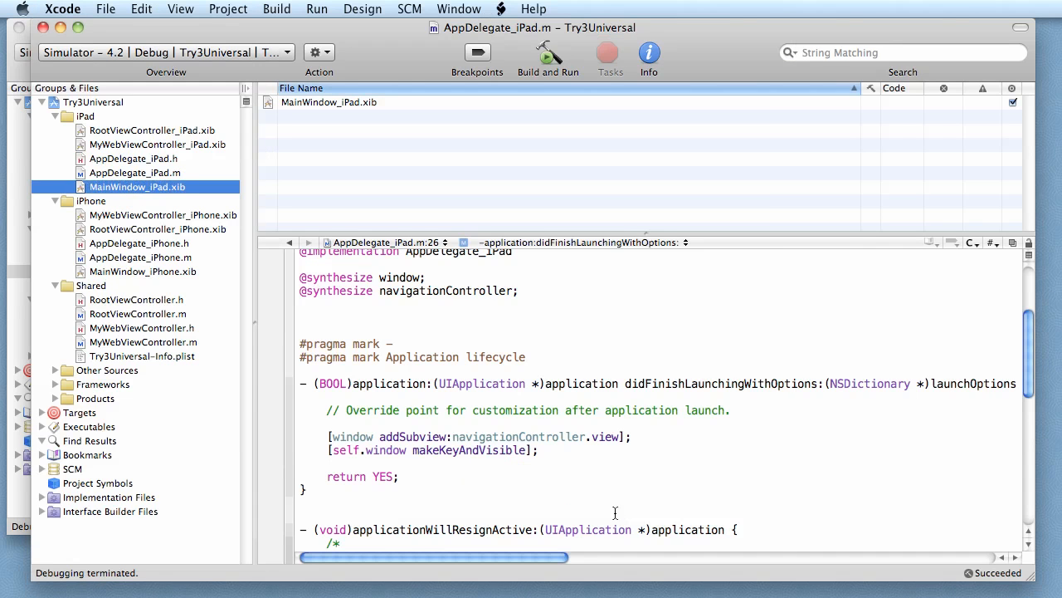
{"action": "mouse_move", "coordinate": [548, 53]}
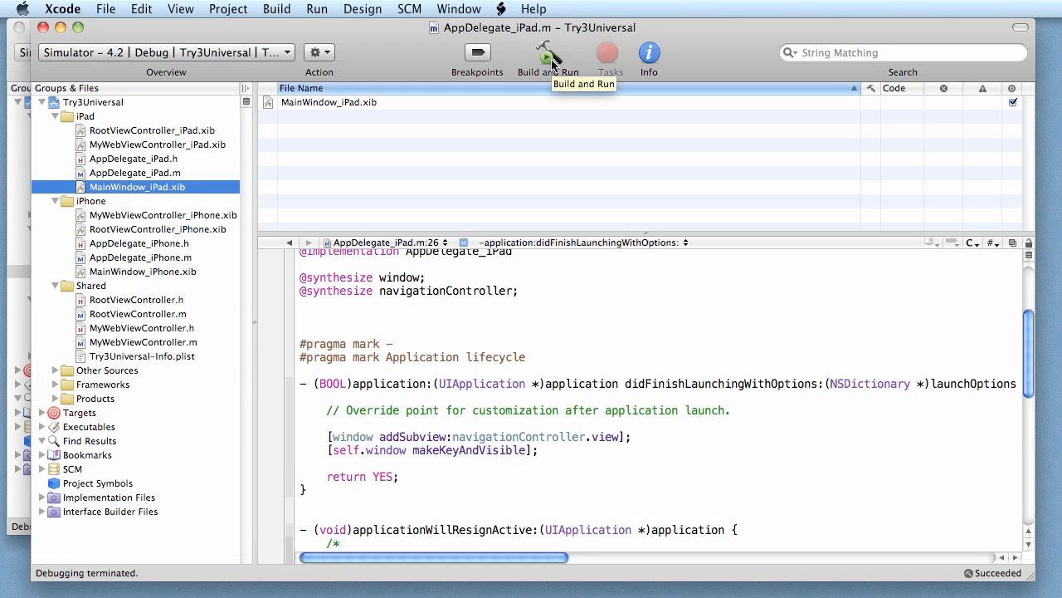
{"action": "left_click", "coordinate": [547, 54]}
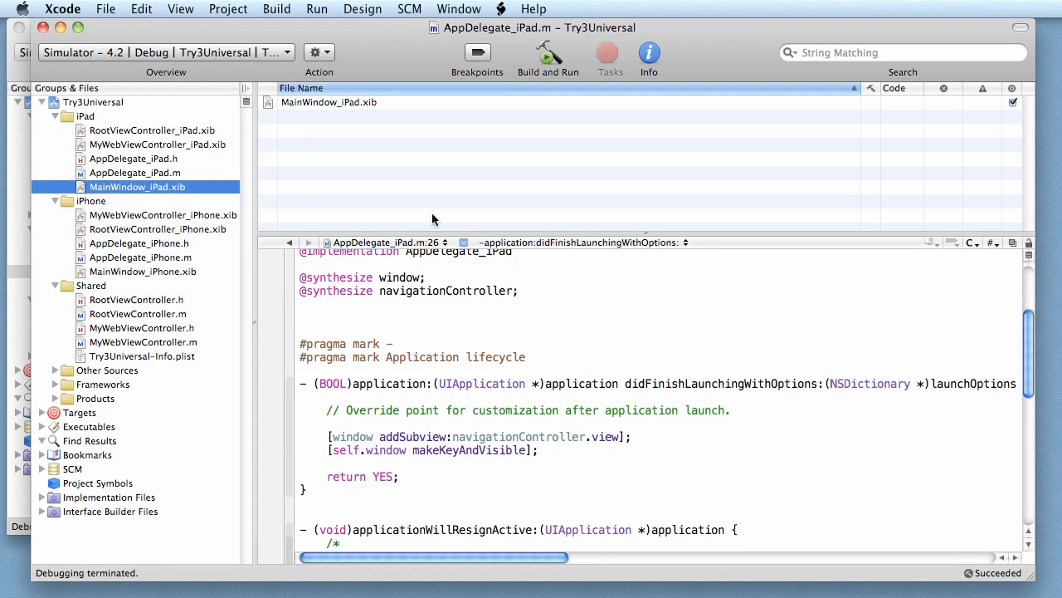
{"action": "left_click", "coordinate": [548, 53]}
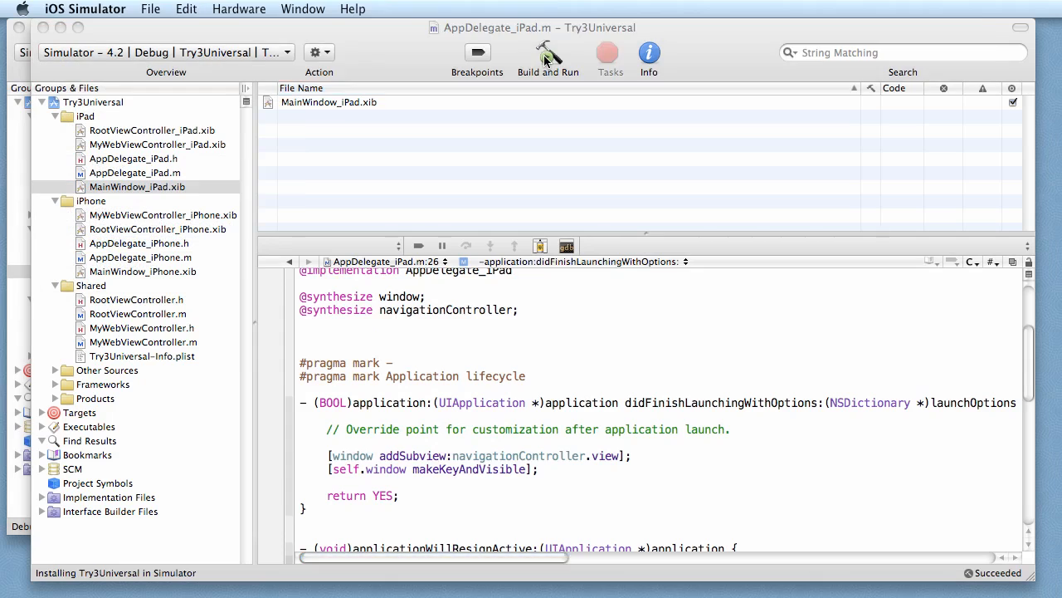
{"action": "left_click", "coordinate": [547, 52]}
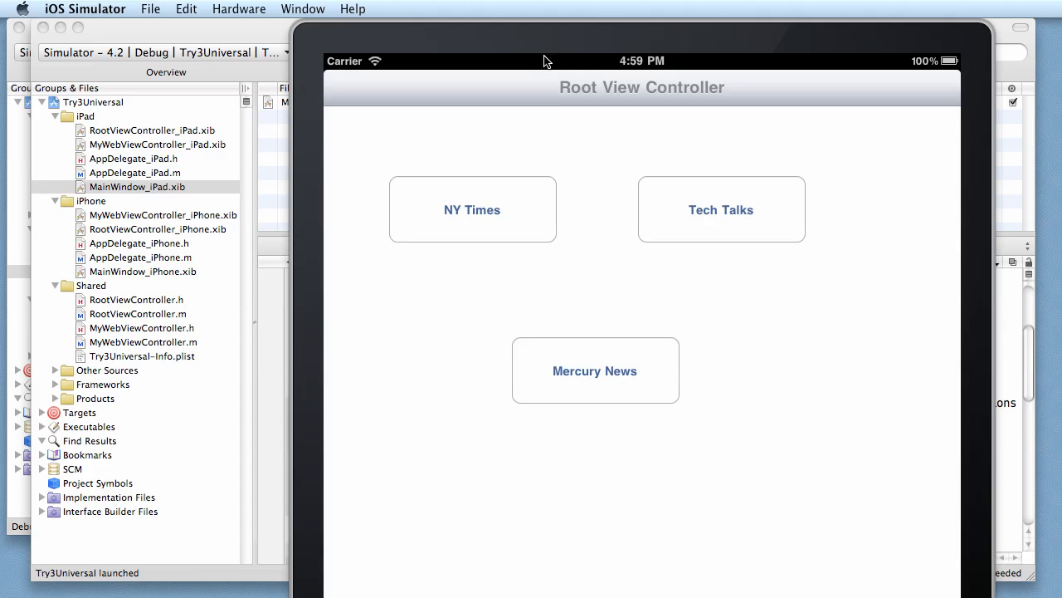
{"action": "mouse_move", "coordinate": [513, 215]}
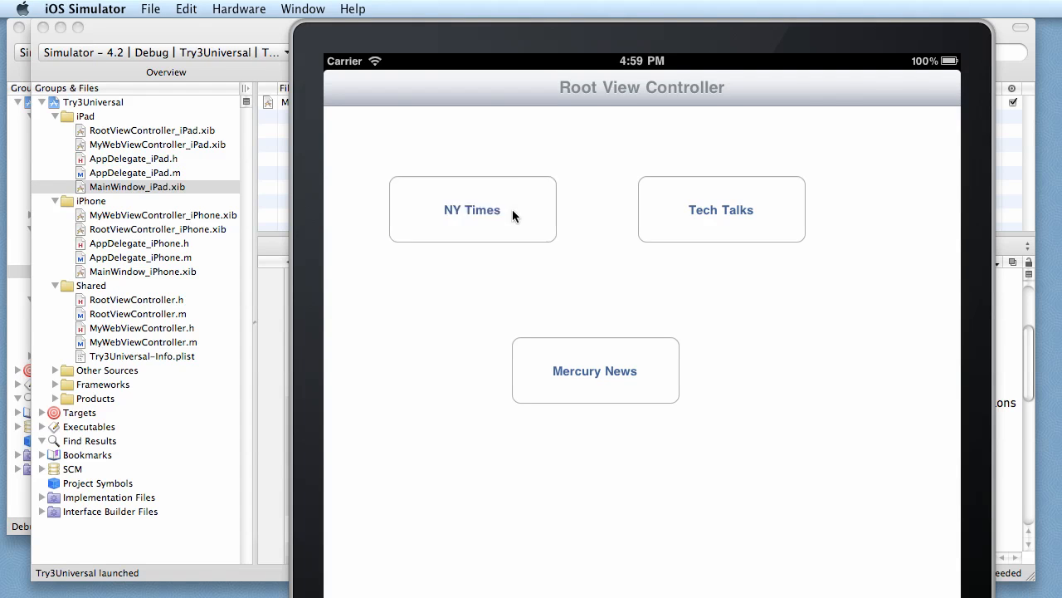
{"action": "left_click", "coordinate": [473, 209]}
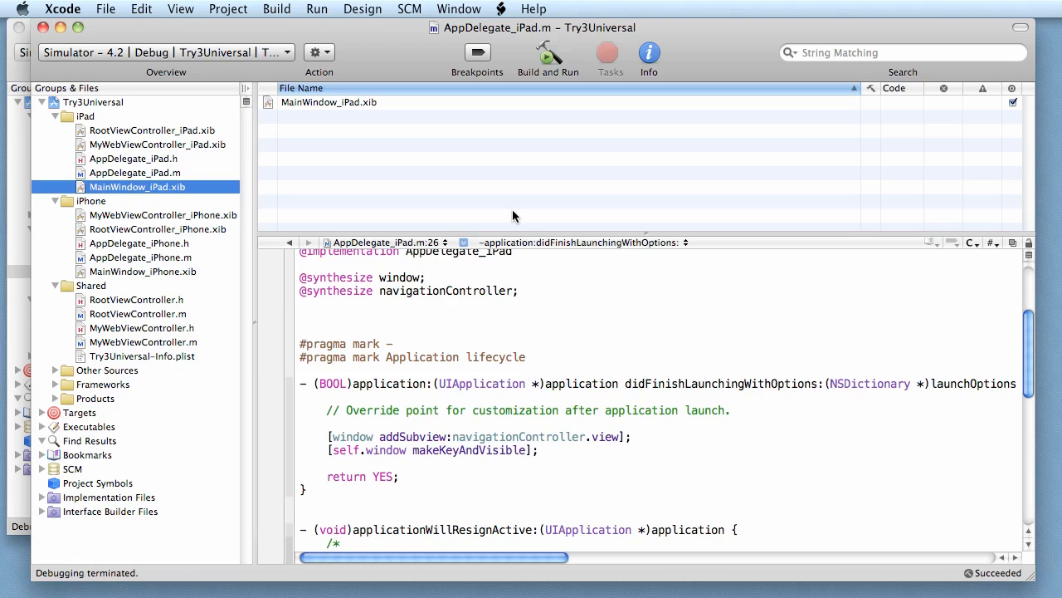
{"action": "mouse_move", "coordinate": [221, 402]}
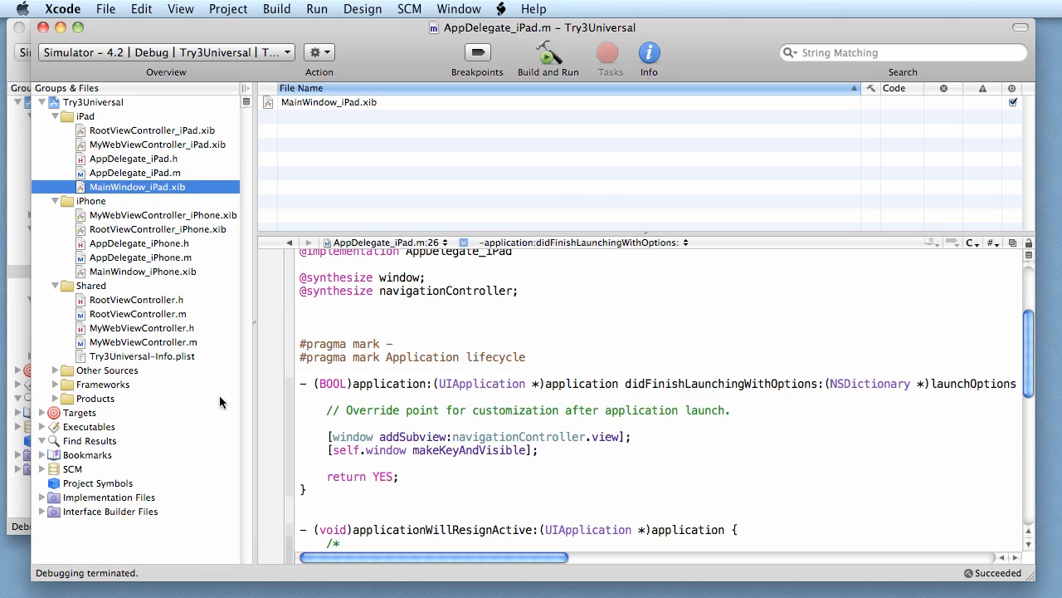
{"action": "mouse_move", "coordinate": [175, 334]}
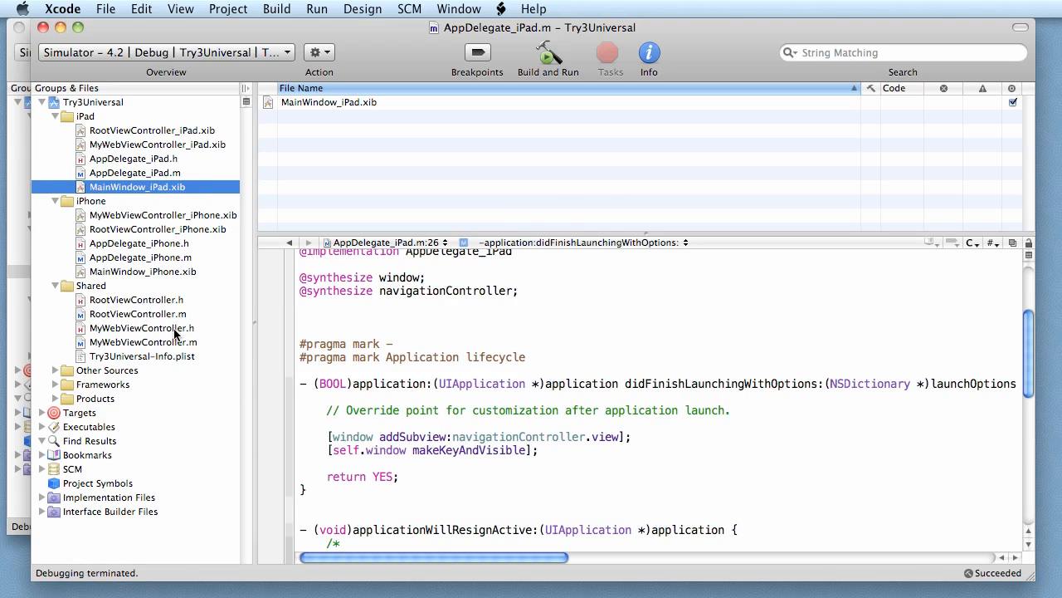
{"action": "mouse_move", "coordinate": [153, 322]}
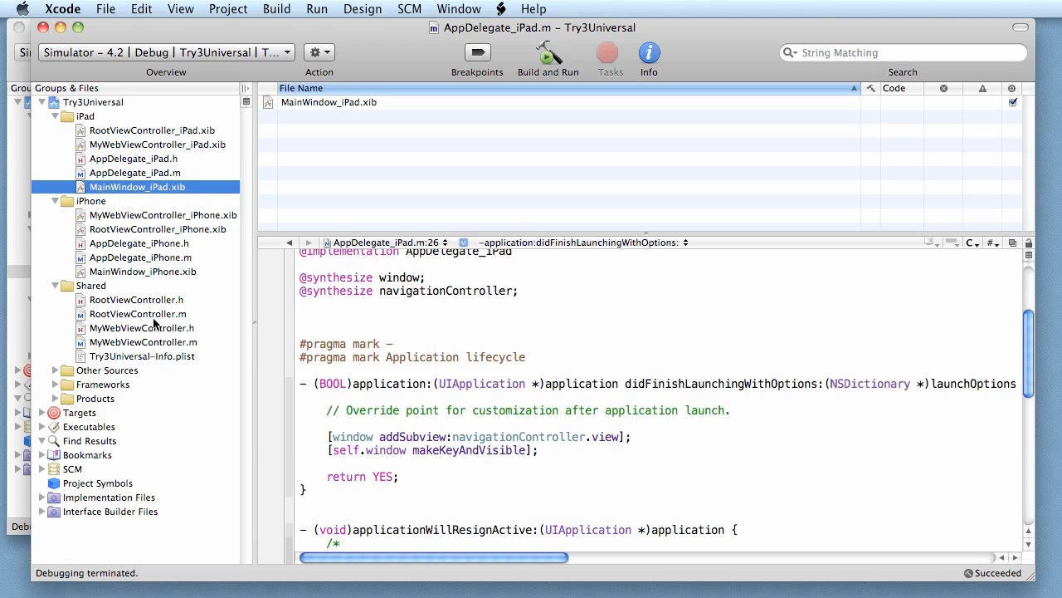
- In RootViewController.m, add the deviceIsPad check that loads MyWebViewController_iPad in showURL
{"action": "left_click", "coordinate": [139, 313]}
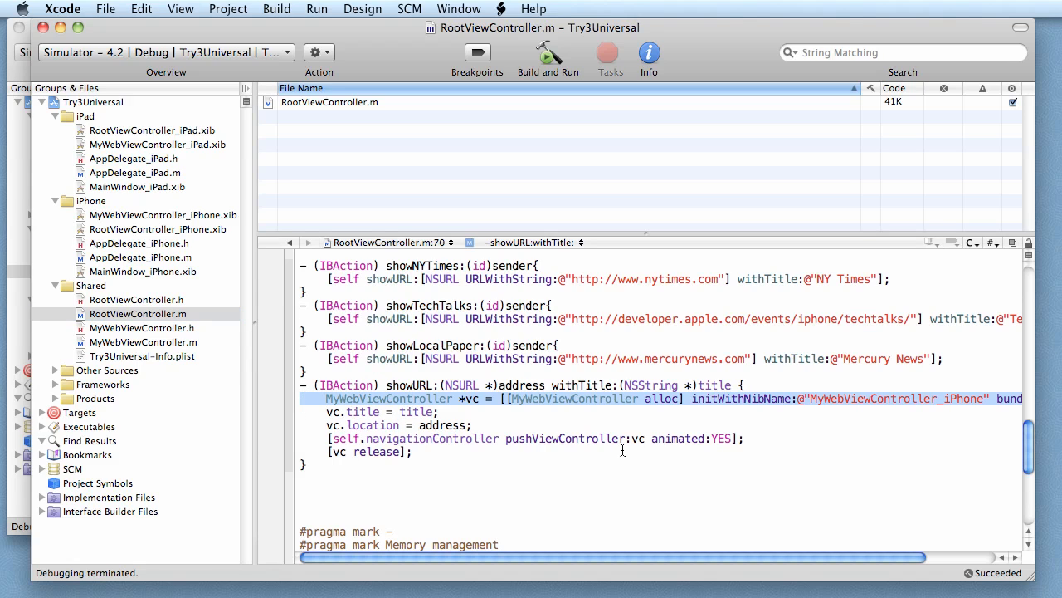
{"action": "mouse_move", "coordinate": [952, 407]}
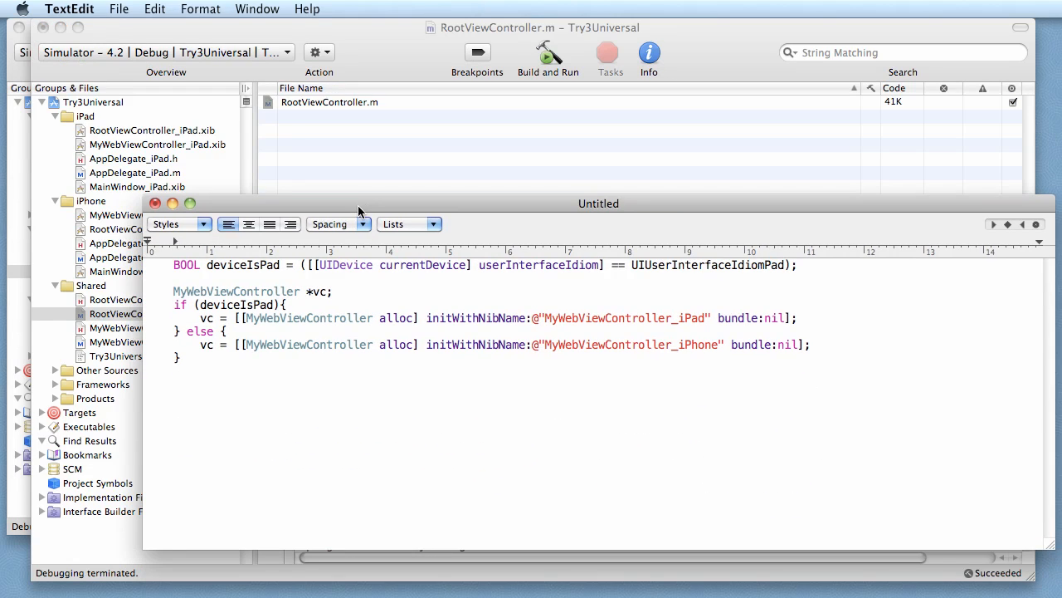
{"action": "mouse_move", "coordinate": [147, 266]}
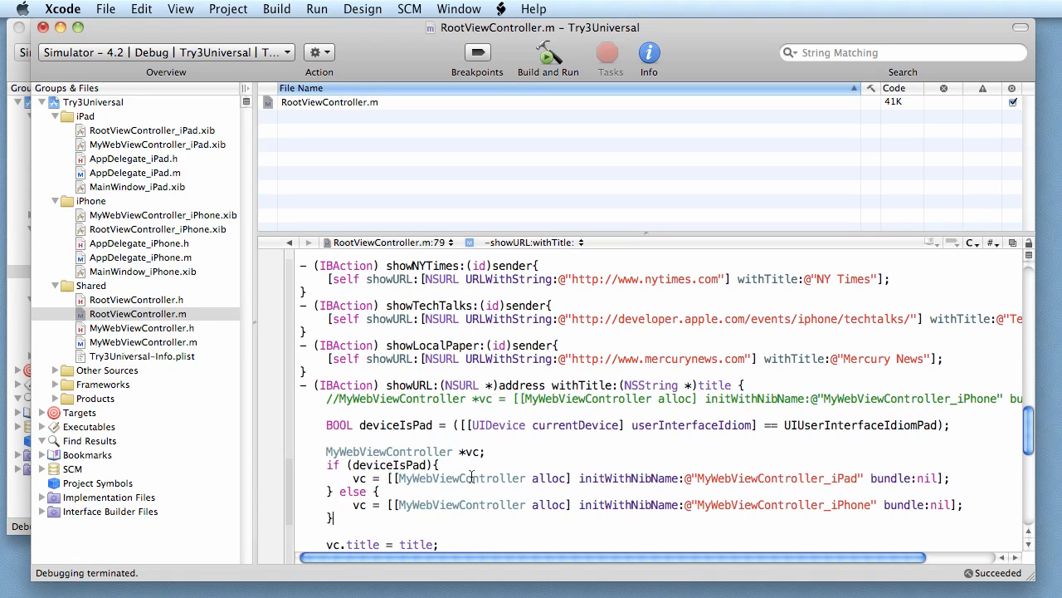
{"action": "mouse_move", "coordinate": [714, 484]}
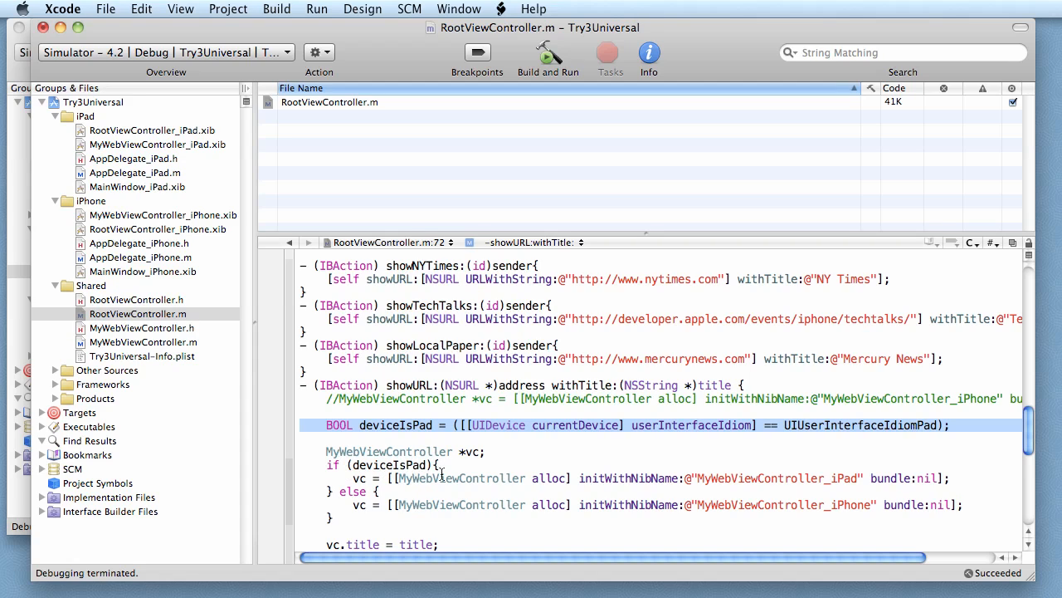
{"action": "double_click", "coordinate": [846, 478]}
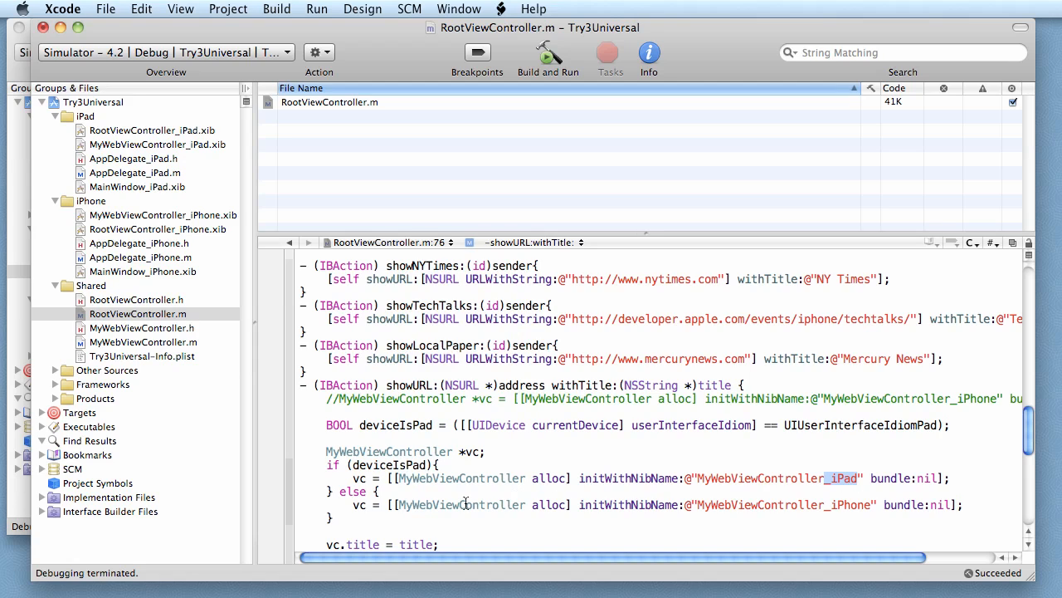
{"action": "double_click", "coordinate": [846, 505]}
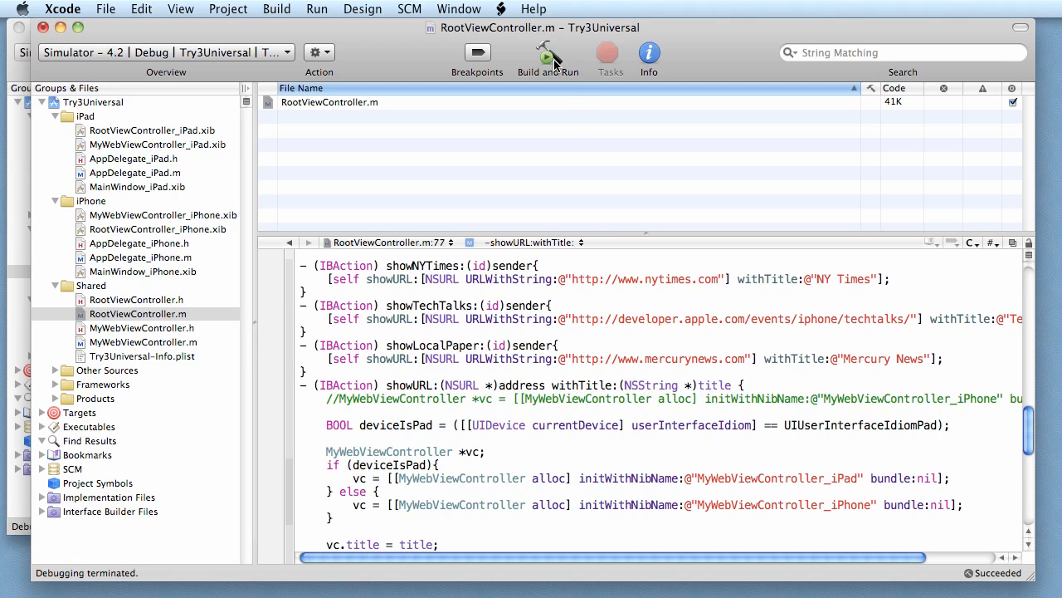
- Save all and run in the iPad simulator, open NY Times, then return to Root View Controller
{"action": "left_click", "coordinate": [547, 53]}
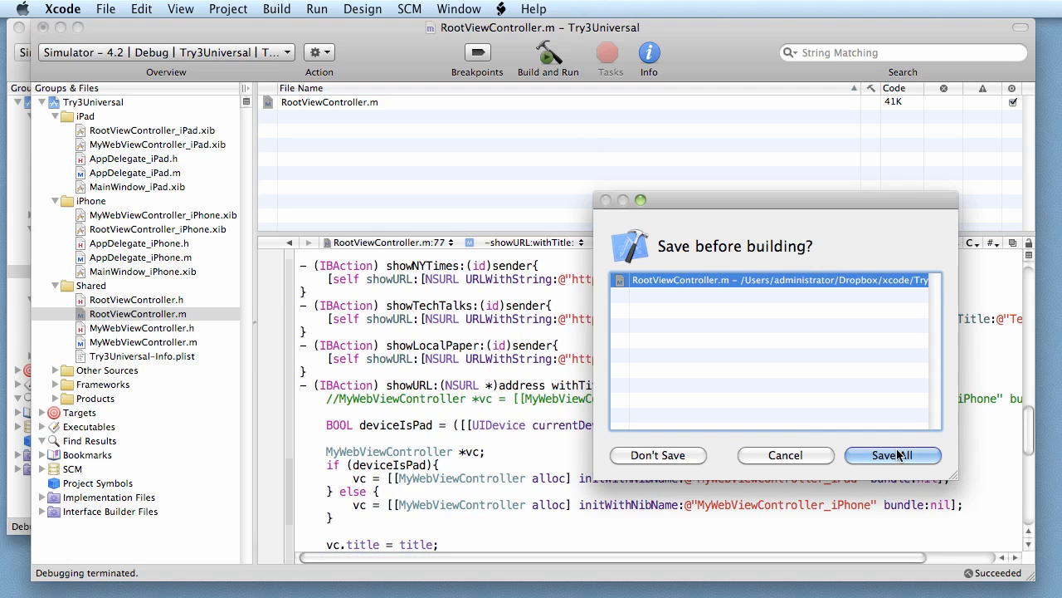
{"action": "left_click", "coordinate": [892, 454]}
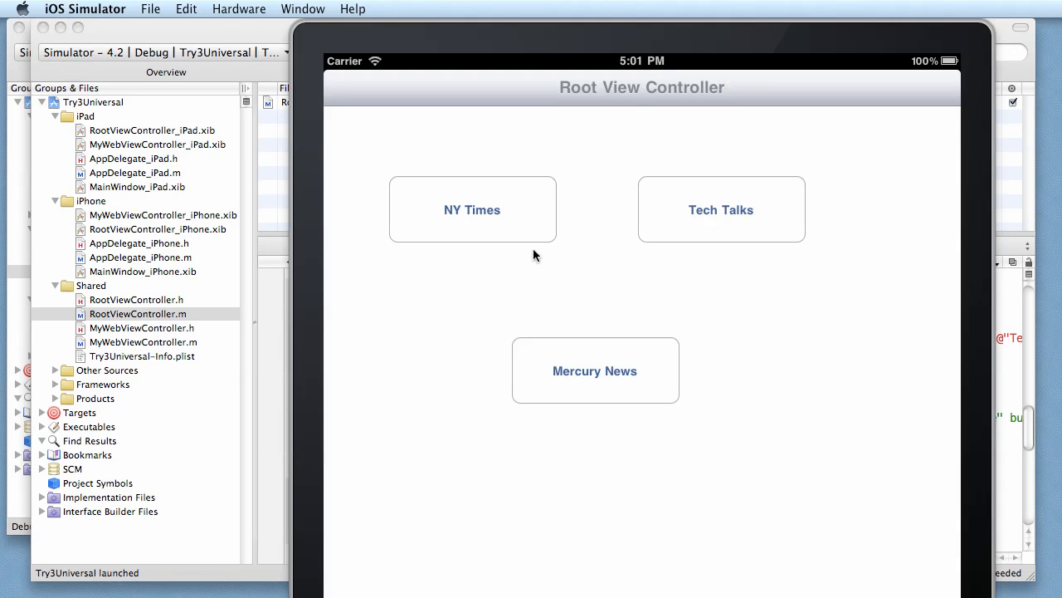
{"action": "mouse_move", "coordinate": [516, 214]}
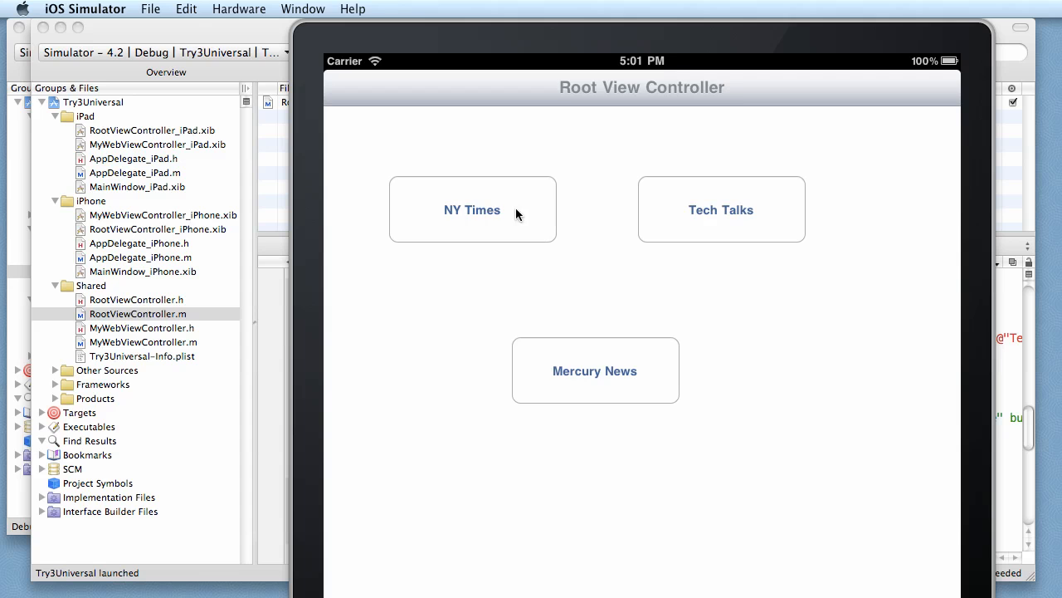
{"action": "left_click", "coordinate": [472, 209]}
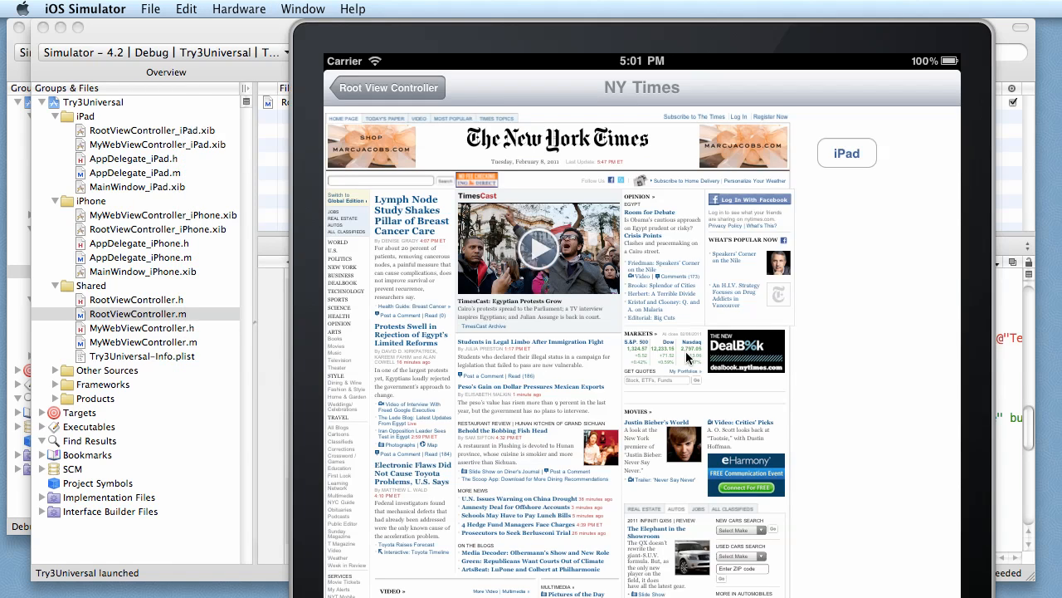
{"action": "left_click", "coordinate": [386, 87]}
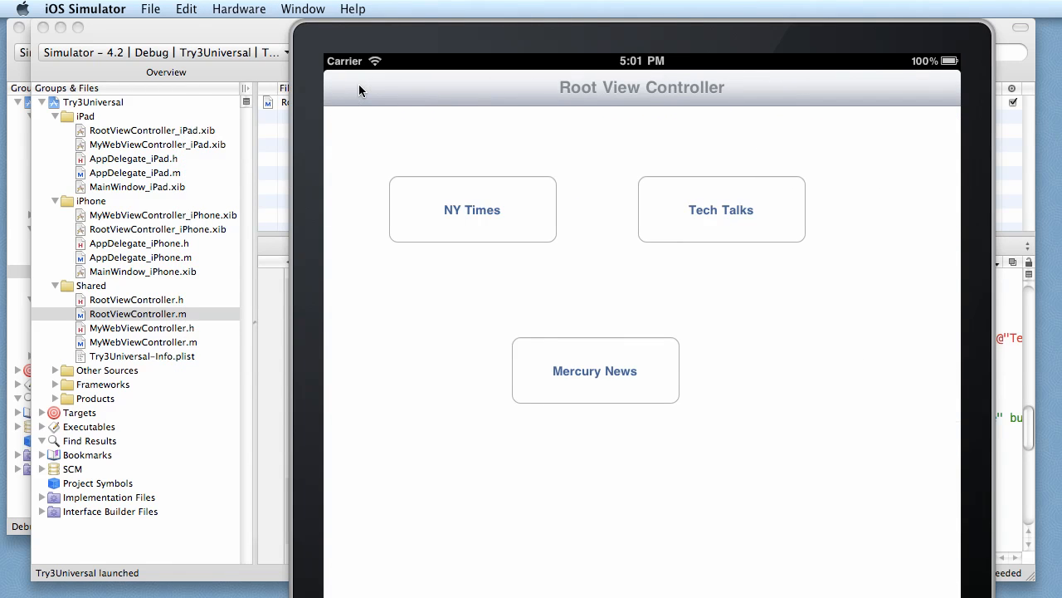